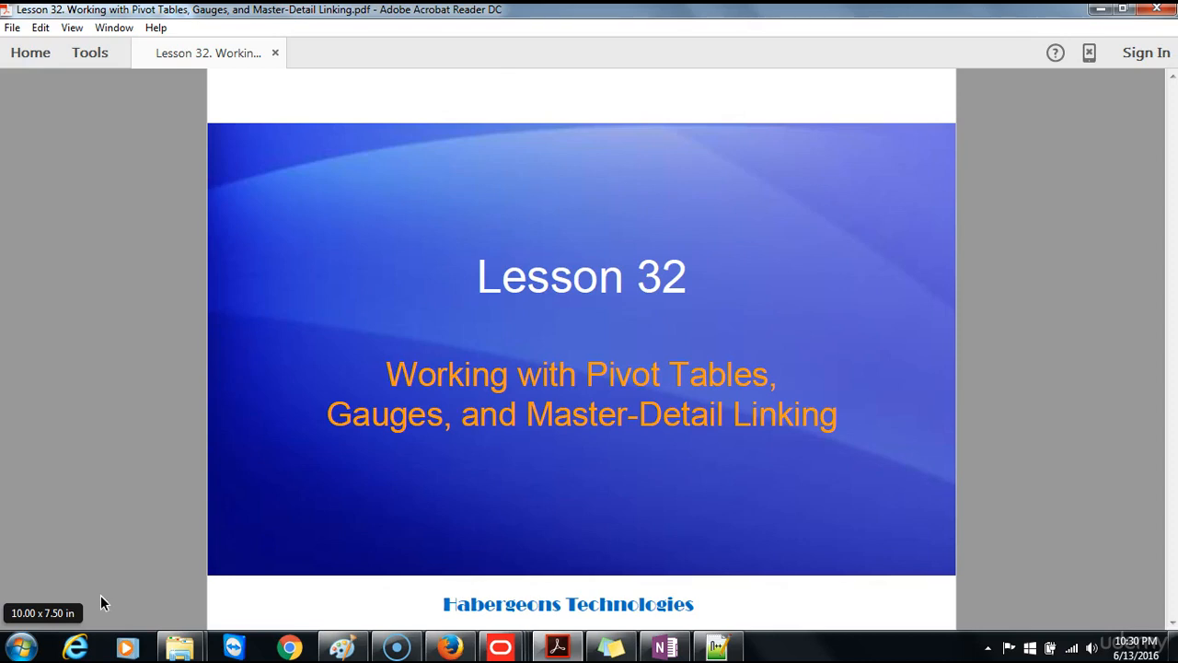
mouse_move(99, 512)
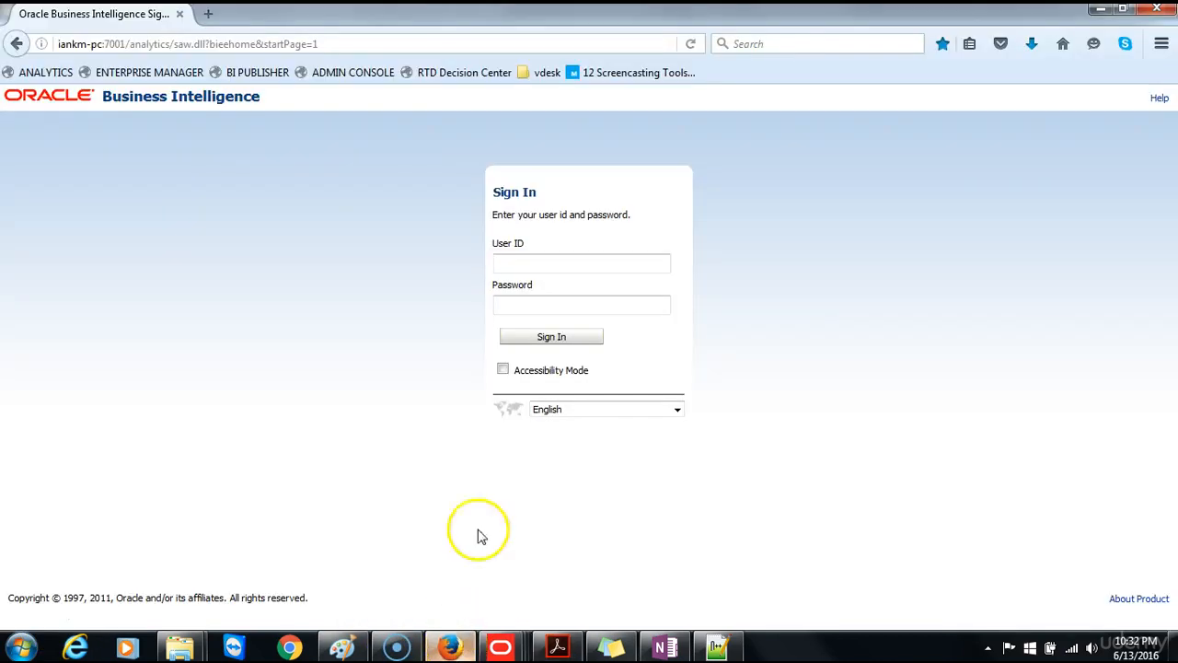
Sign in with the suggested user ID and go to the BI home page
text(we)
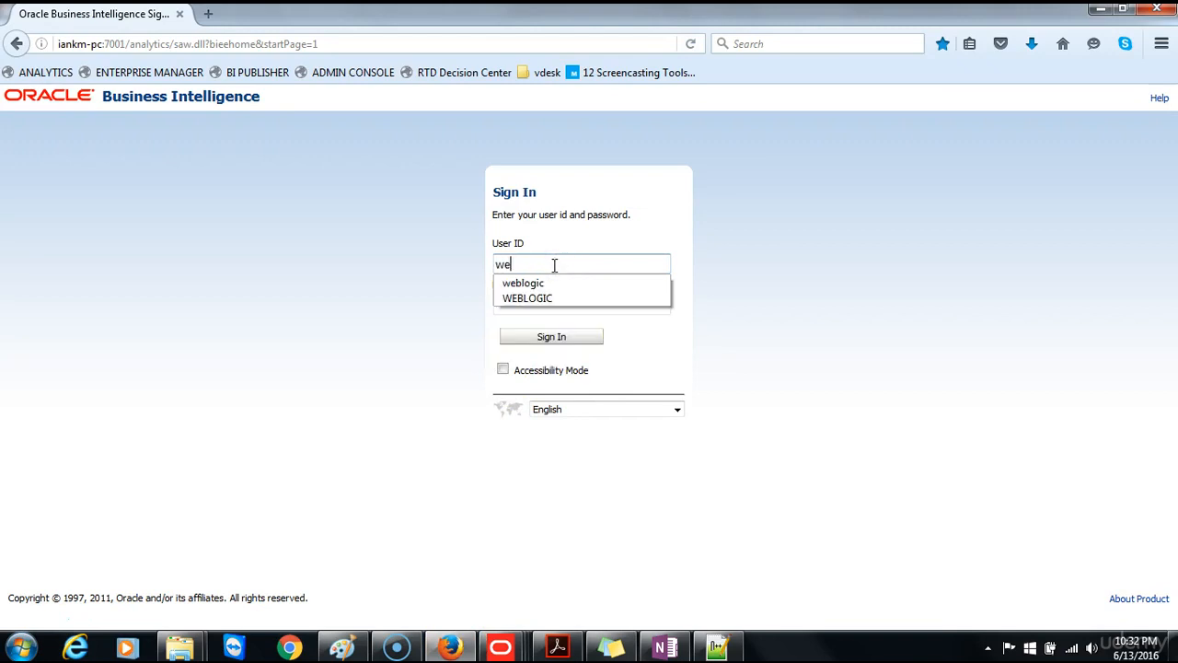
click(550, 335)
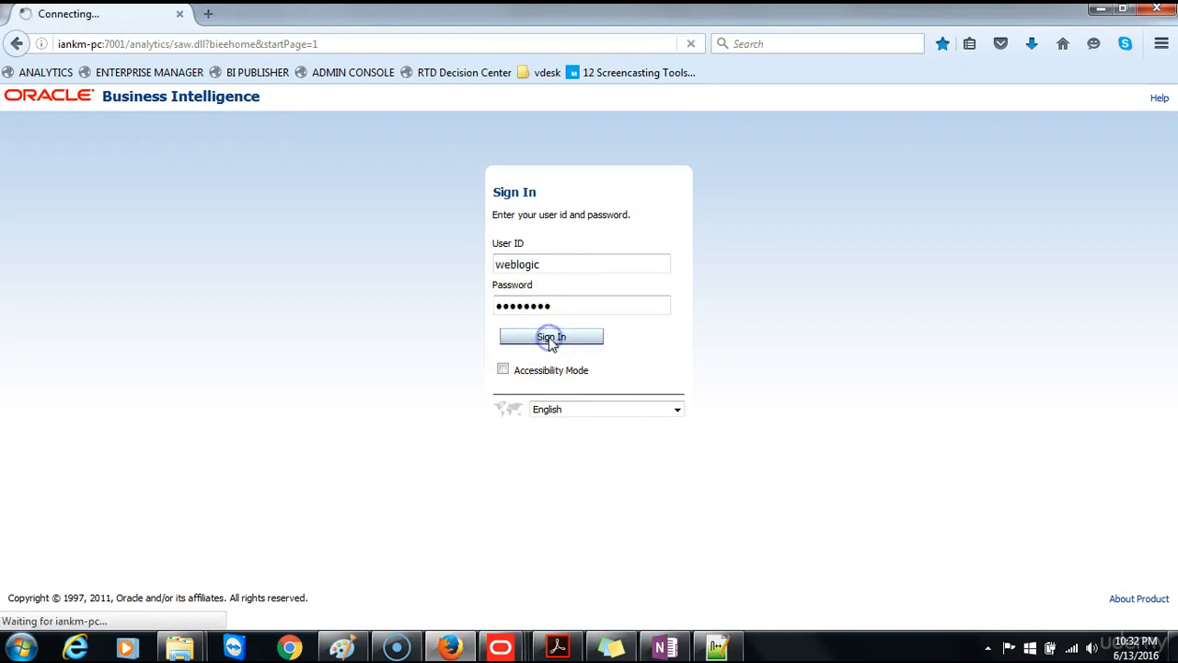
click(553, 335)
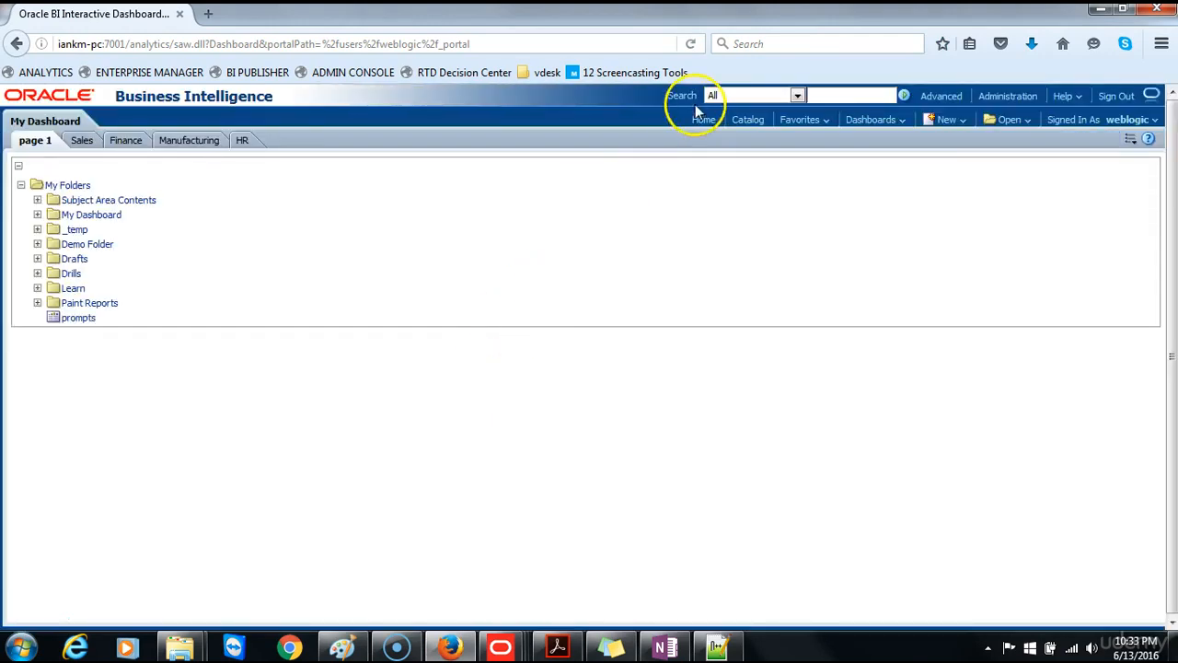
click(703, 120)
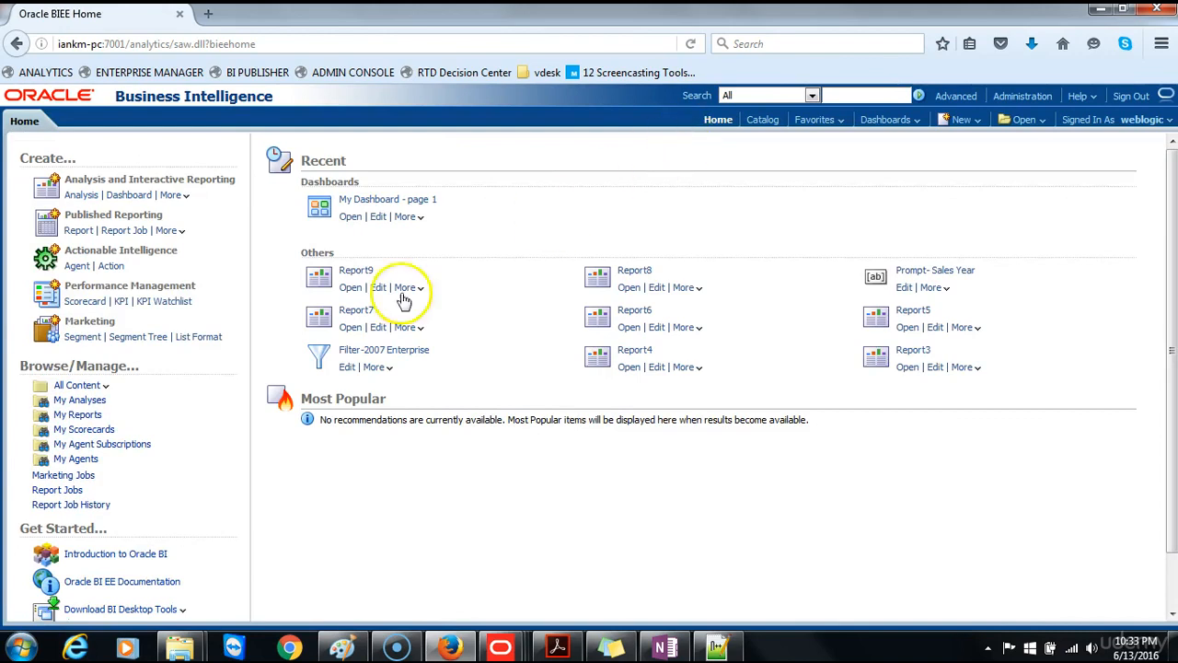
mouse_move(77, 188)
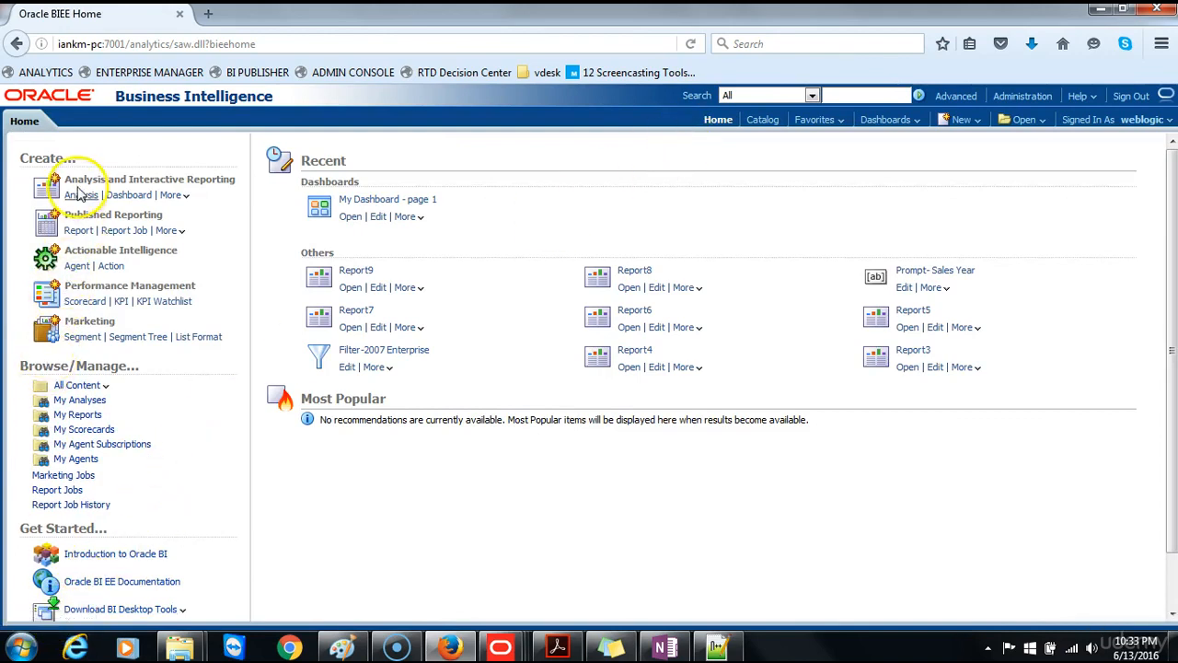
Create a new analysis on the Paint subject area and expand its folders
click(81, 195)
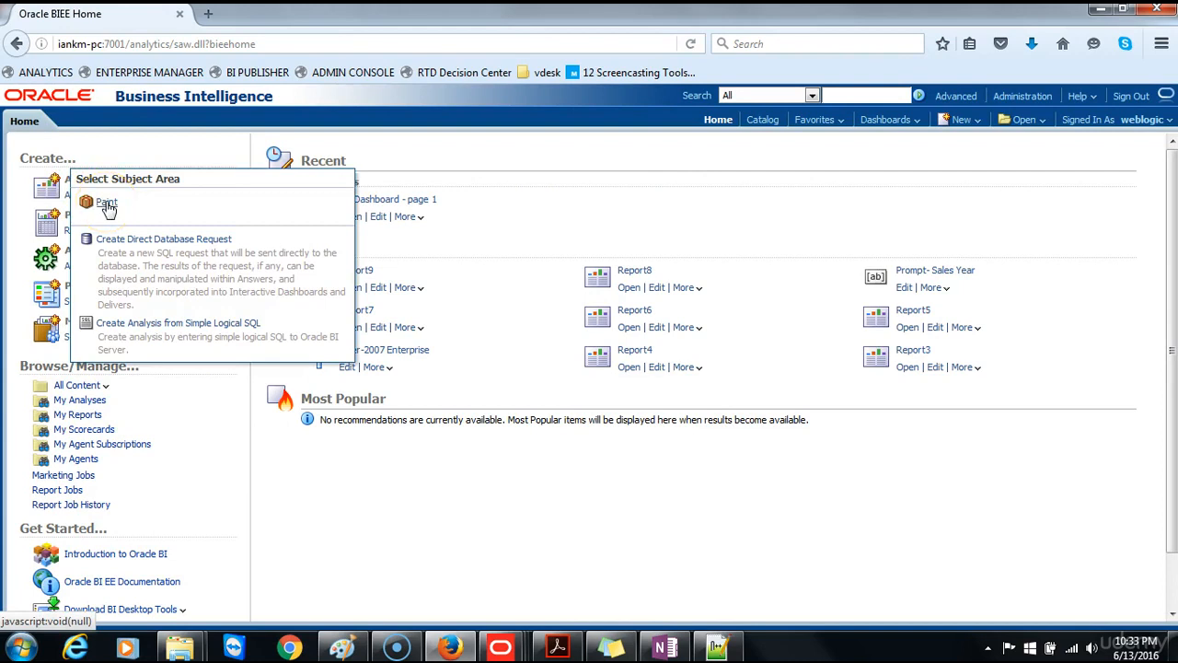
click(106, 200)
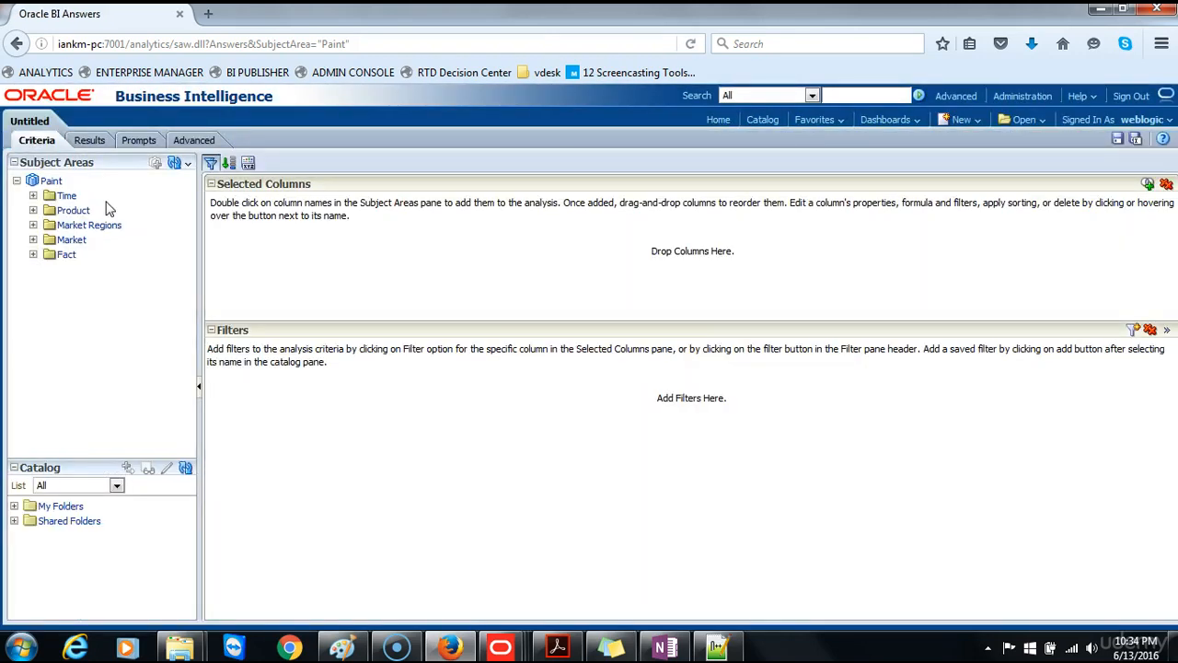
mouse_move(73, 576)
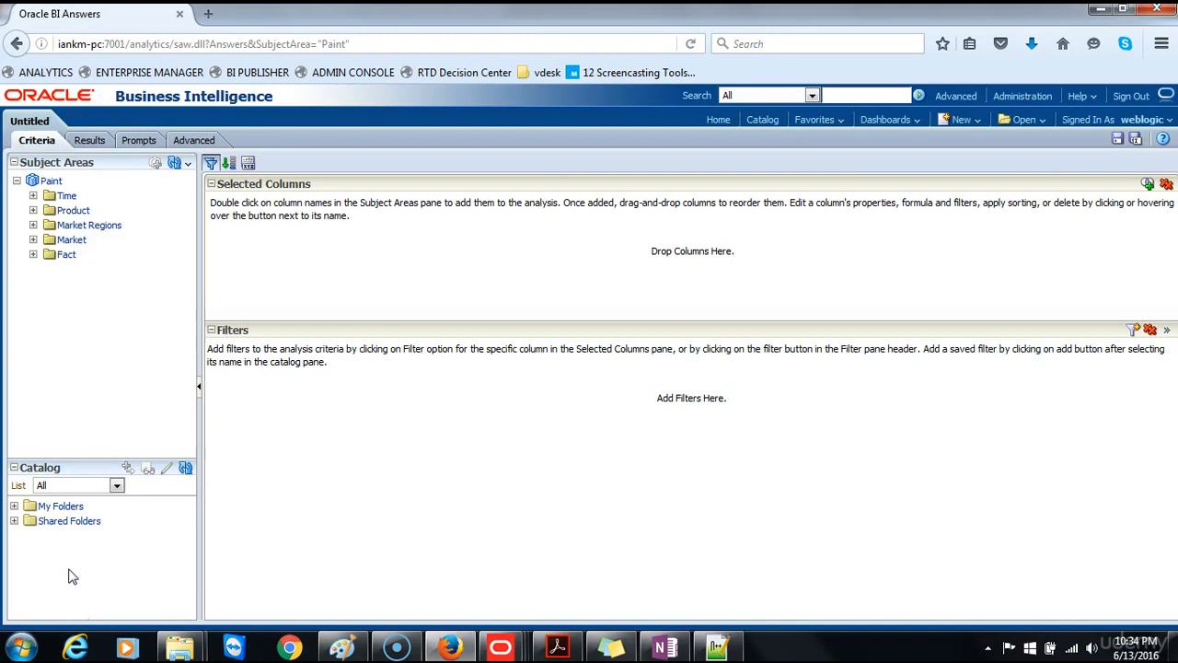
click(33, 210)
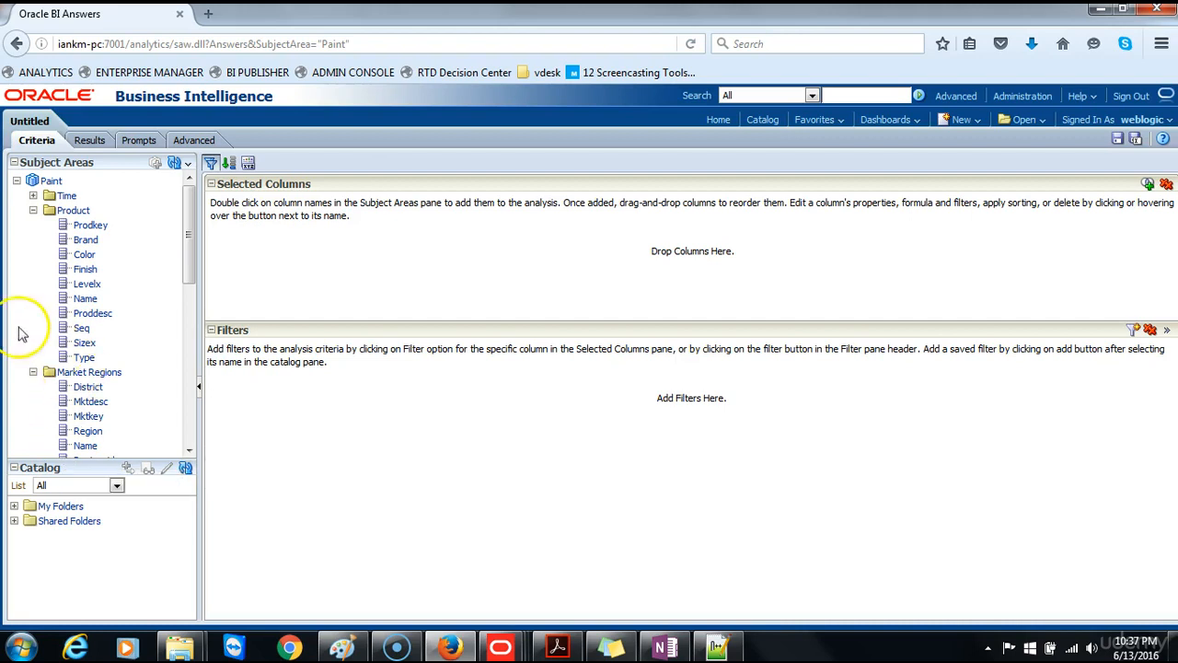
Add Market Region and Product Brand to the selected columns
click(33, 210)
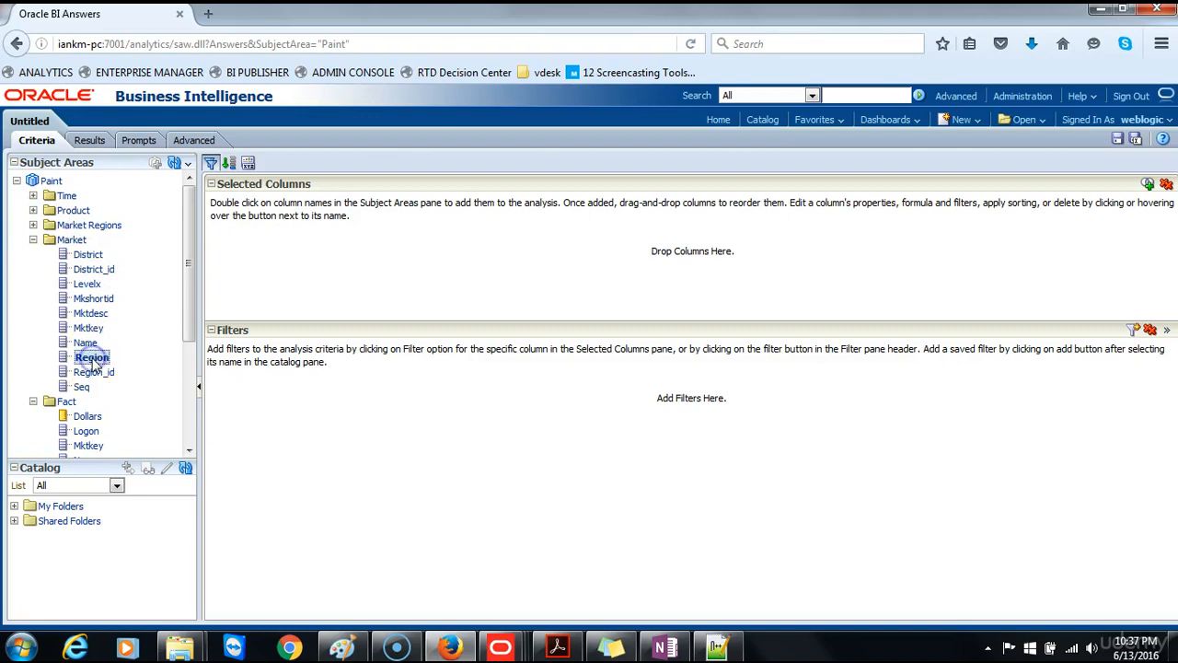
double_click(93, 357)
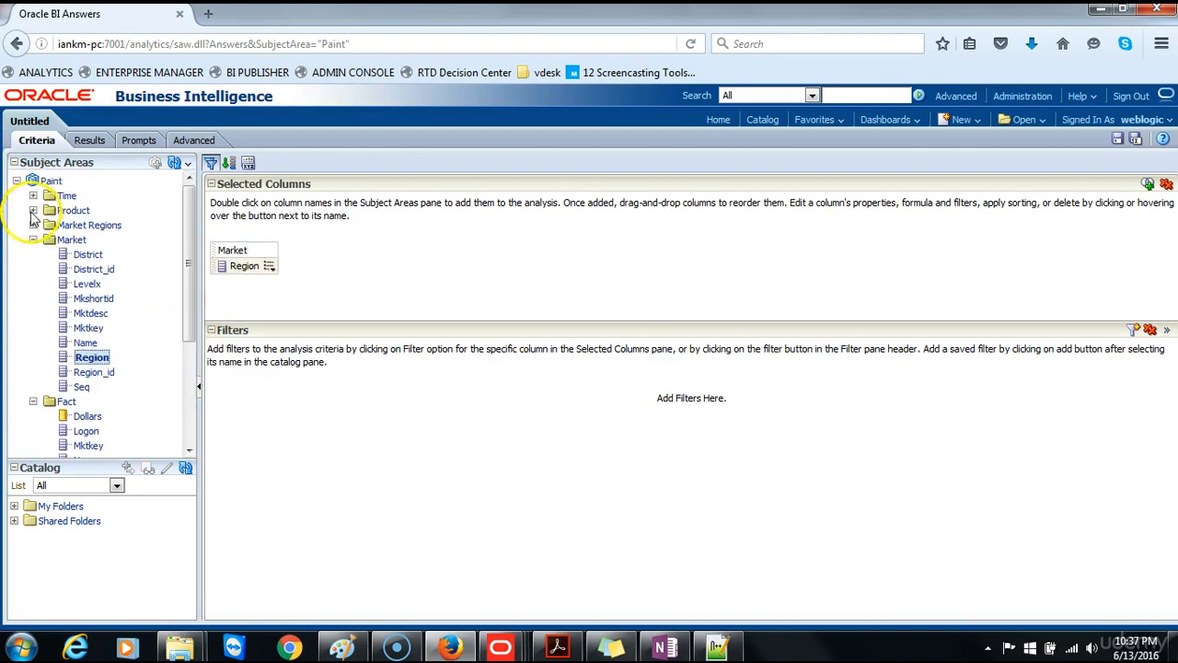
double_click(88, 240)
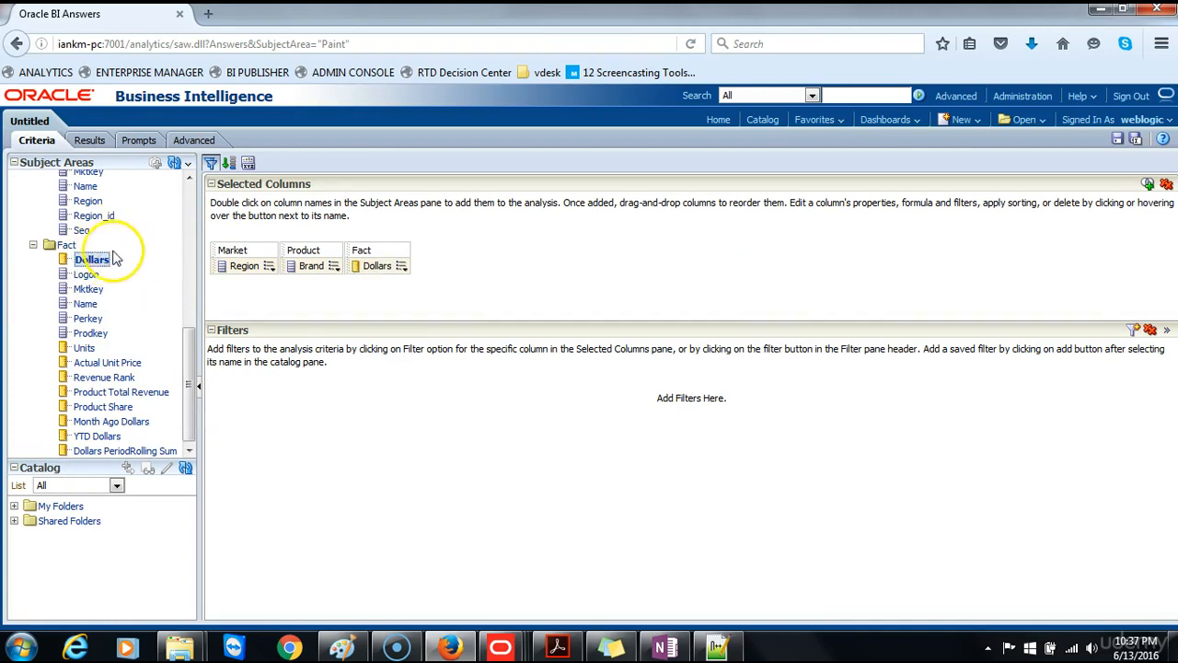
Show the results as a table of Dollars by Brand within each Region
click(85, 140)
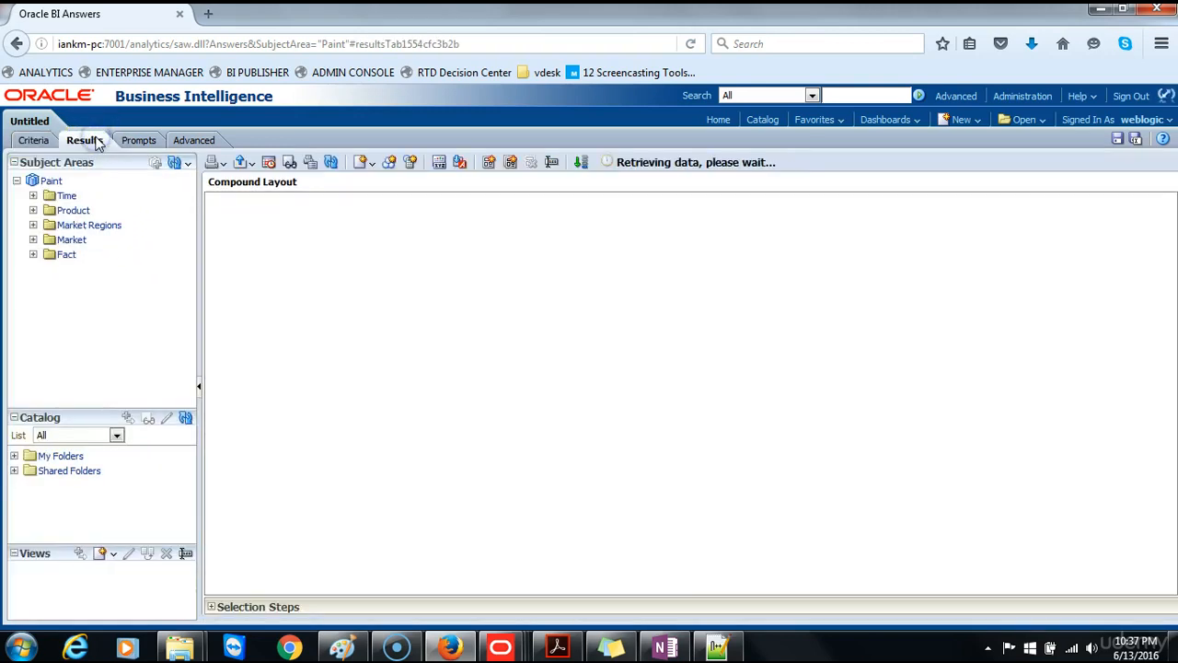
click(85, 140)
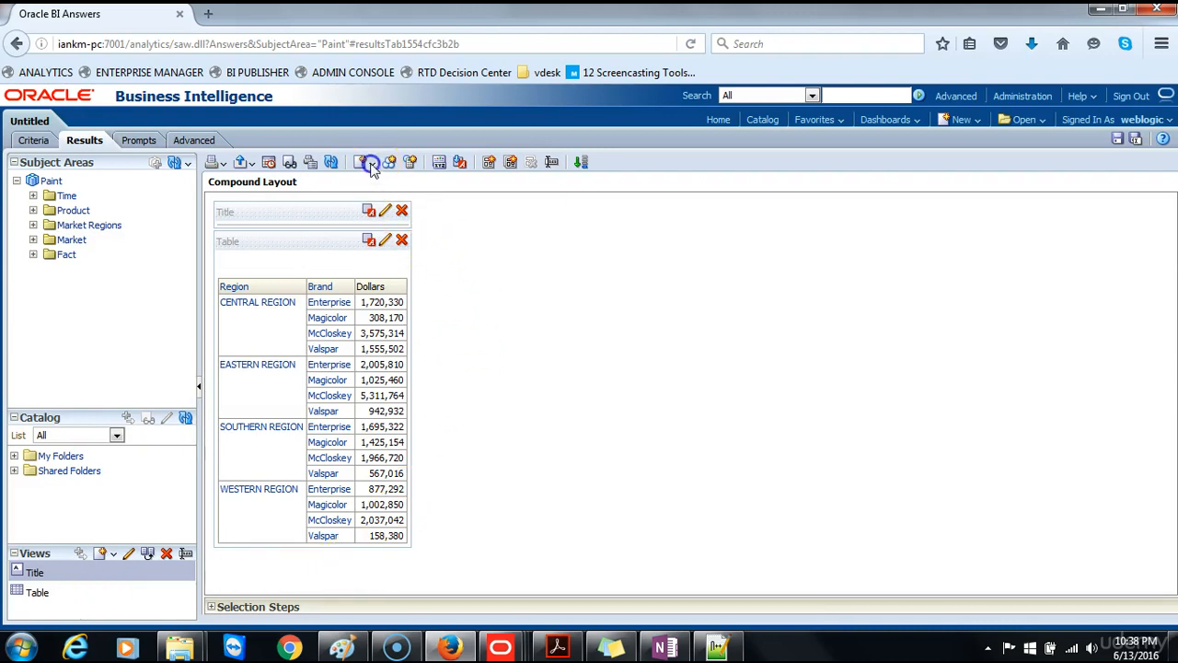
Add a Pivot Table view and remove the plain Table view from the compound layout
click(372, 162)
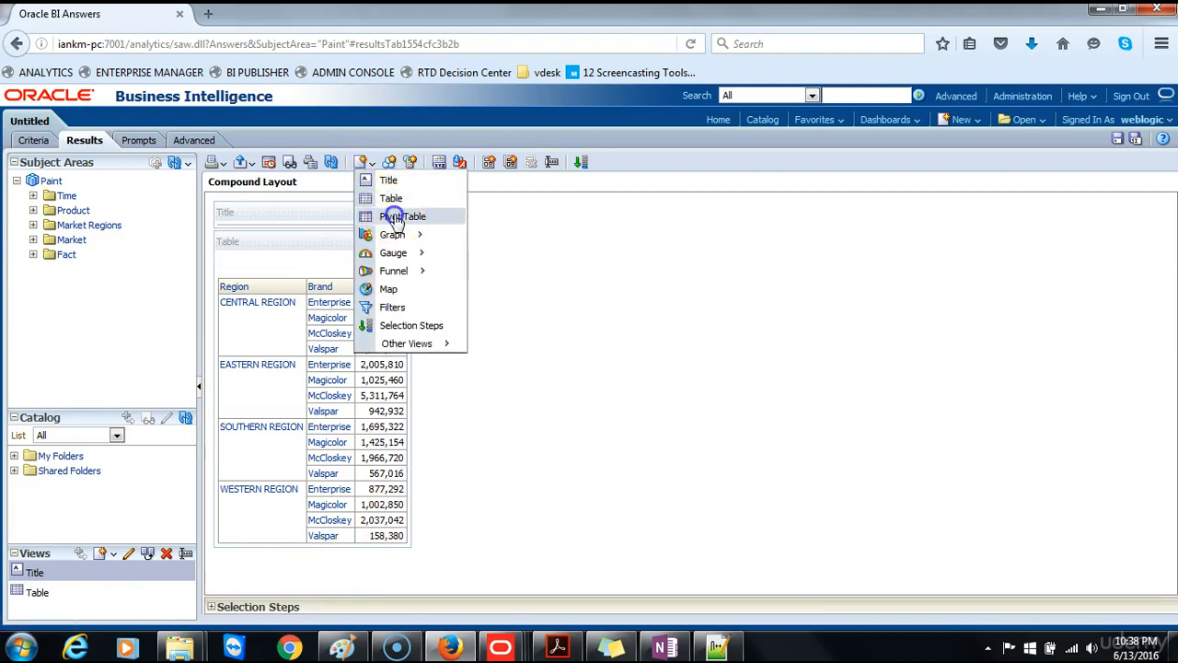
click(403, 215)
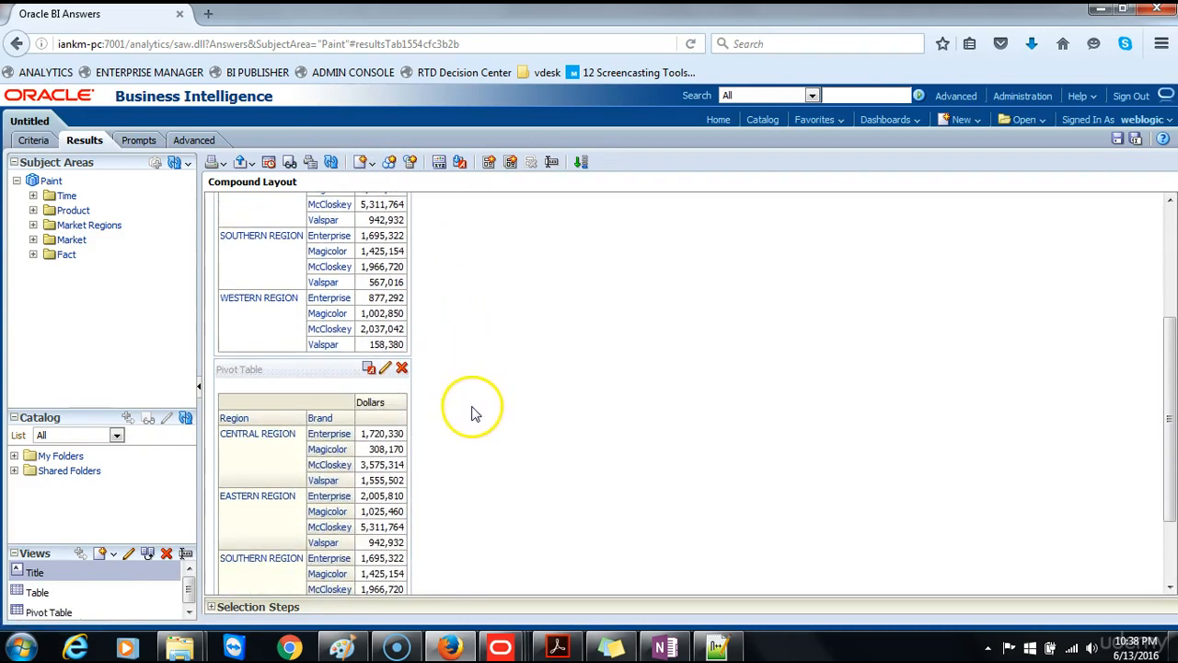
scroll(down, 3)
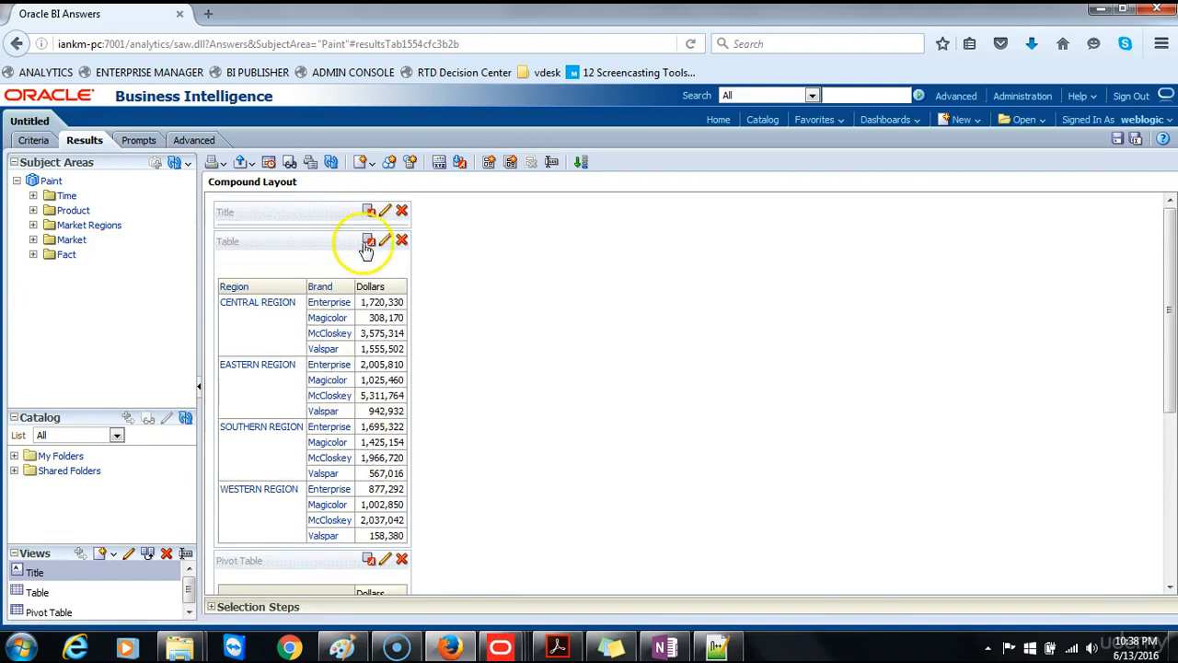
mouse_move(401, 239)
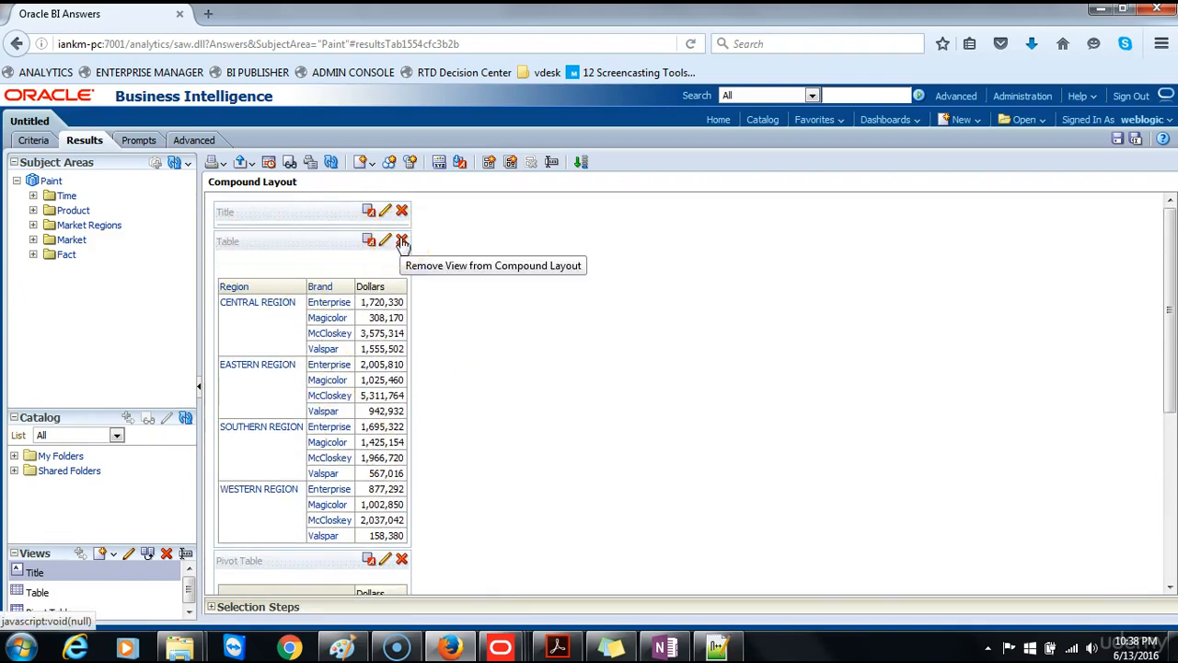
click(401, 241)
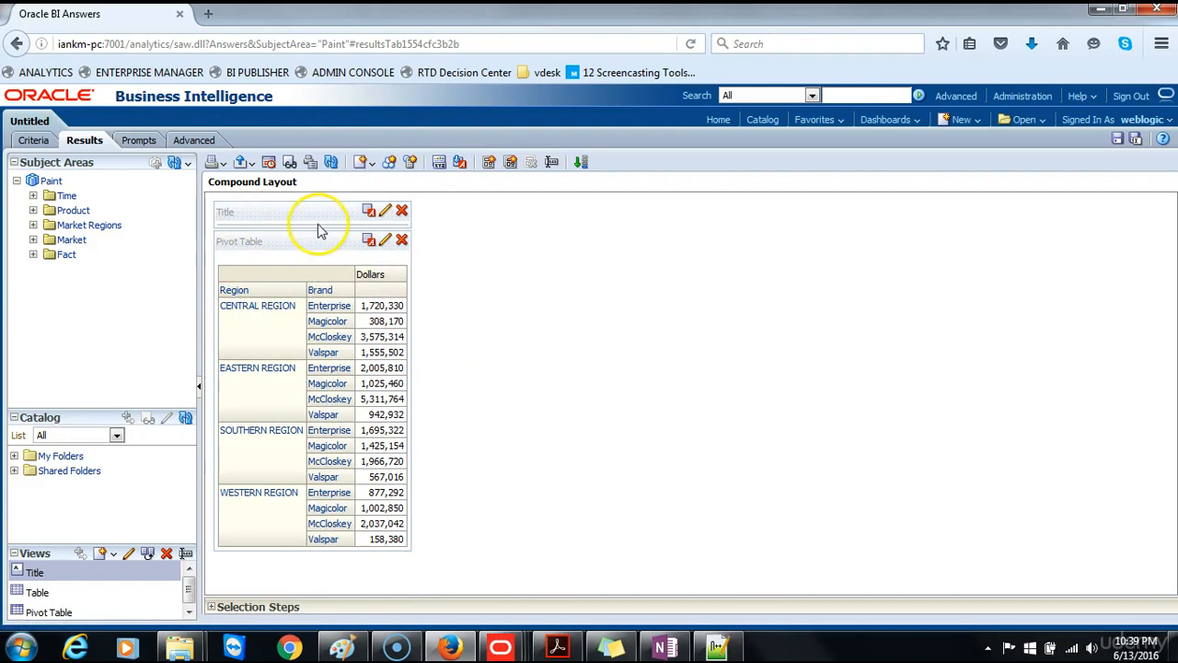
mouse_move(41, 634)
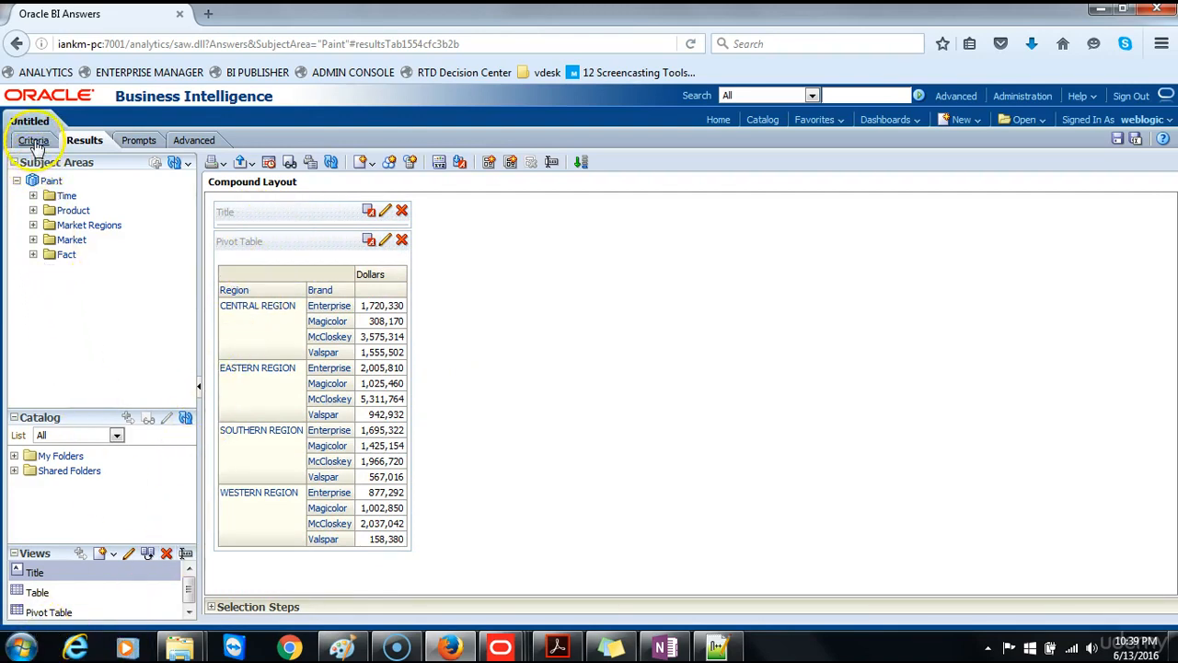
In Criteria, filter the Brand column to Enterprise only
click(34, 140)
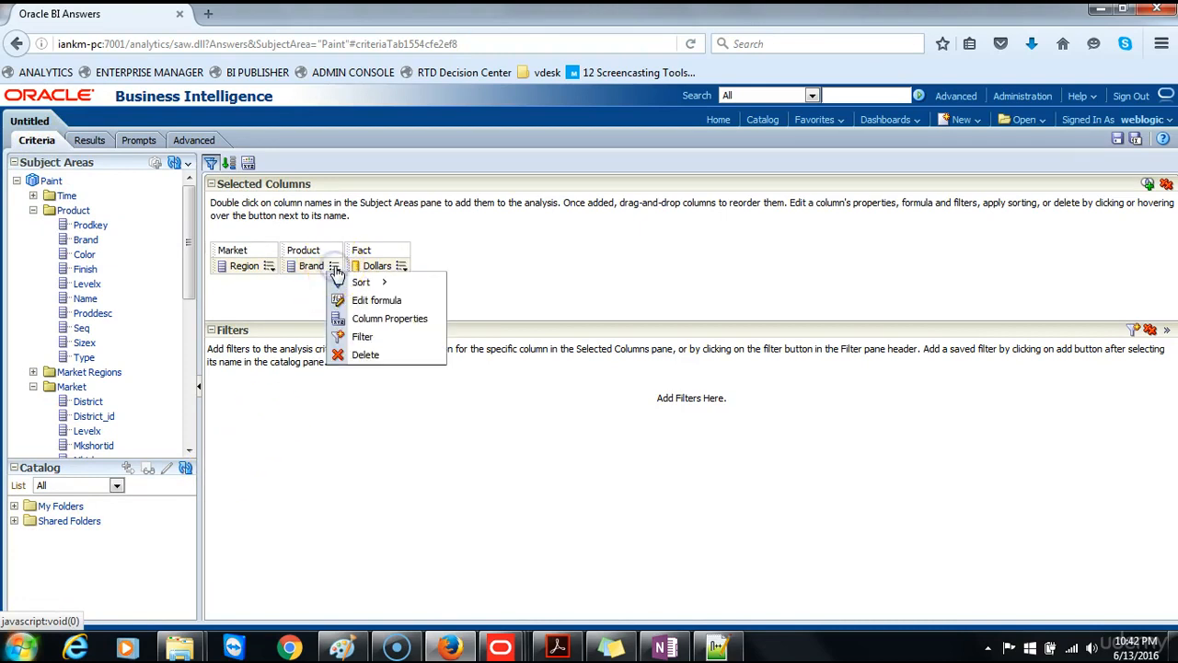
click(361, 335)
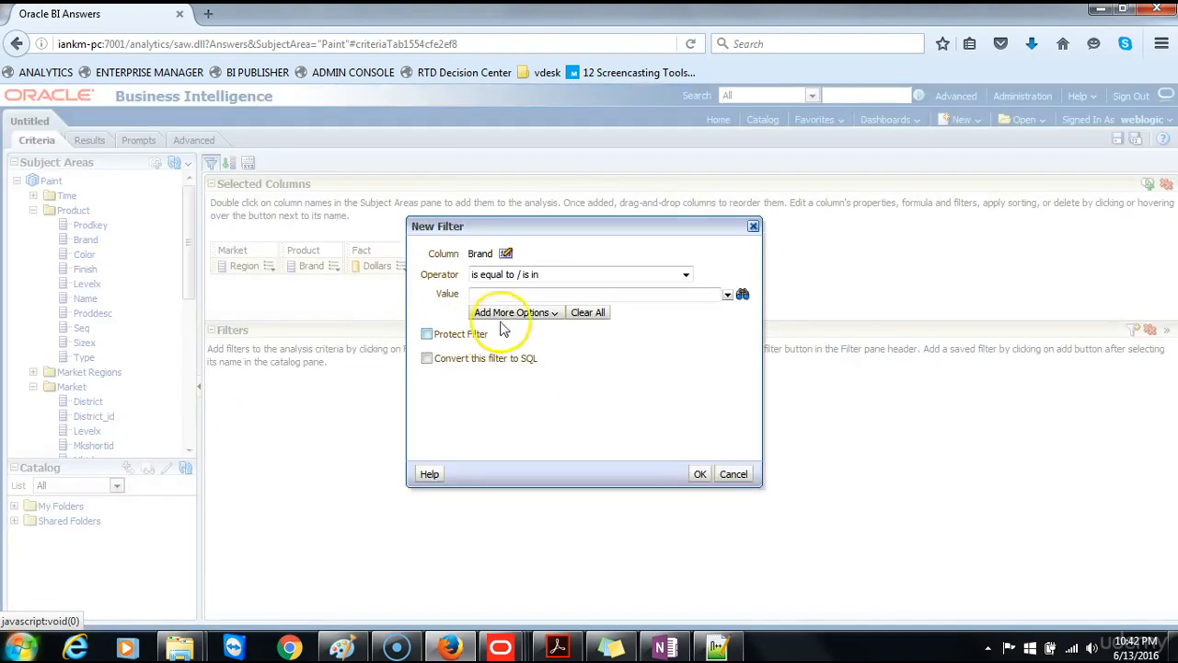
click(727, 294)
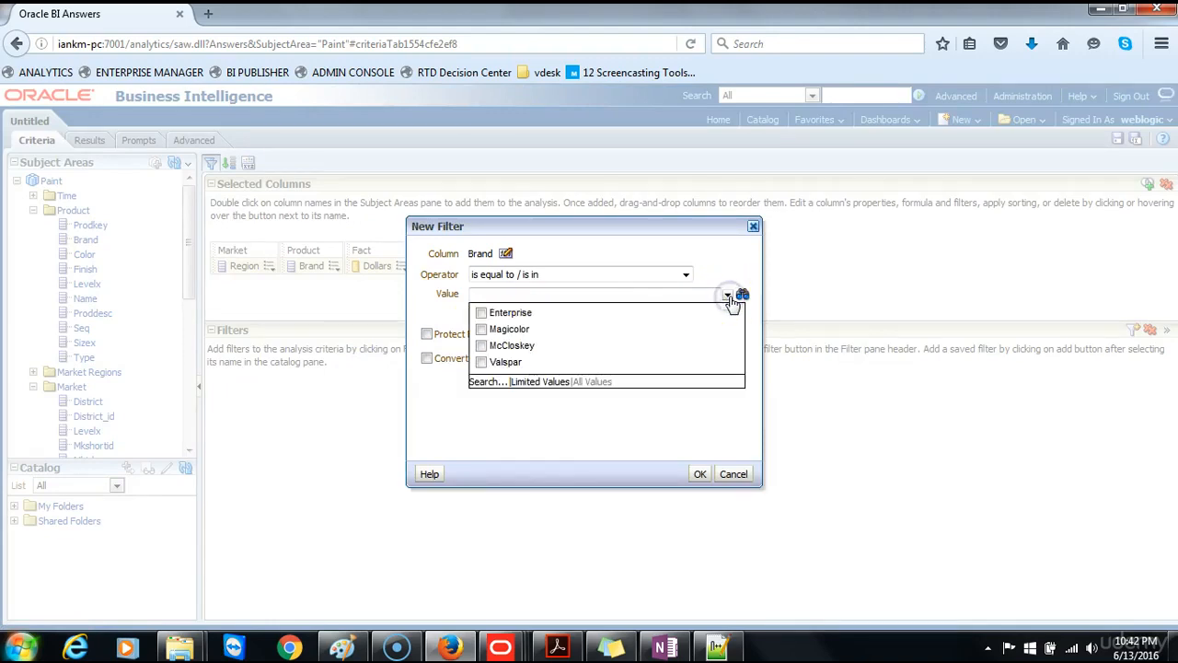
click(482, 313)
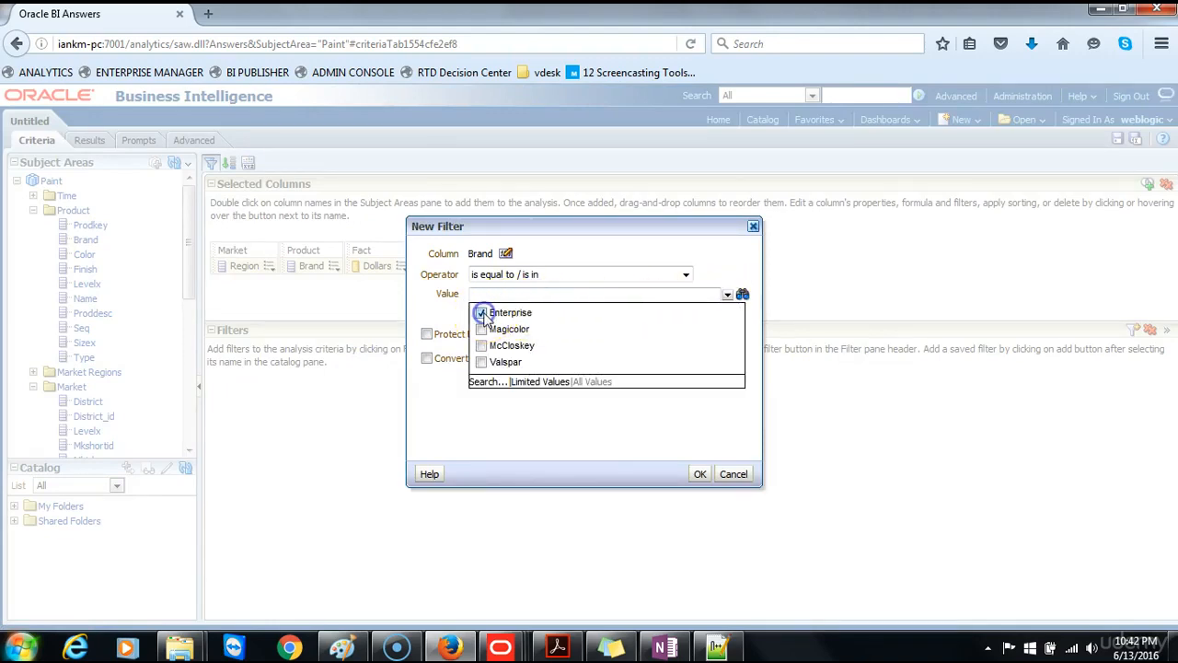
click(700, 473)
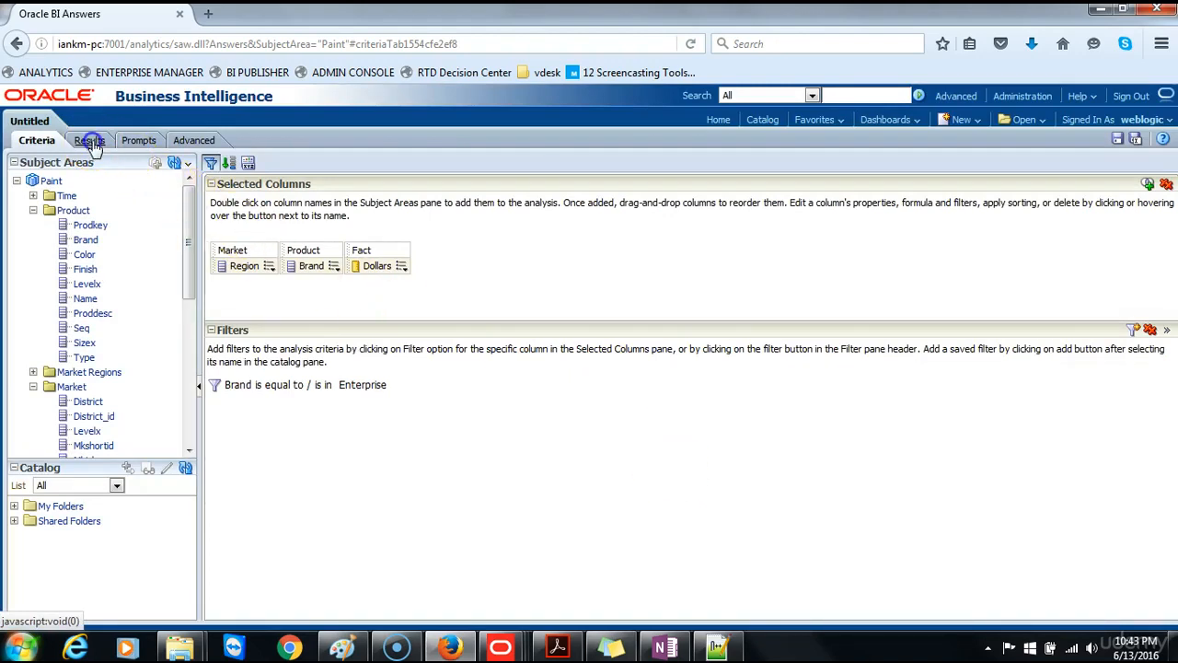
View the results showing only Enterprise dollars for each region
click(85, 140)
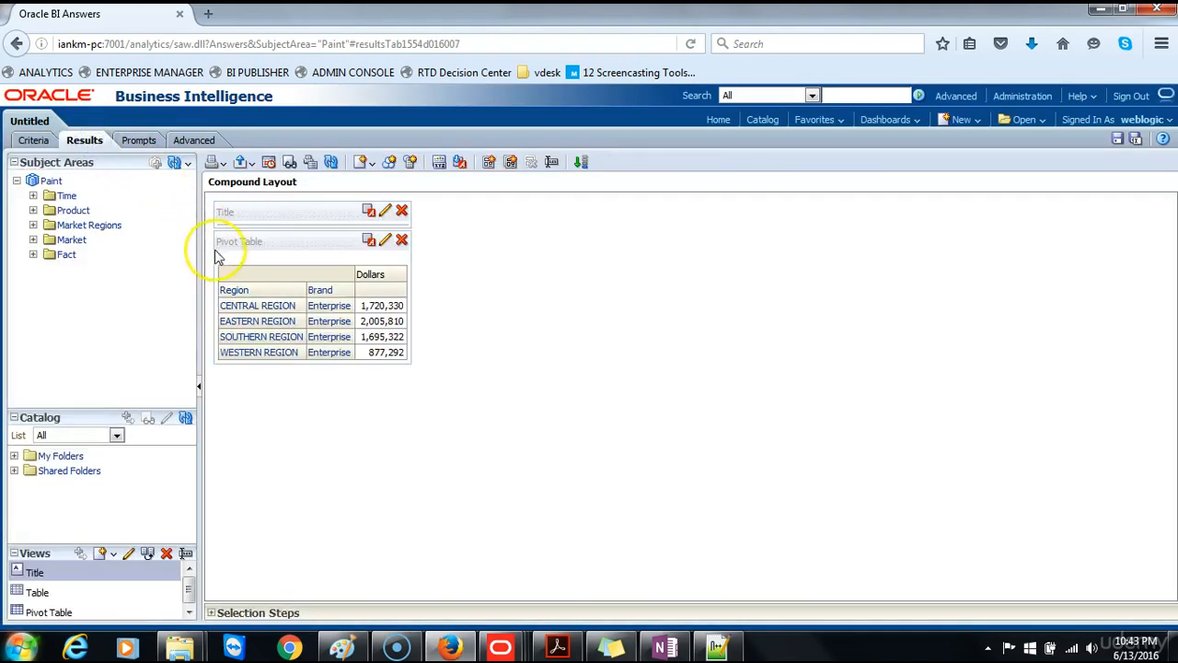
mouse_move(330, 396)
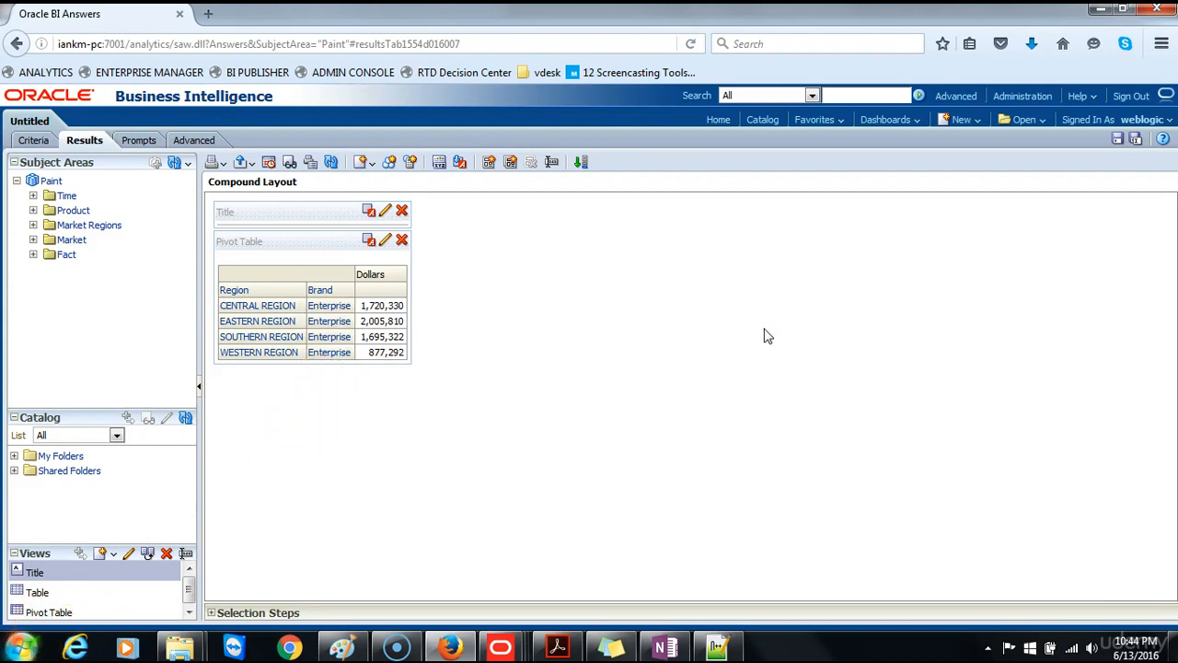
In Criteria, bring up Column Properties for the Dollars column
click(33, 140)
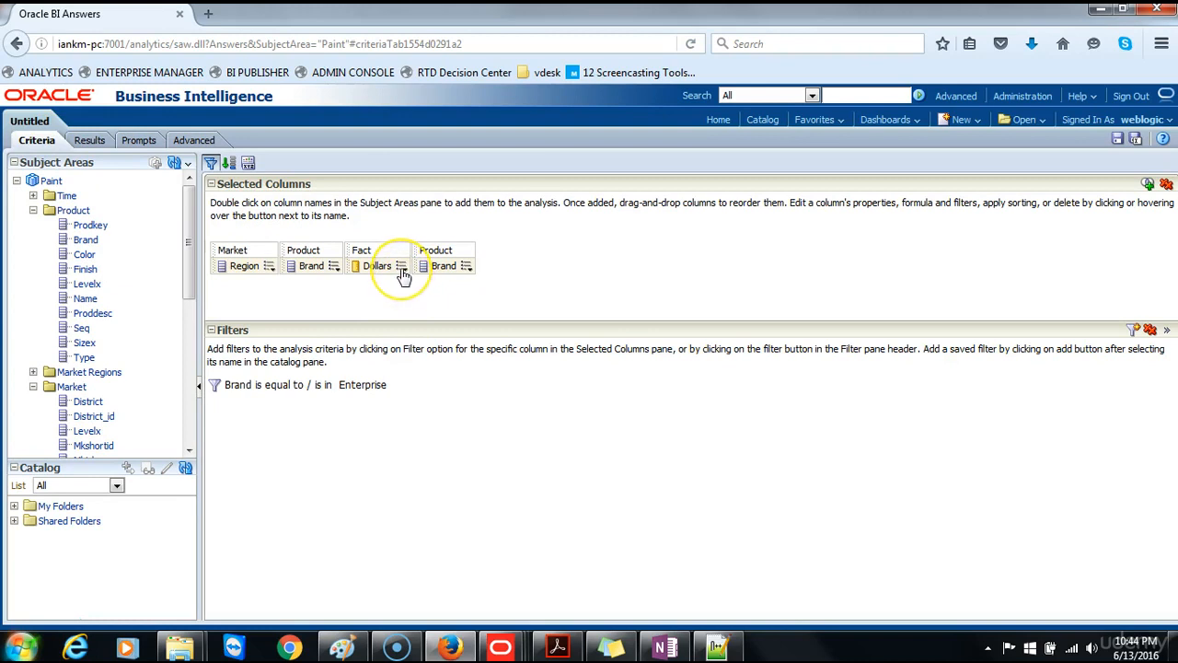
click(401, 265)
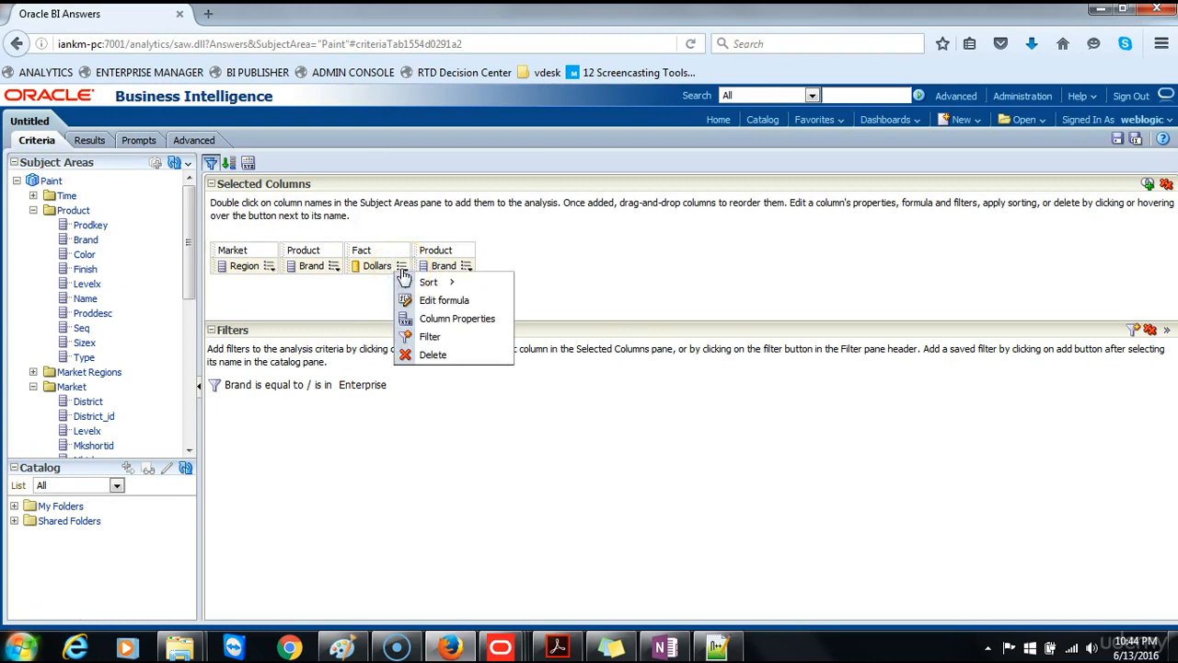
click(456, 317)
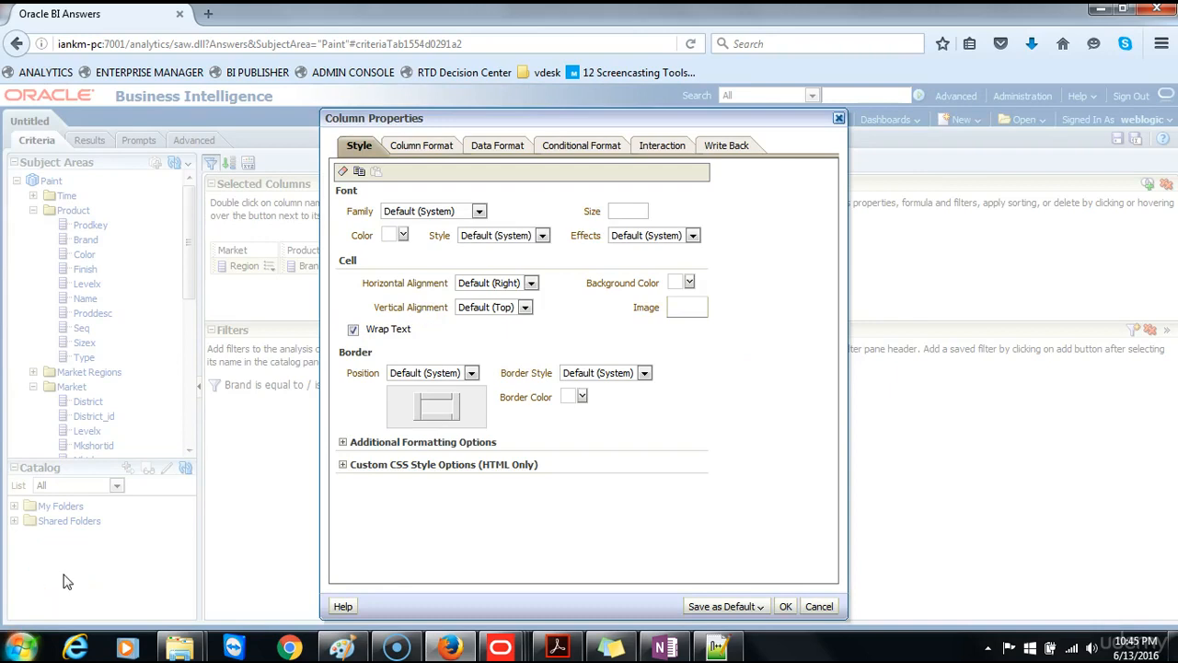
In Column Format, enable Custom Headings and set the heading to Revenue
click(421, 146)
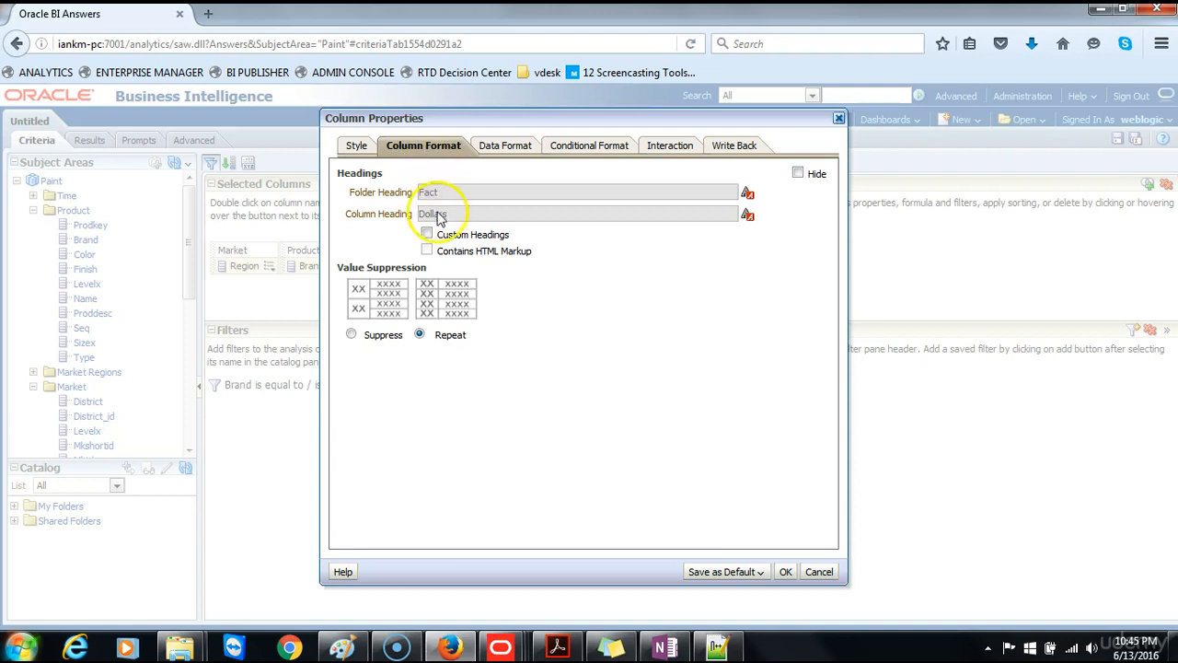
click(428, 232)
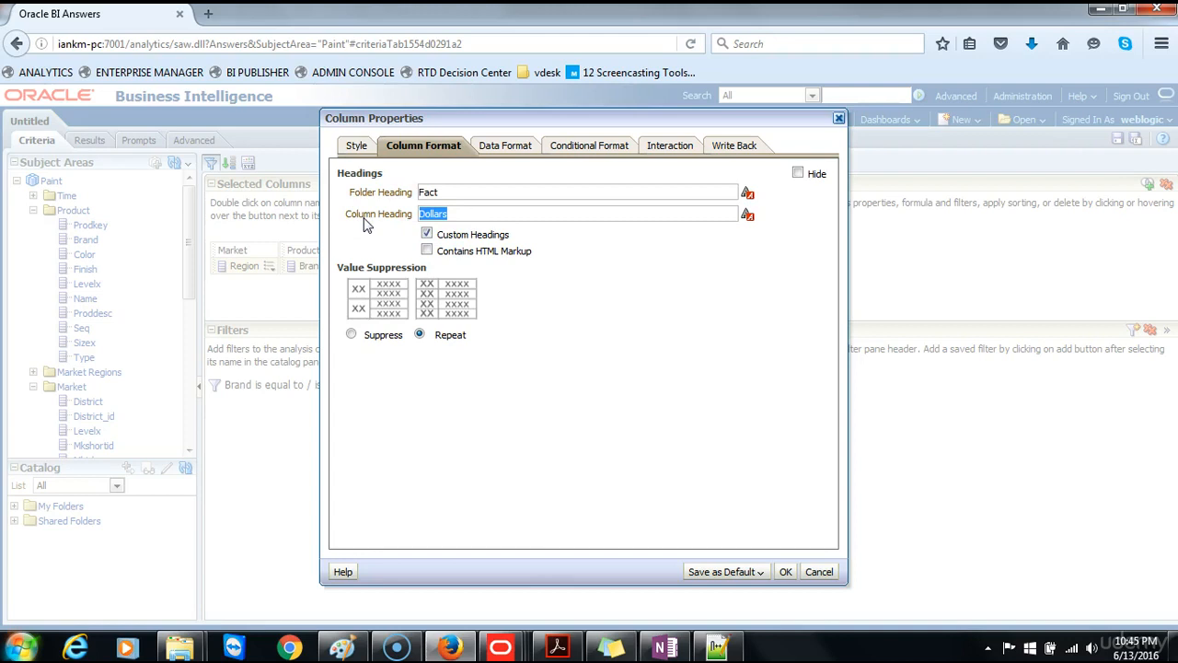
text(Reveneu)
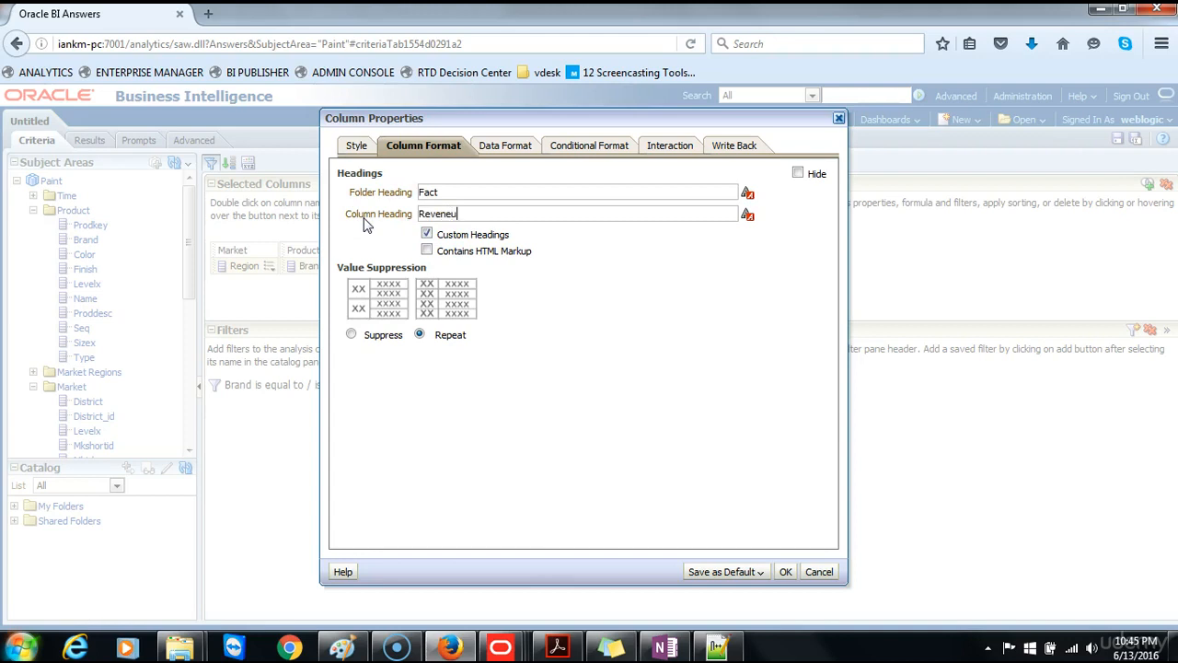
key(BackSpace)
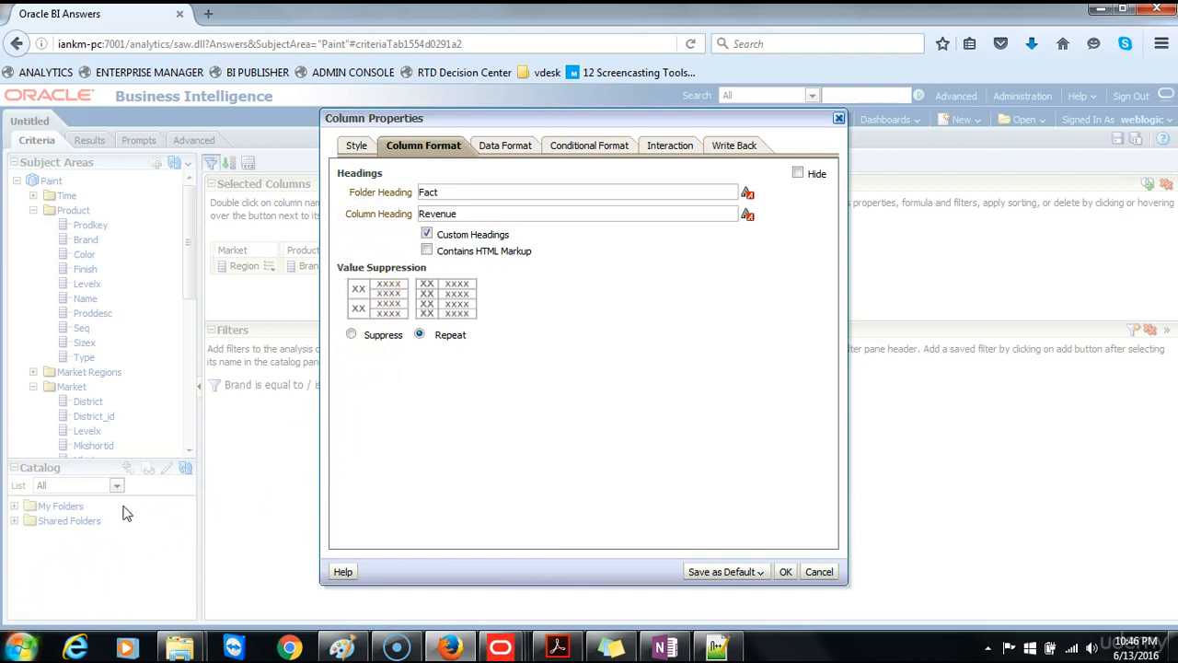
Override the data format as Currency, User's Preferred Currency, red minus negatives, 2 decimals, and apply
click(497, 145)
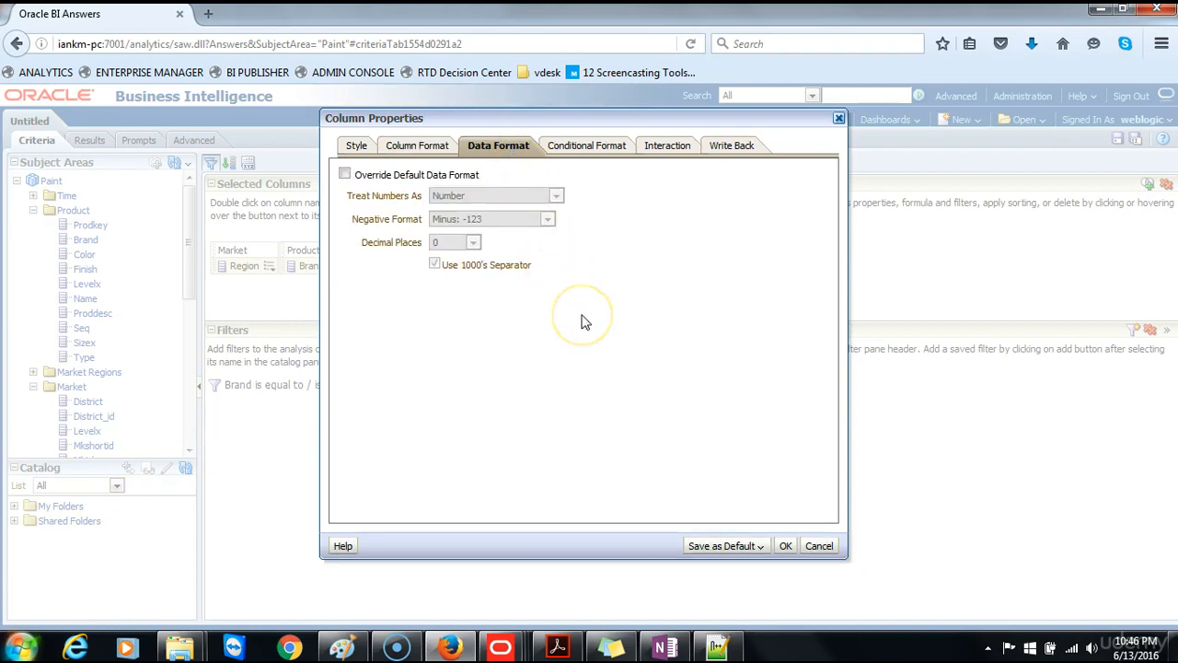
mouse_move(586, 322)
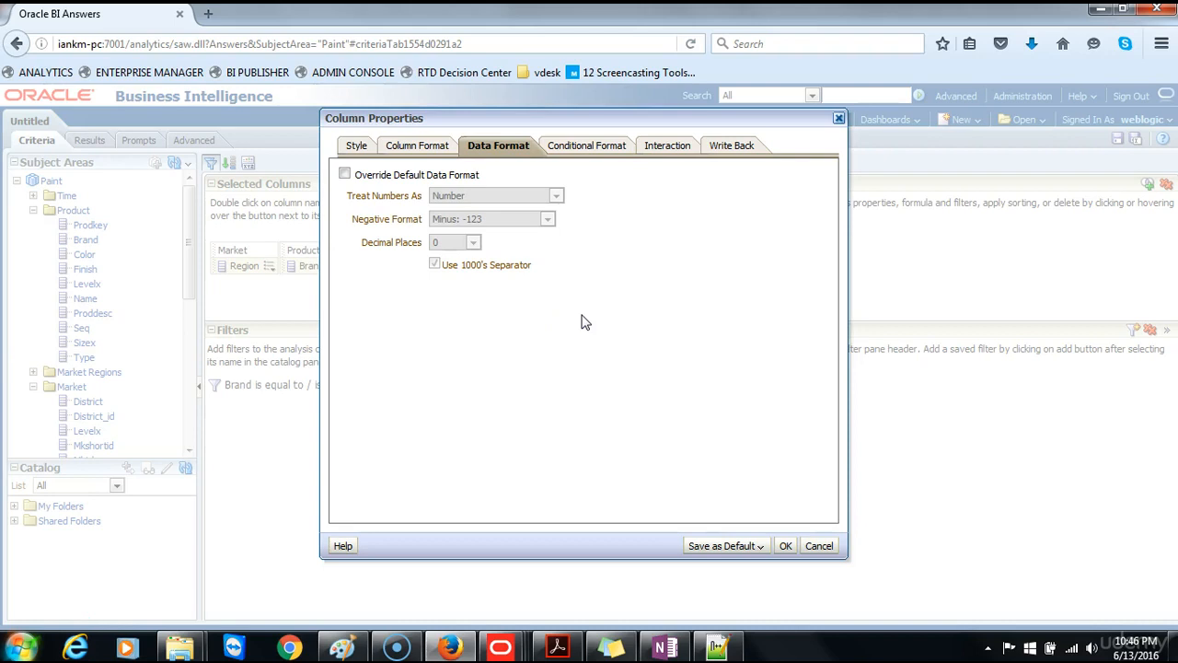
click(344, 173)
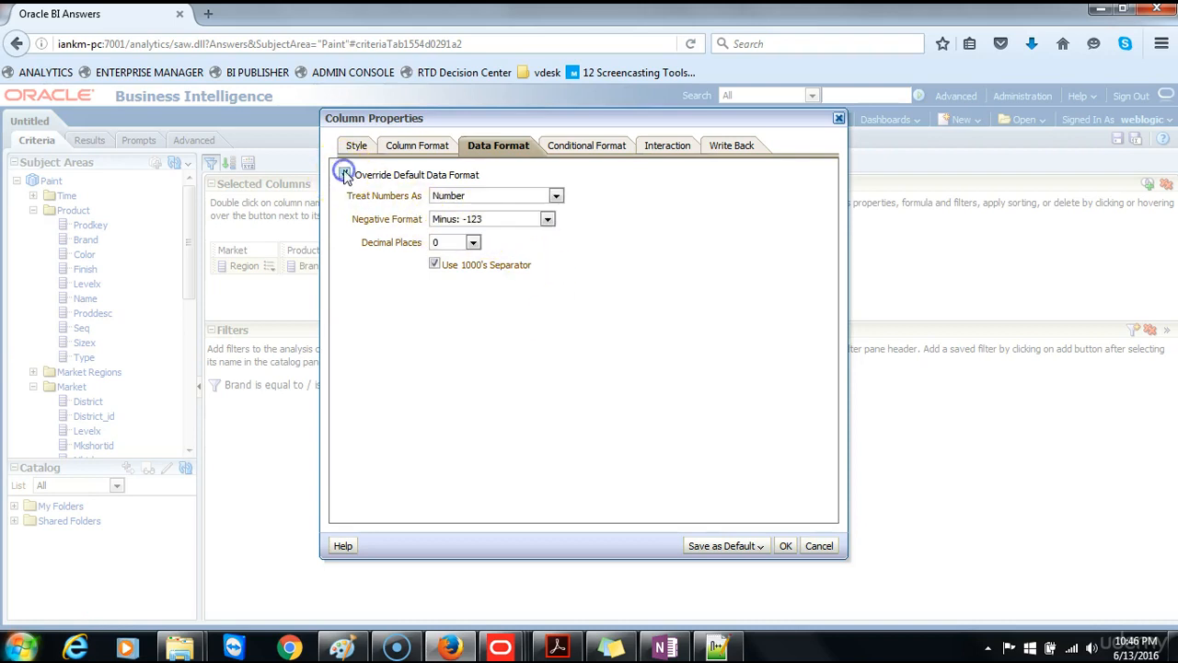
click(556, 195)
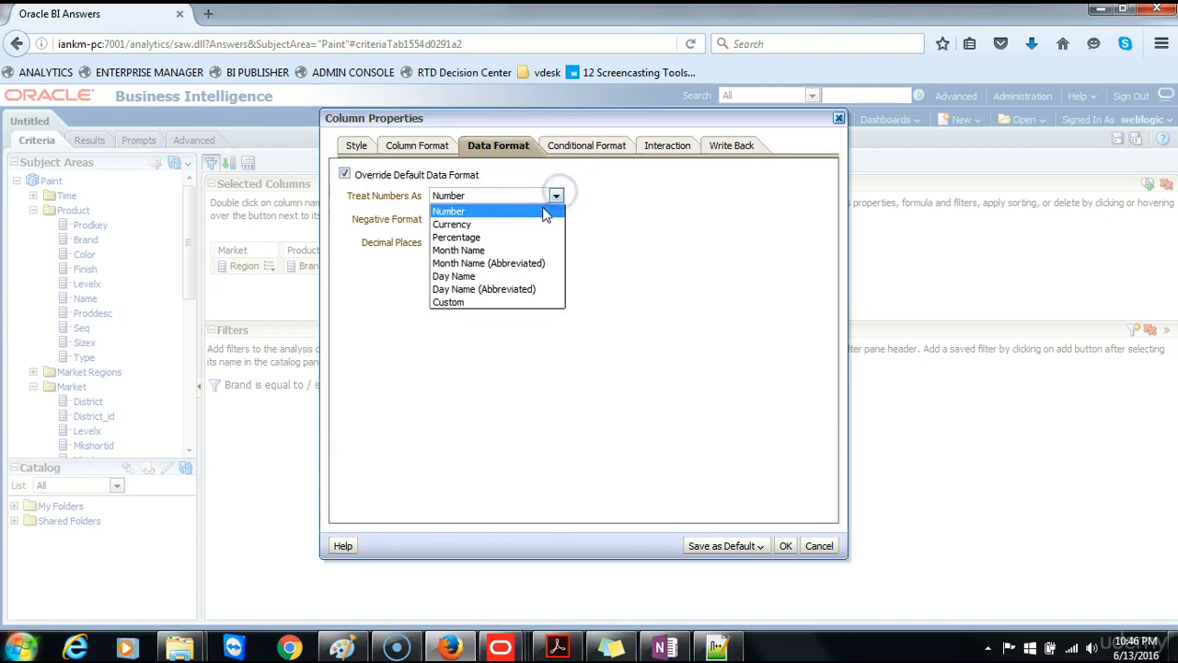
click(453, 224)
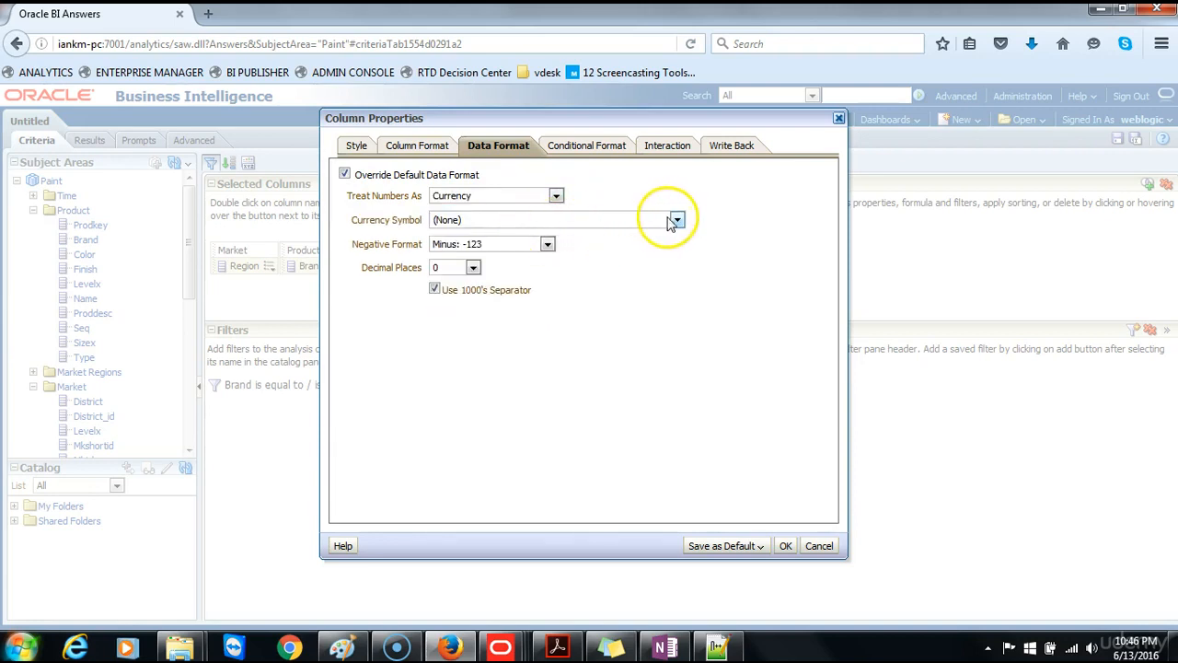
click(678, 219)
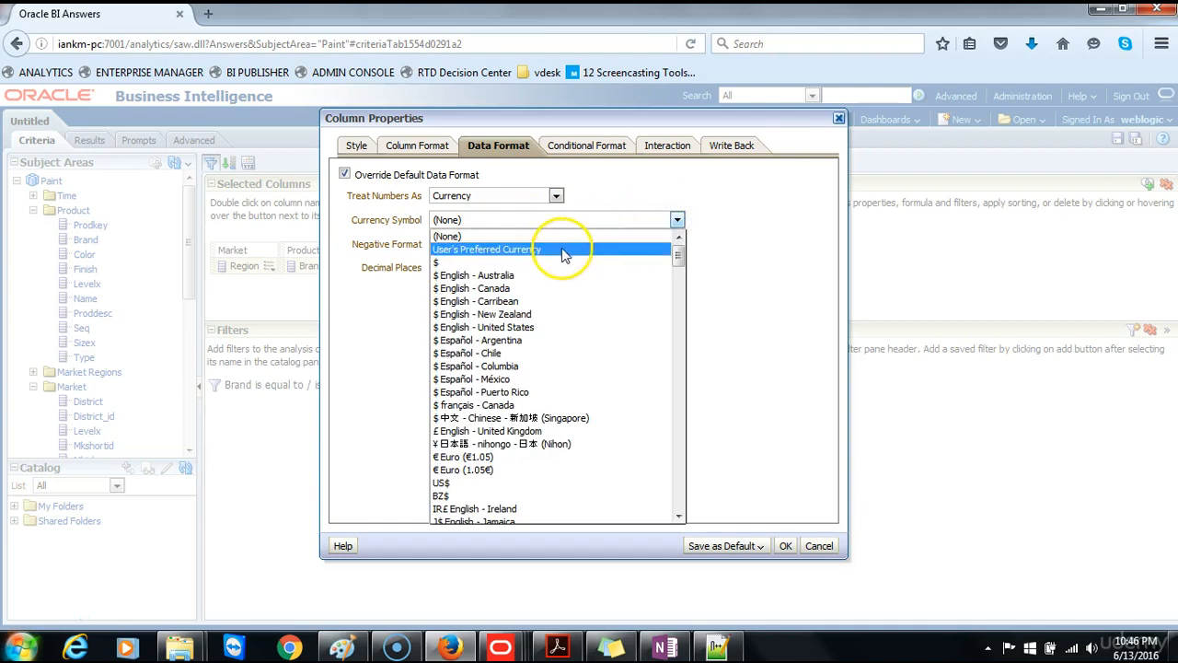
click(486, 248)
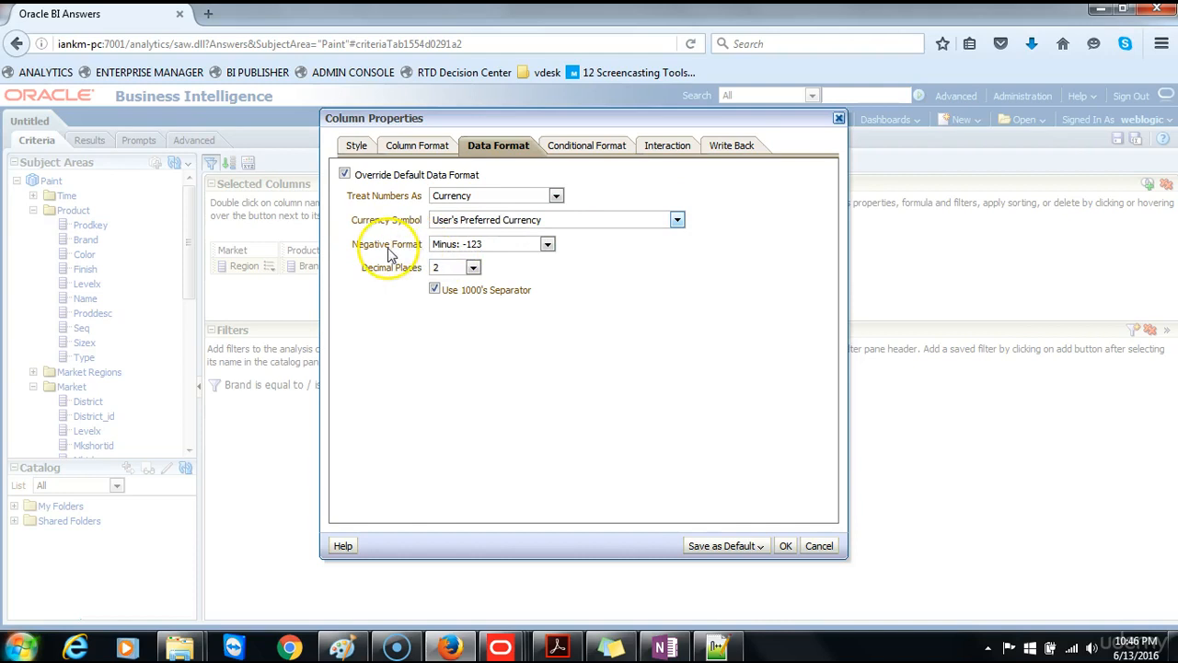
click(549, 243)
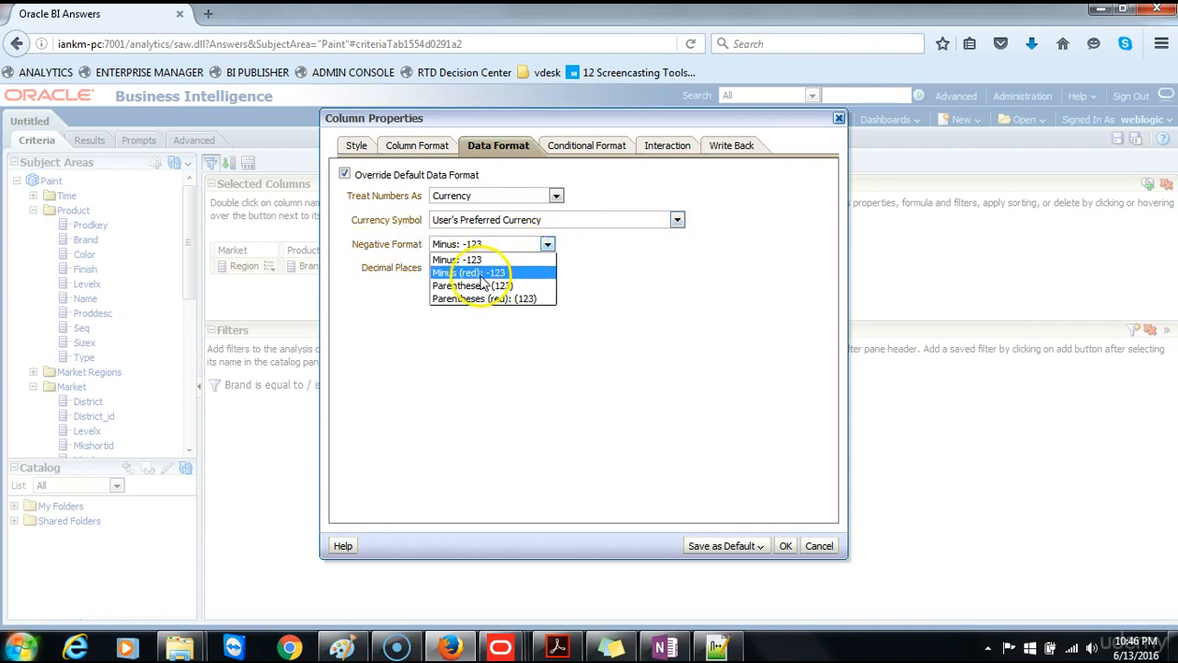
click(469, 273)
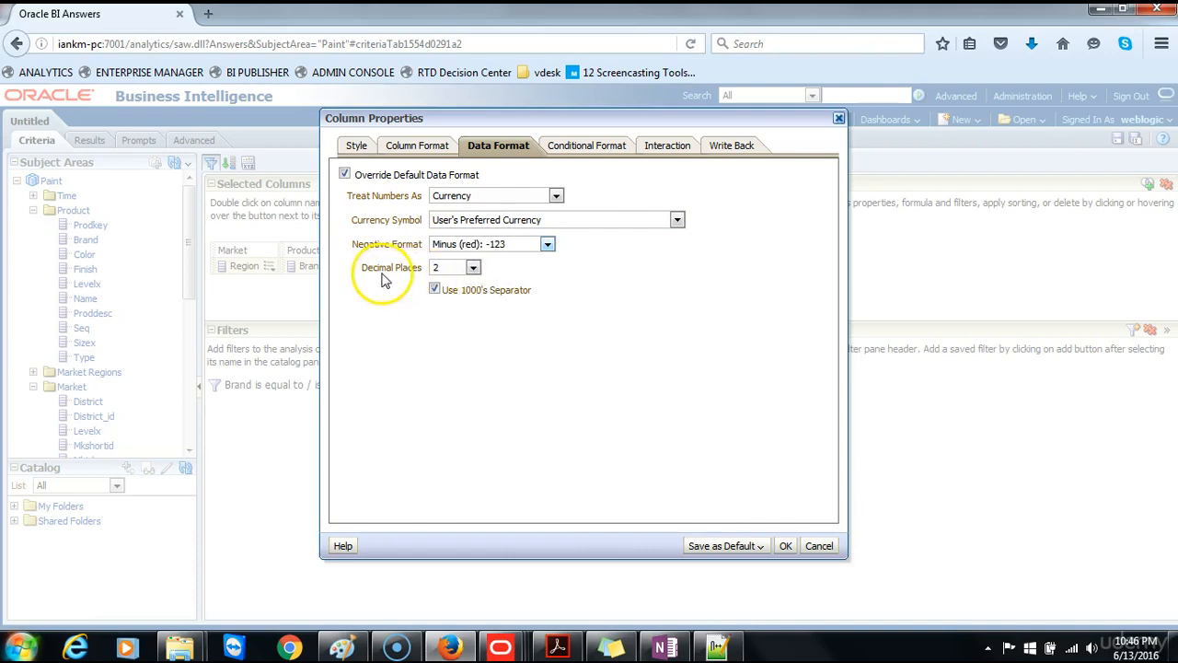
mouse_move(427, 285)
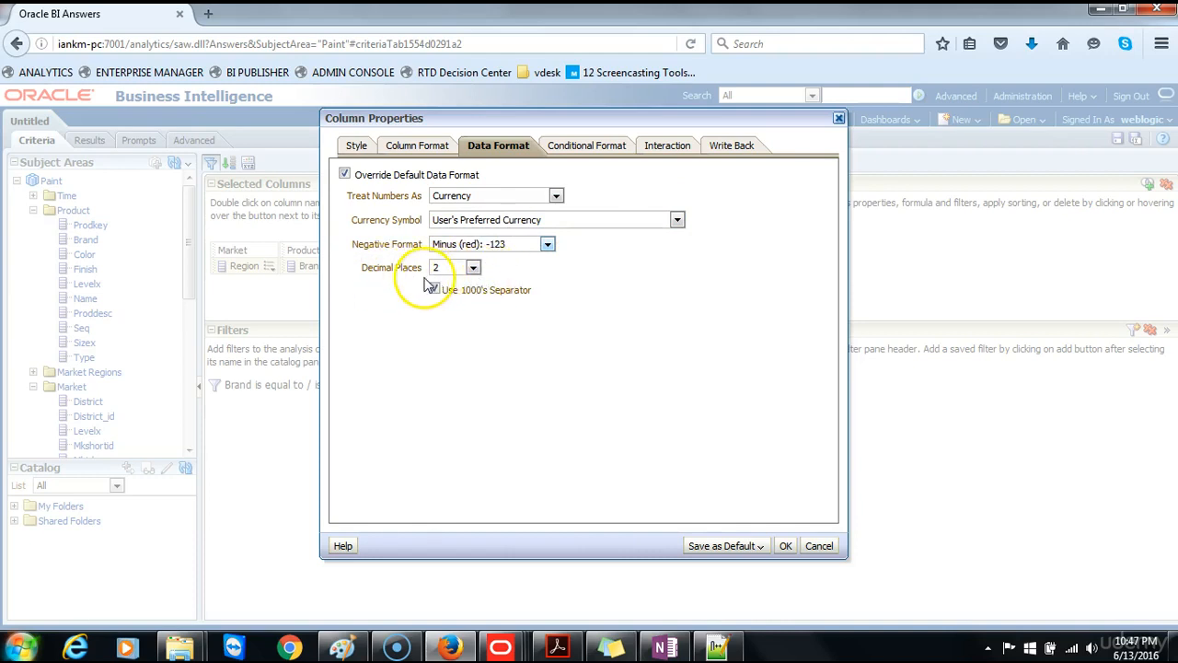
click(435, 289)
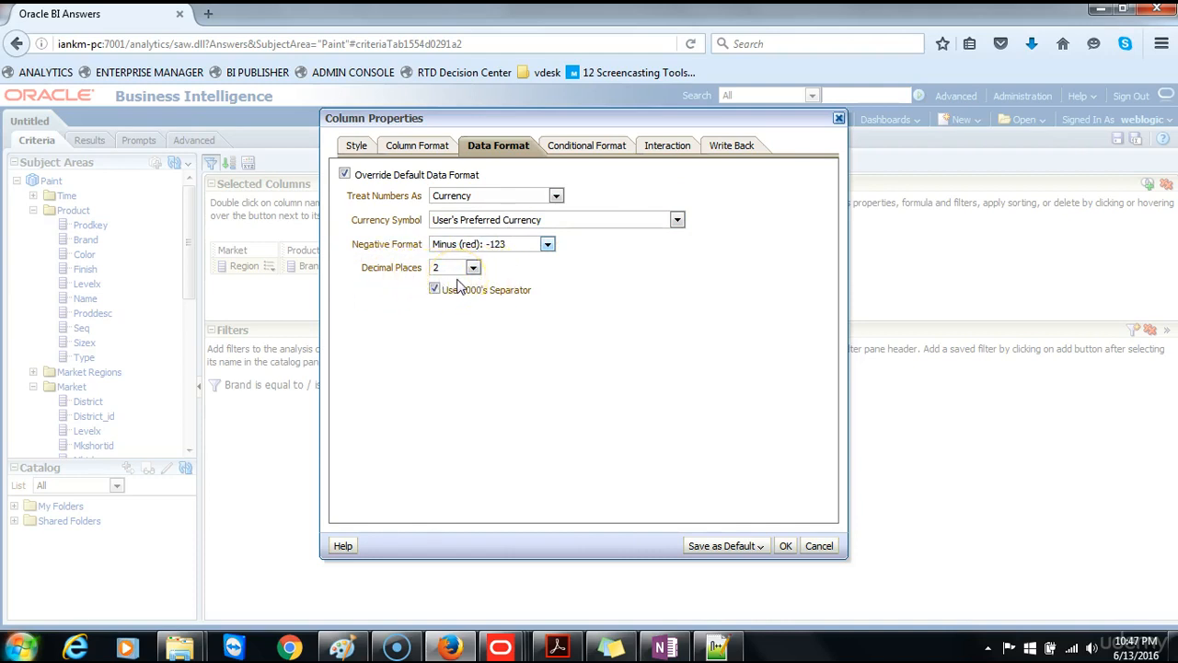
click(784, 545)
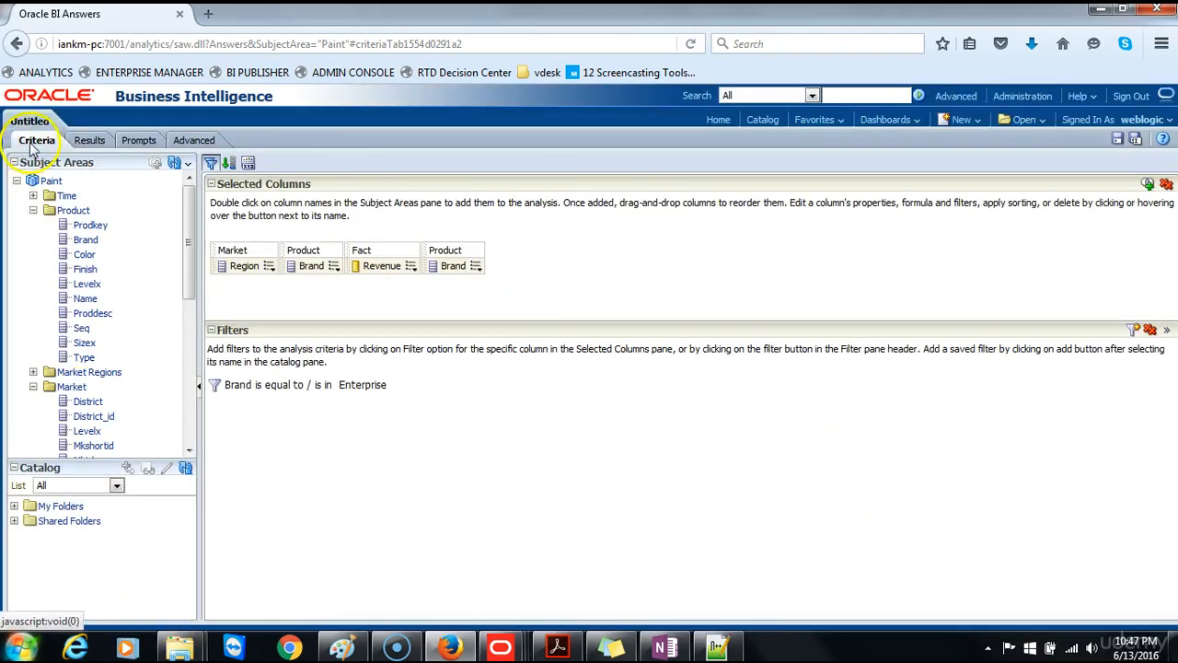
Check the Results view of Enterprise Revenue per region, revisiting Criteria in between
click(84, 139)
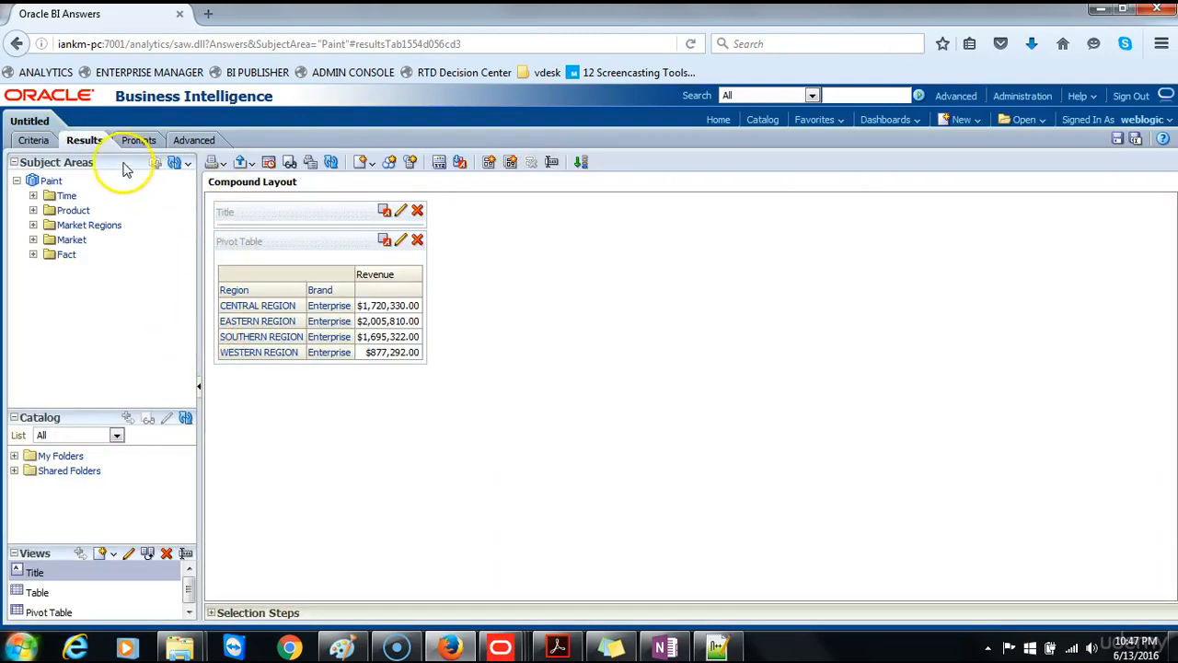
click(36, 139)
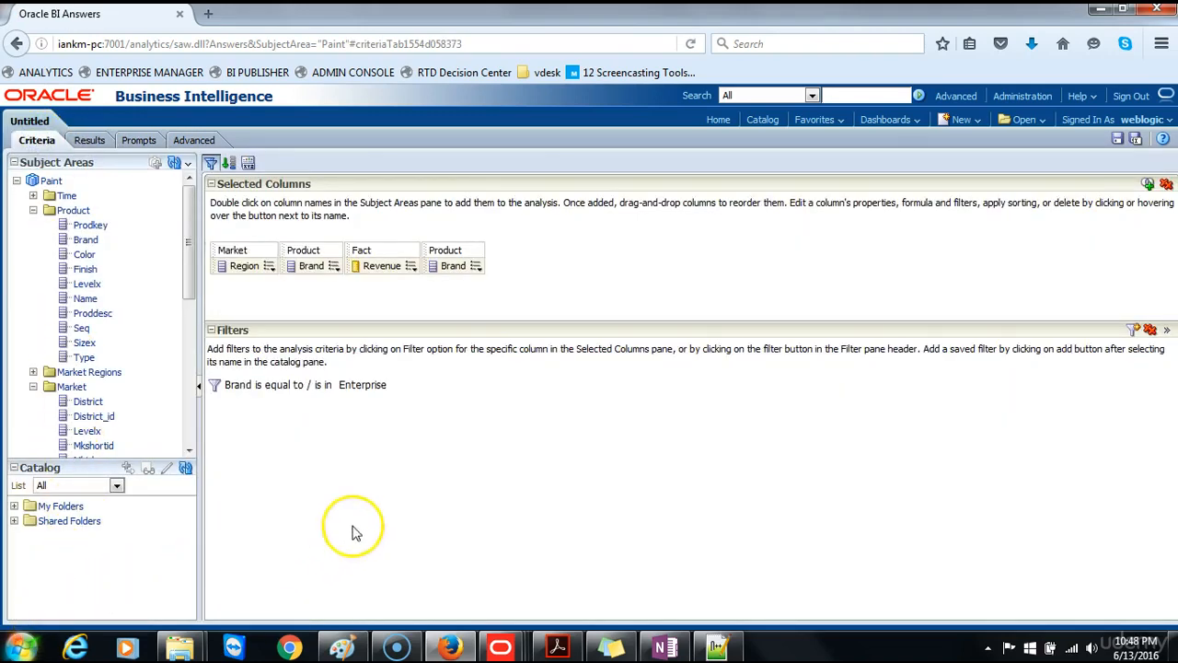
mouse_move(644, 225)
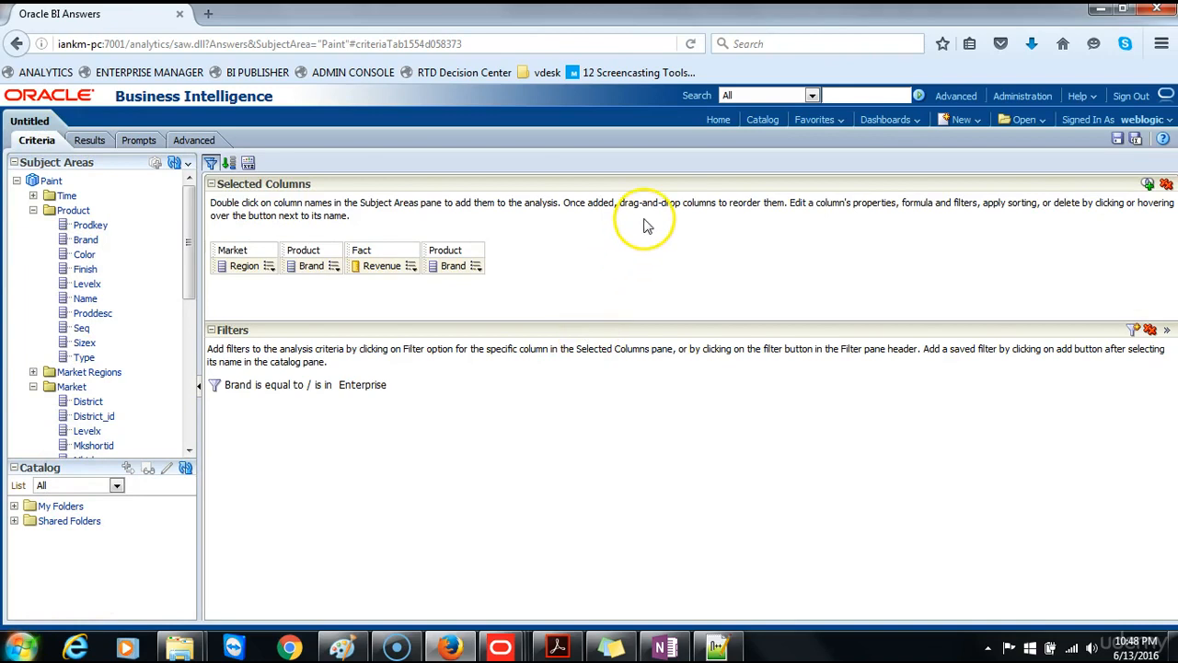
mouse_move(453, 433)
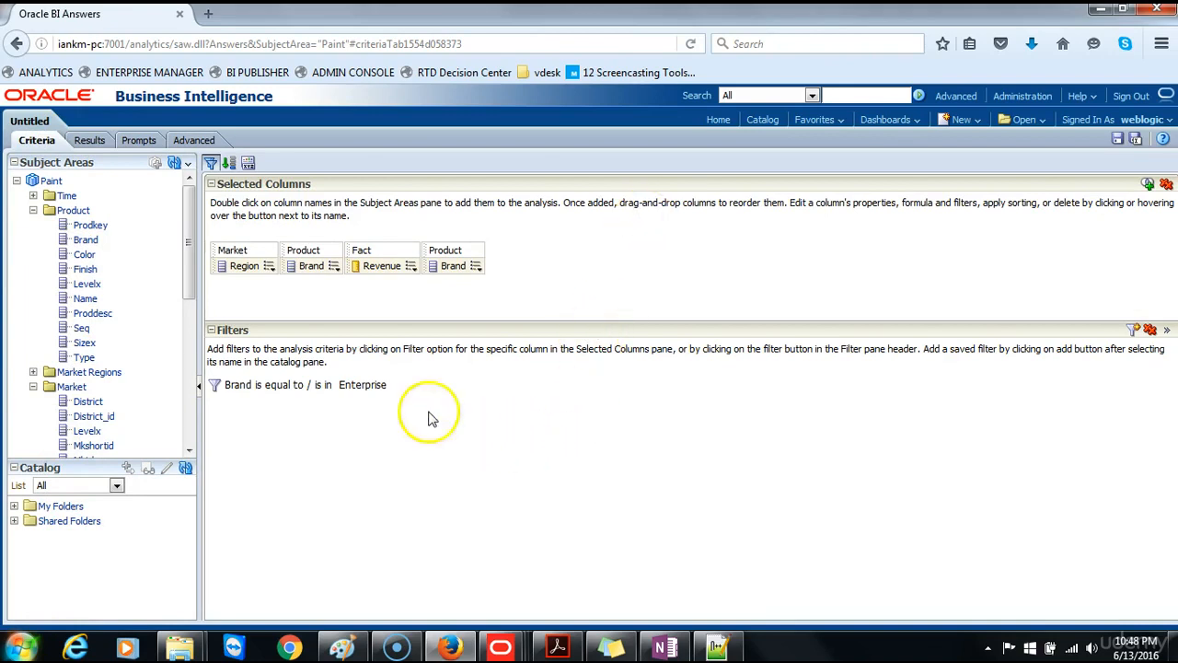
click(85, 140)
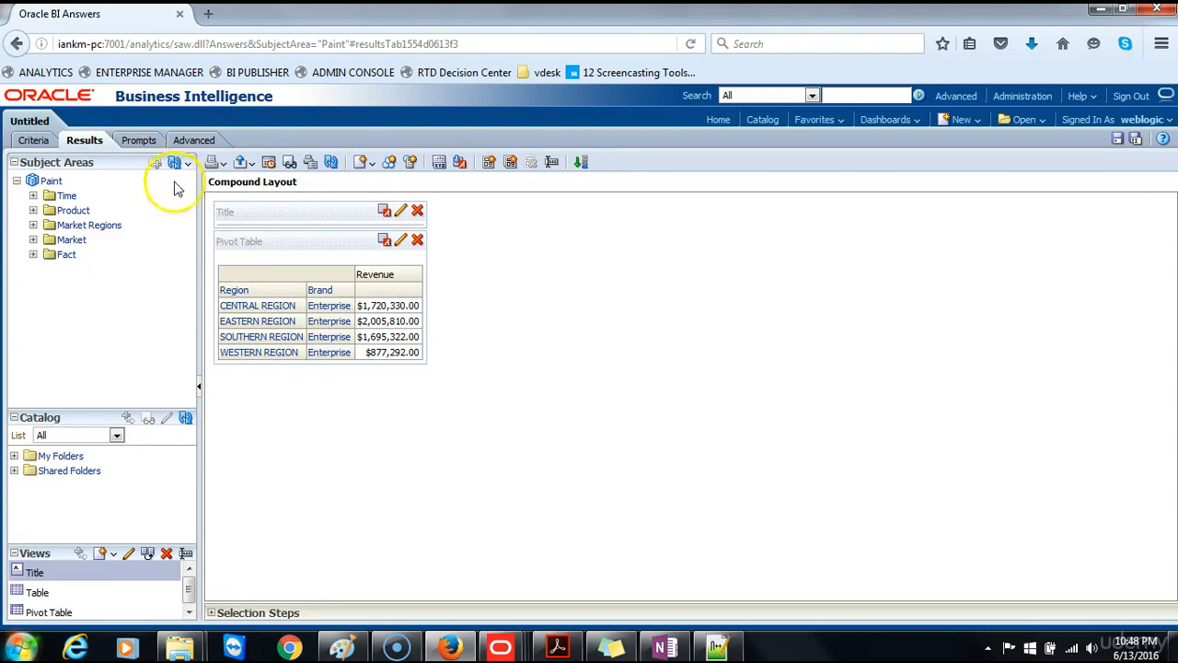
mouse_move(401, 241)
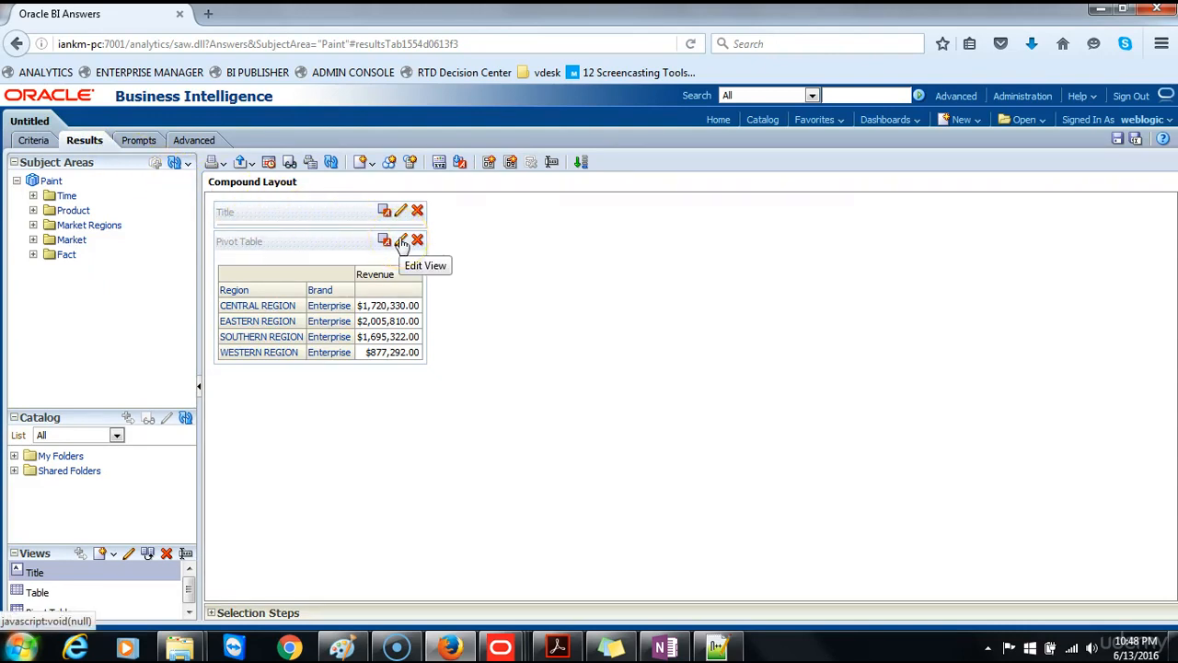
Section the pivot table by Region in its editor, then return to Criteria
click(403, 239)
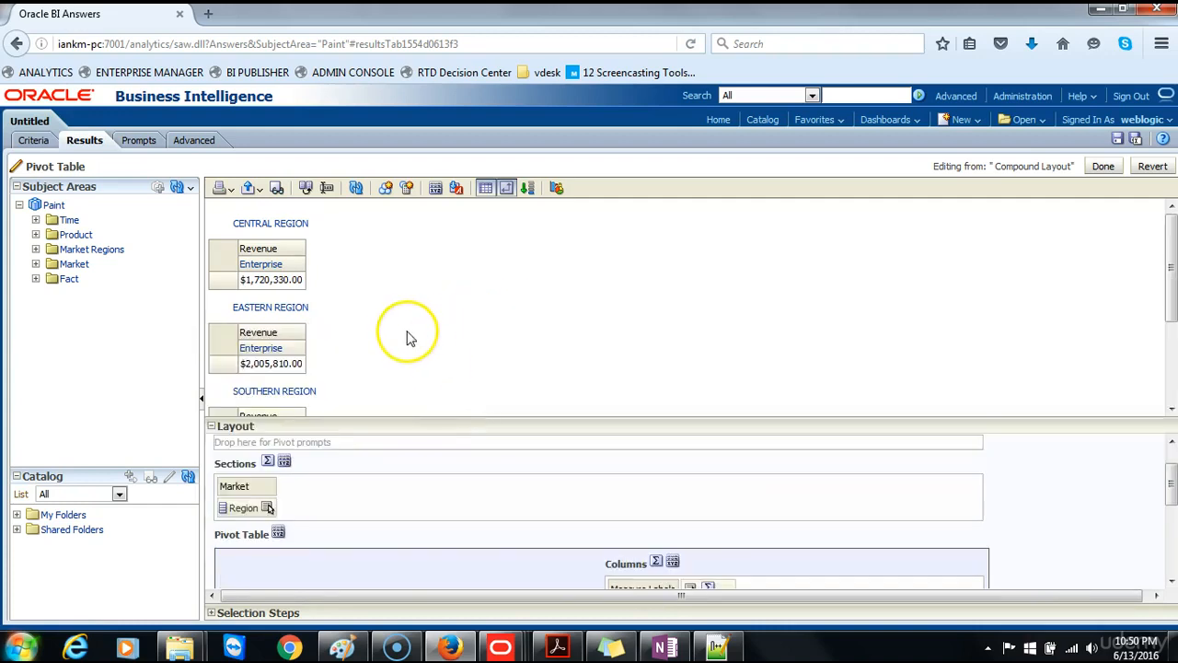
scroll(down, 3)
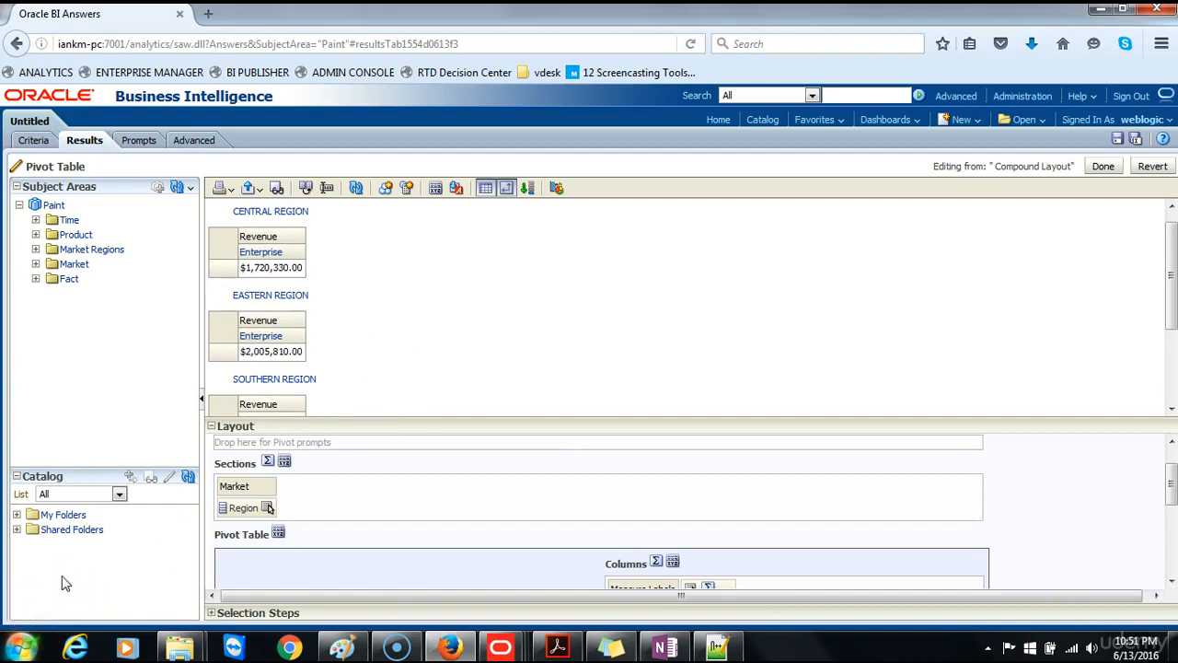
click(33, 140)
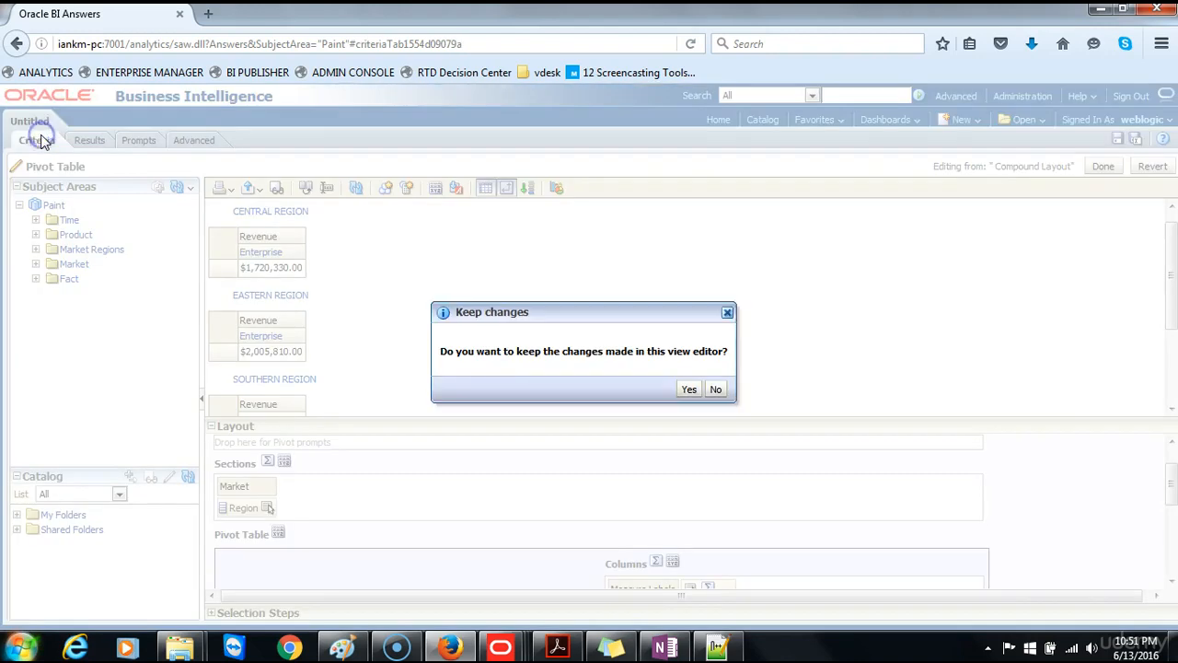
click(688, 389)
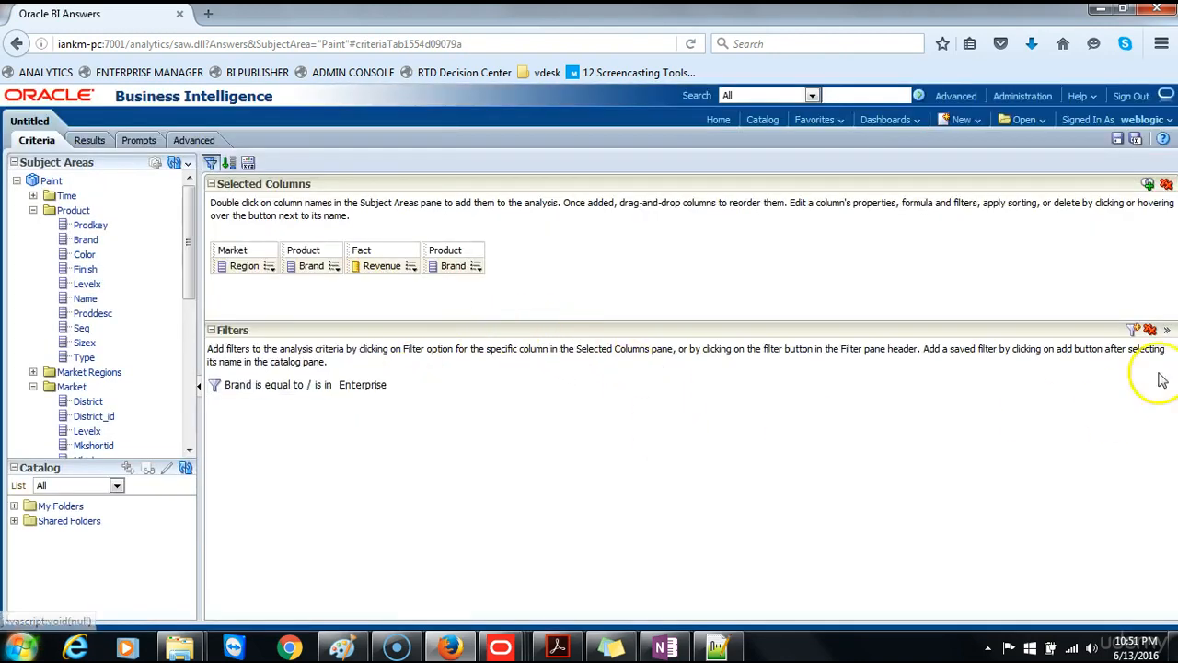
click(1149, 329)
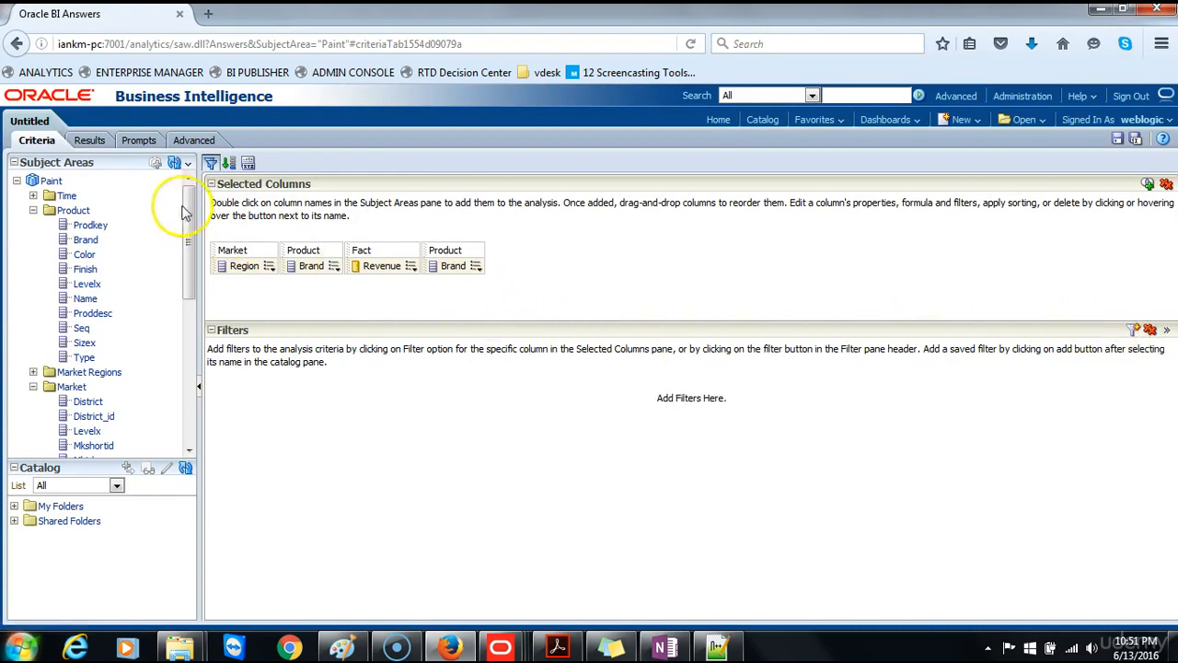
click(85, 140)
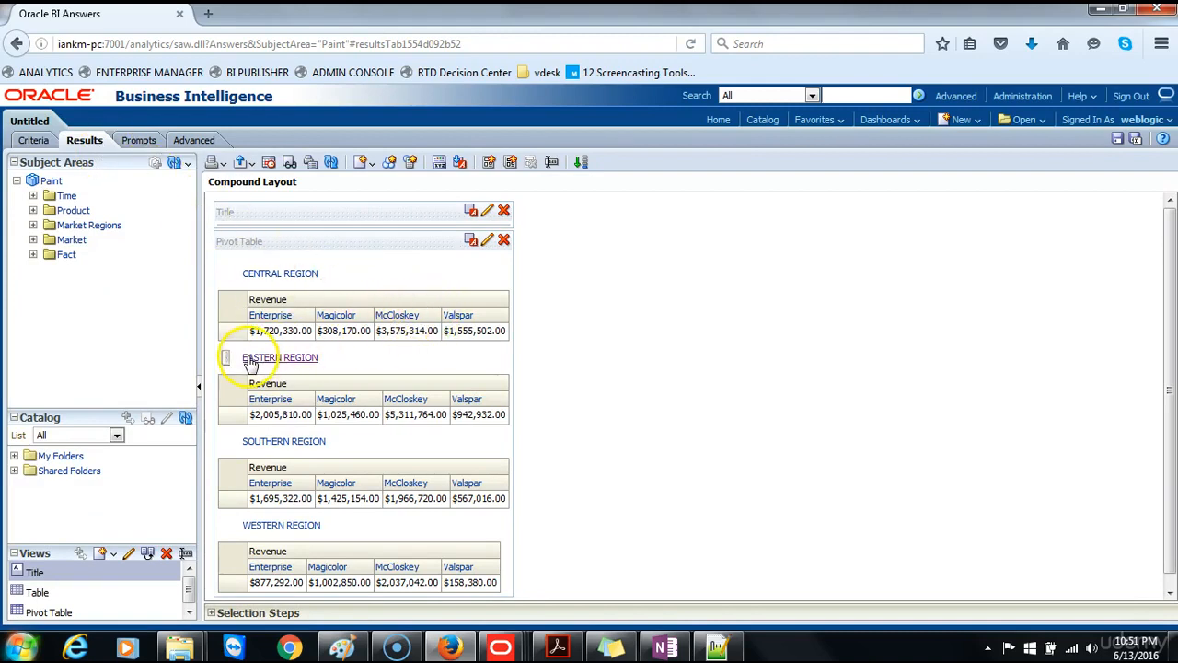
mouse_move(322, 302)
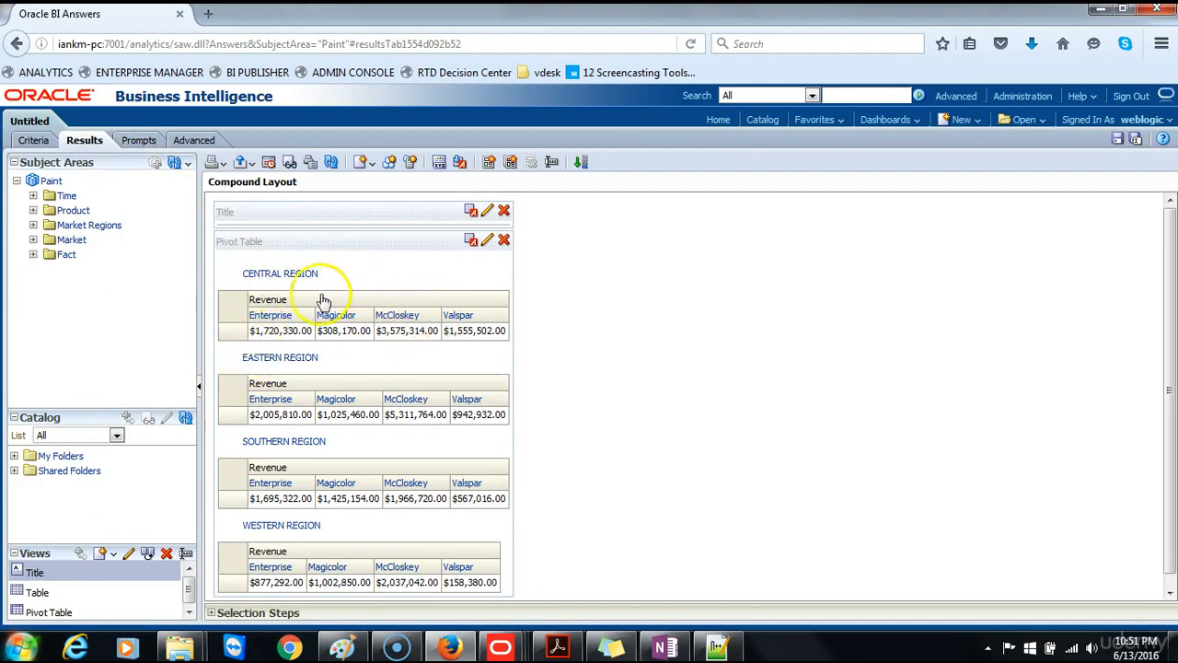
mouse_move(288, 331)
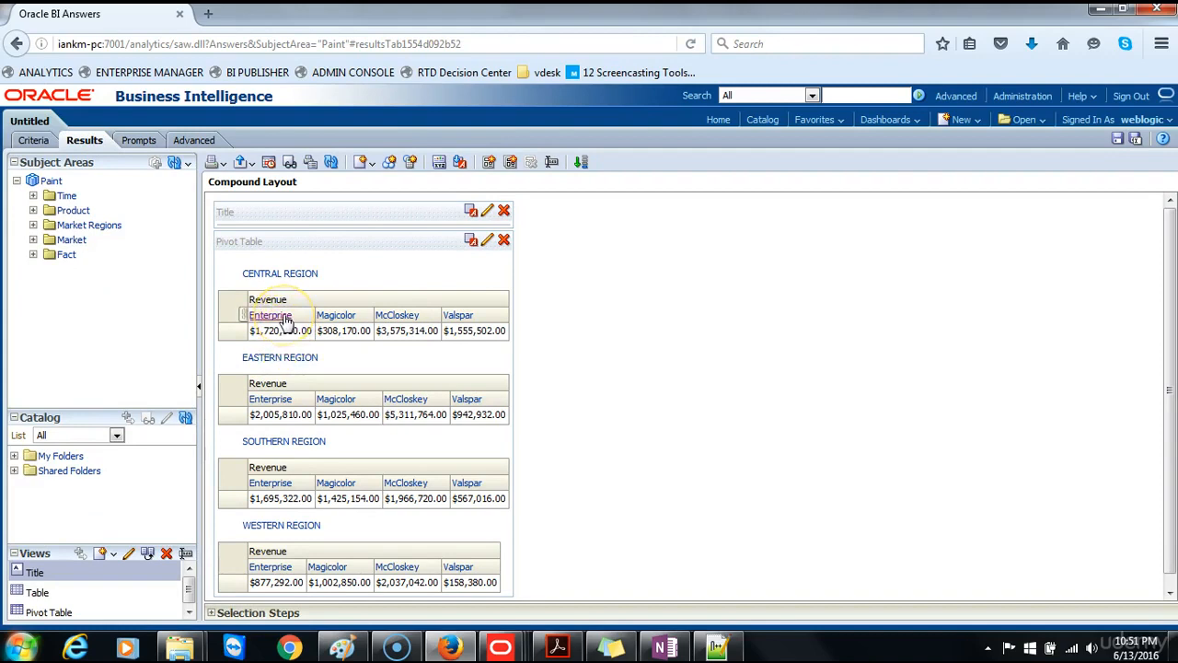
mouse_move(339, 314)
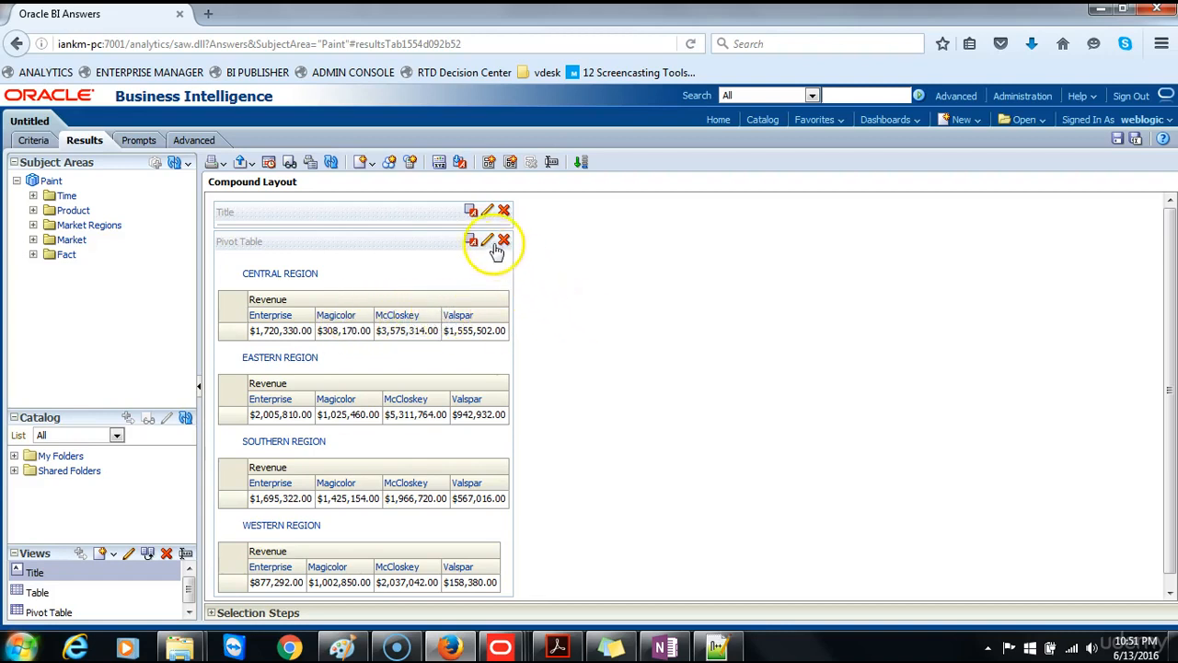
Duplicate the Revenue measure as a second layer in the pivot table layout
click(486, 239)
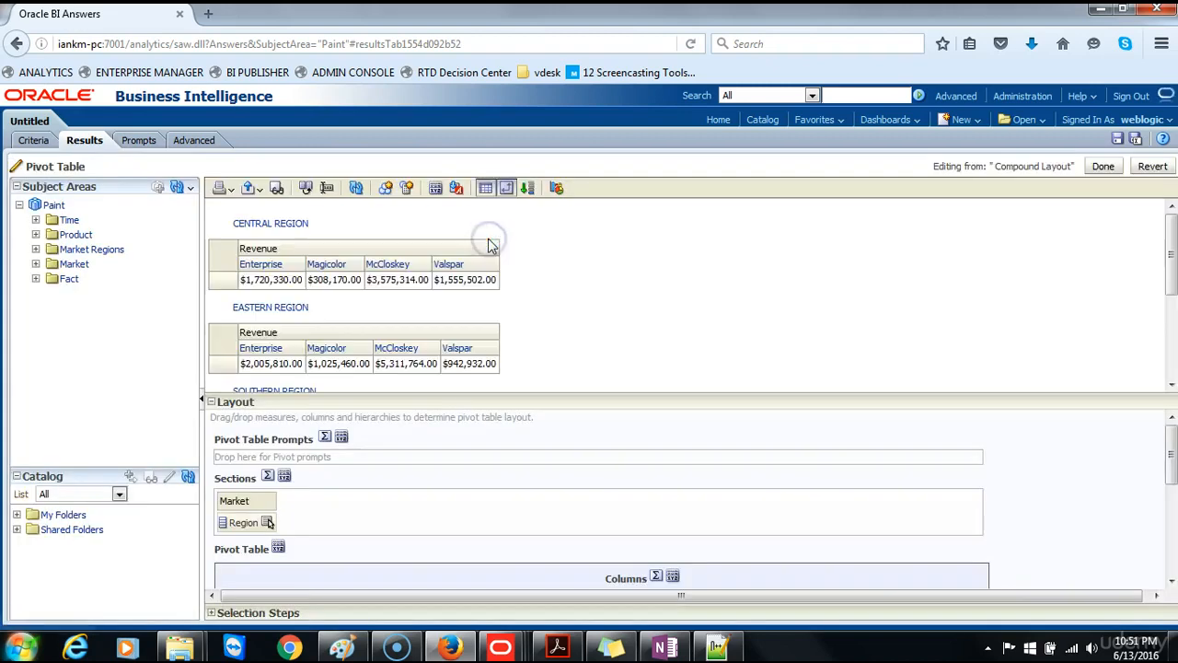
mouse_move(46, 614)
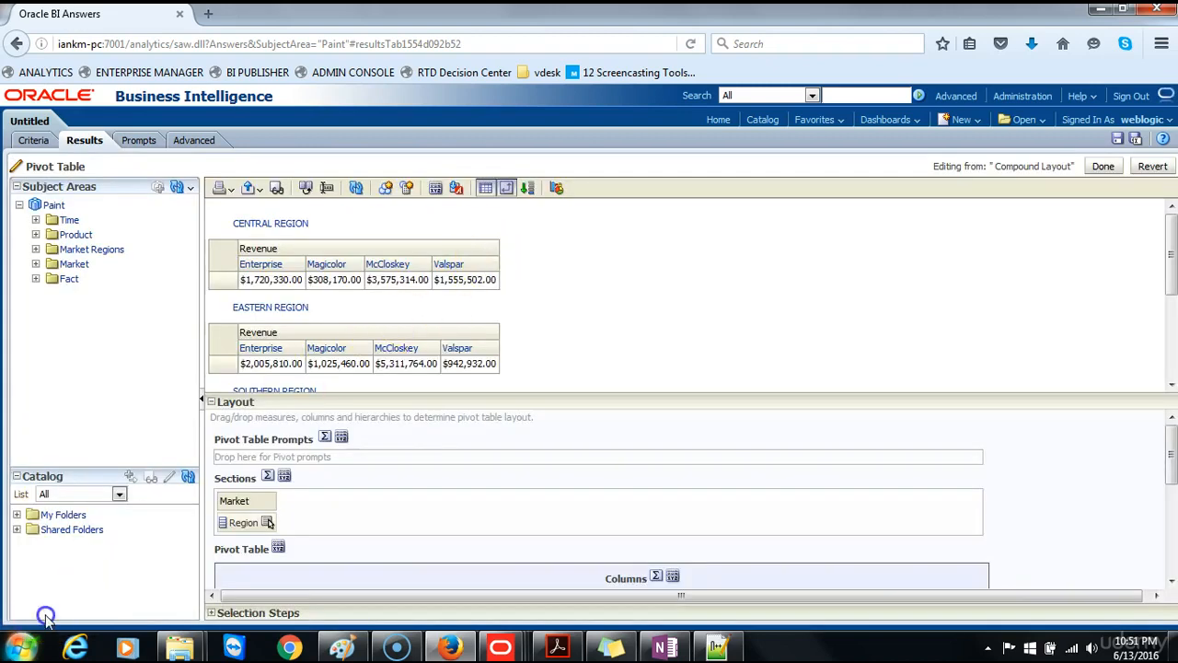
mouse_move(88, 582)
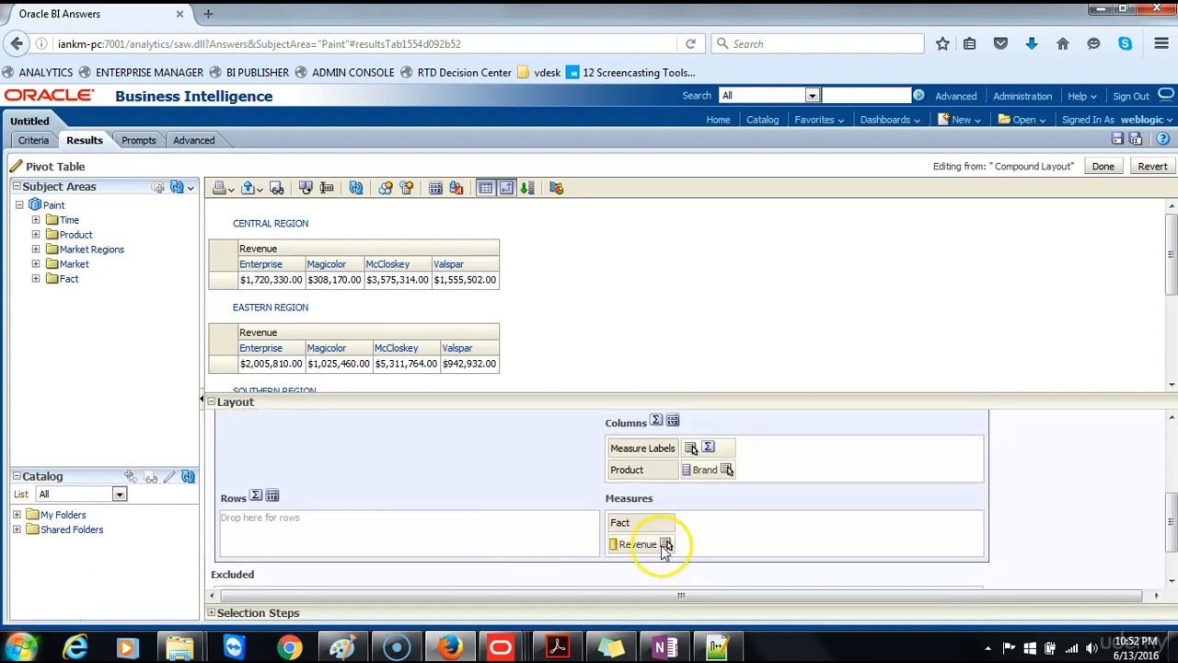
click(666, 545)
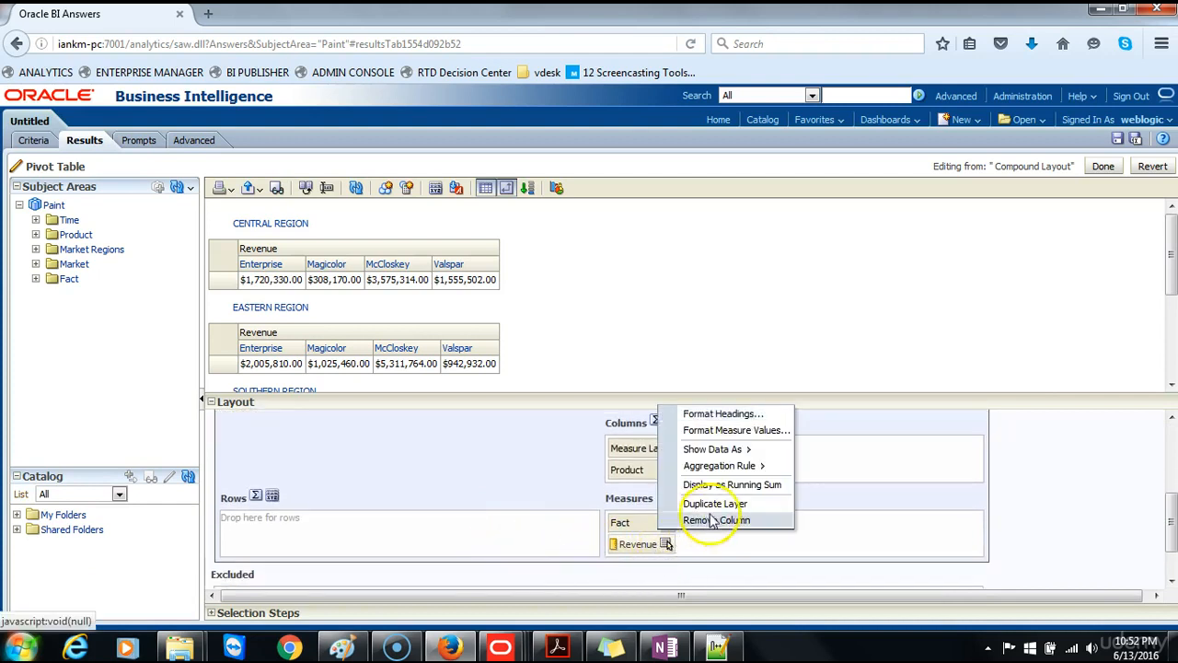
click(714, 505)
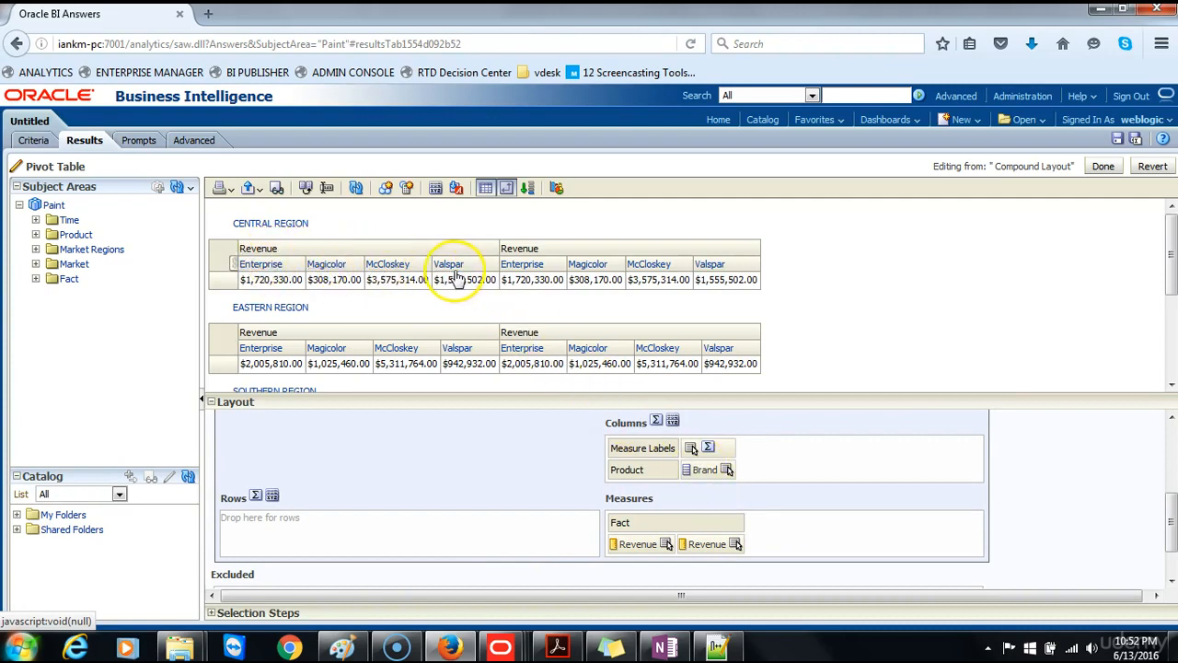
mouse_move(515, 247)
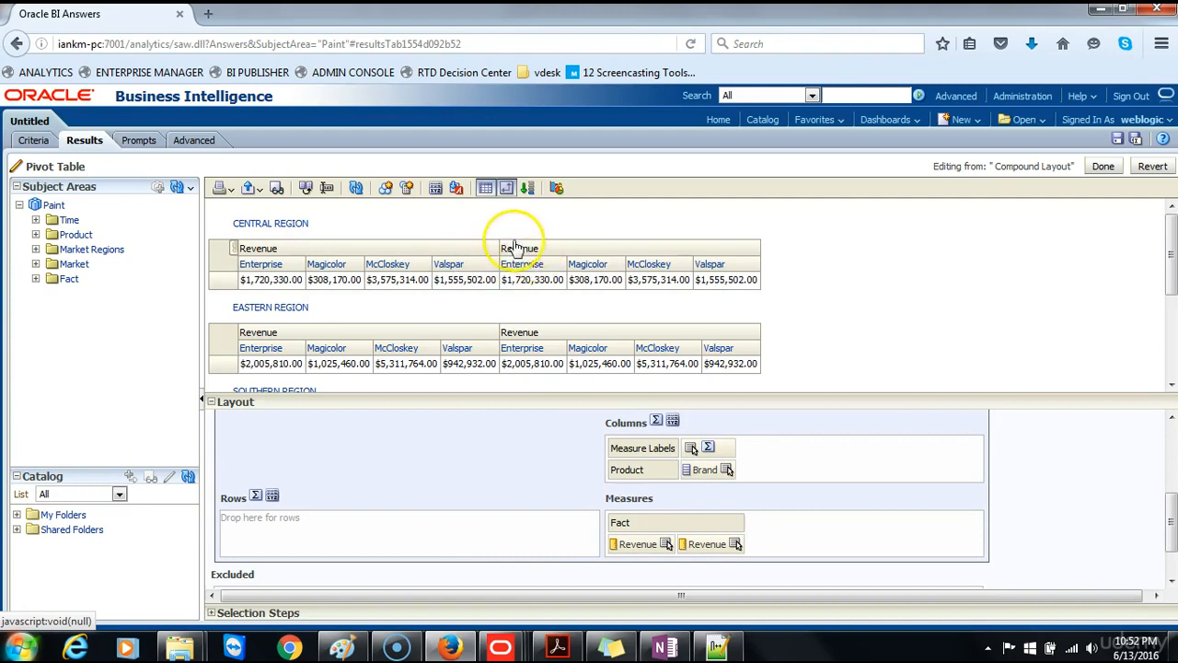
mouse_move(40, 629)
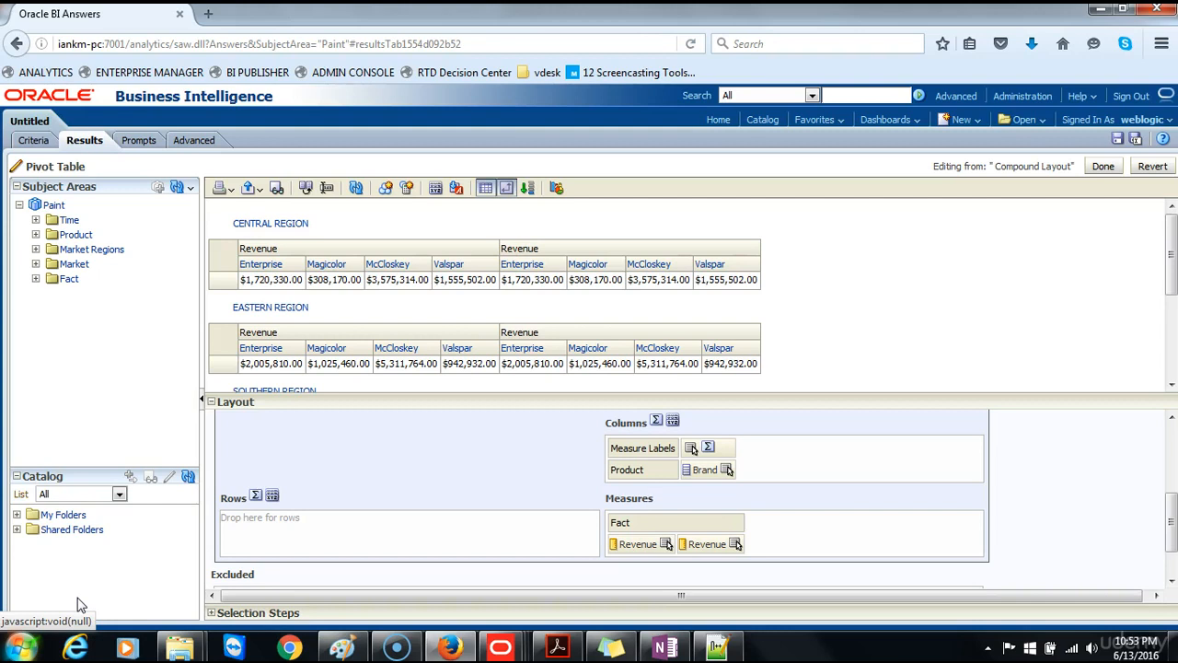
click(736, 545)
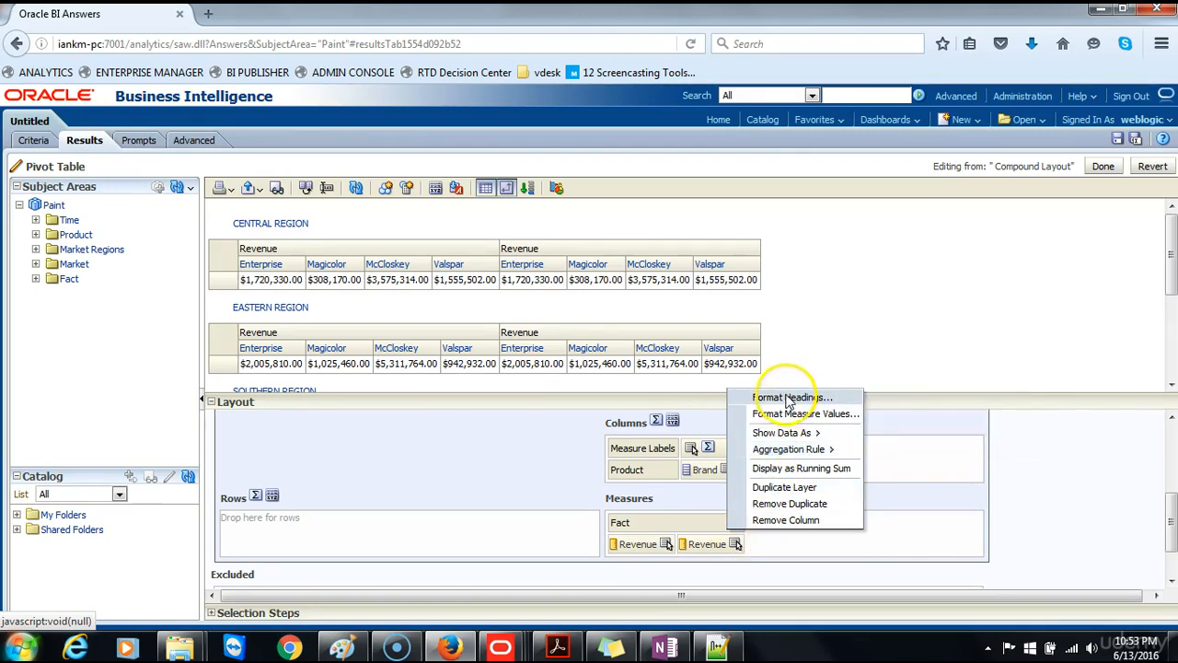
Set the duplicated measure's heading caption to '% Revenue' via Format Headings
click(788, 397)
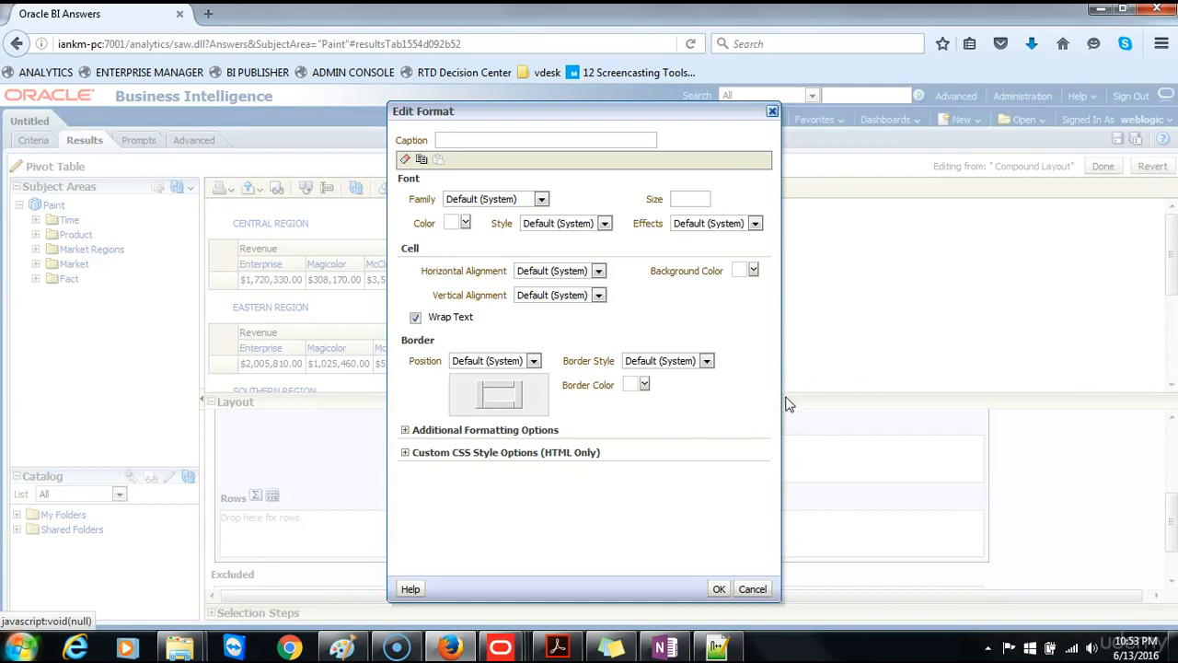
click(544, 140)
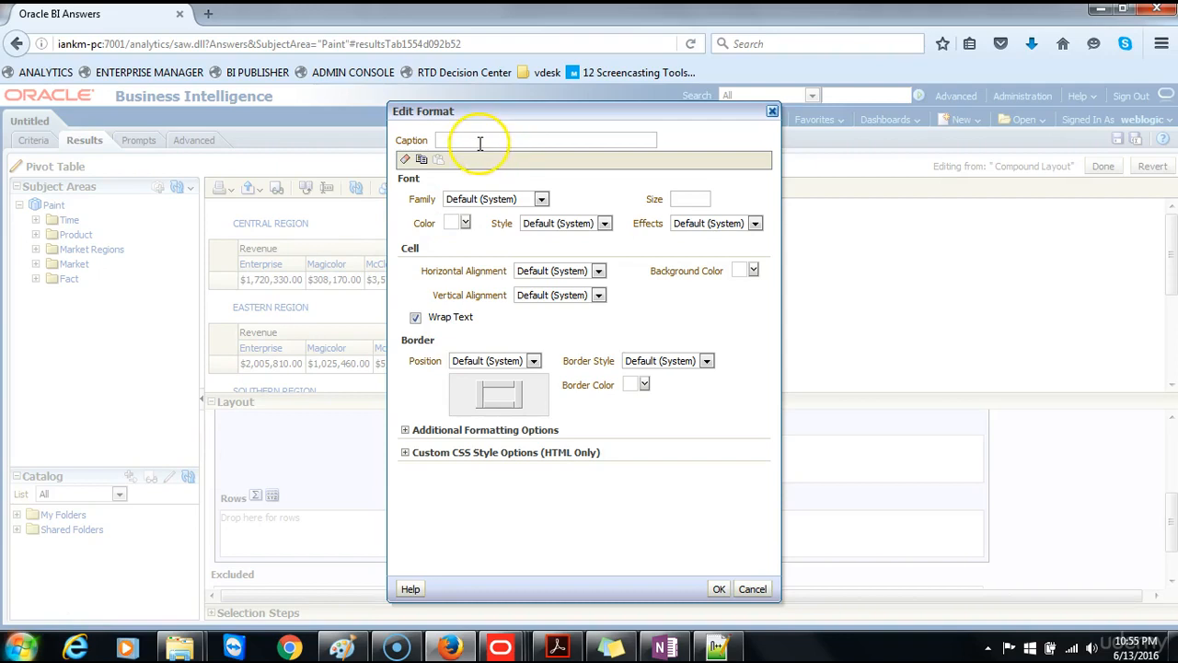
text(%)
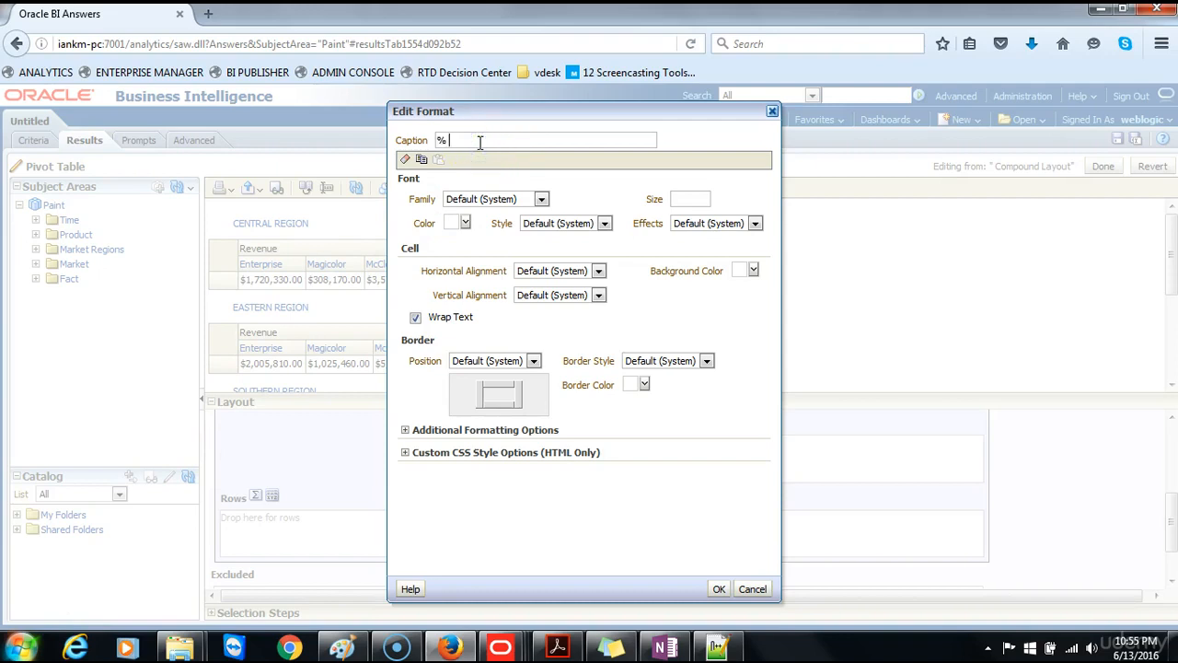
text(Revenue)
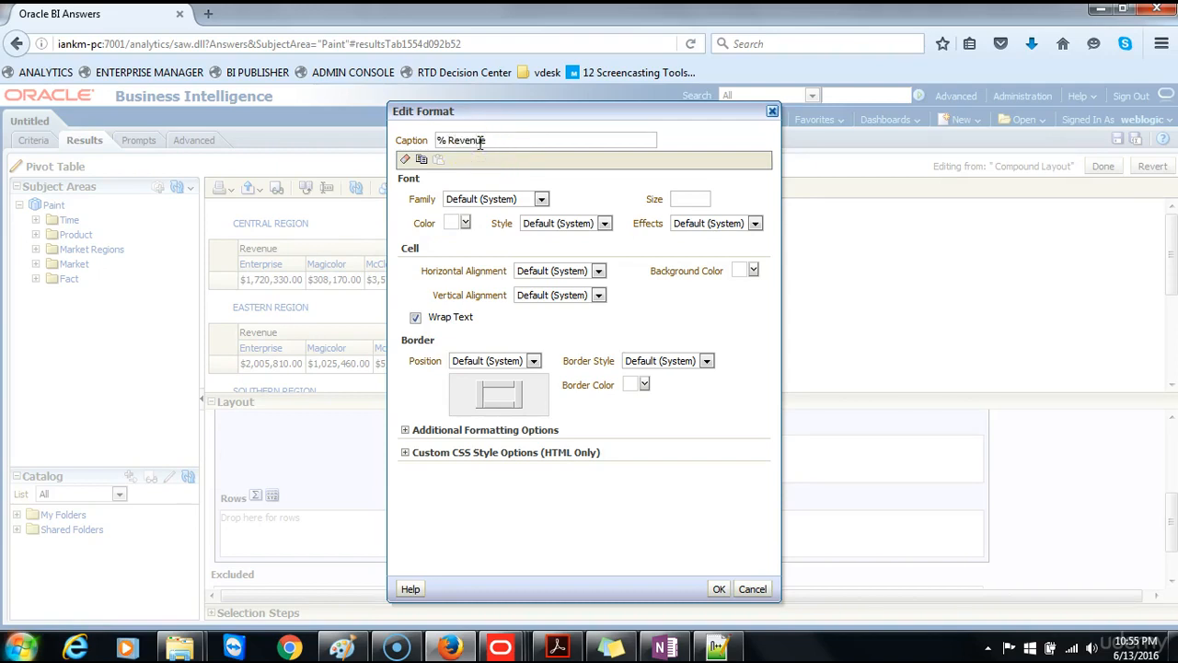
click(717, 589)
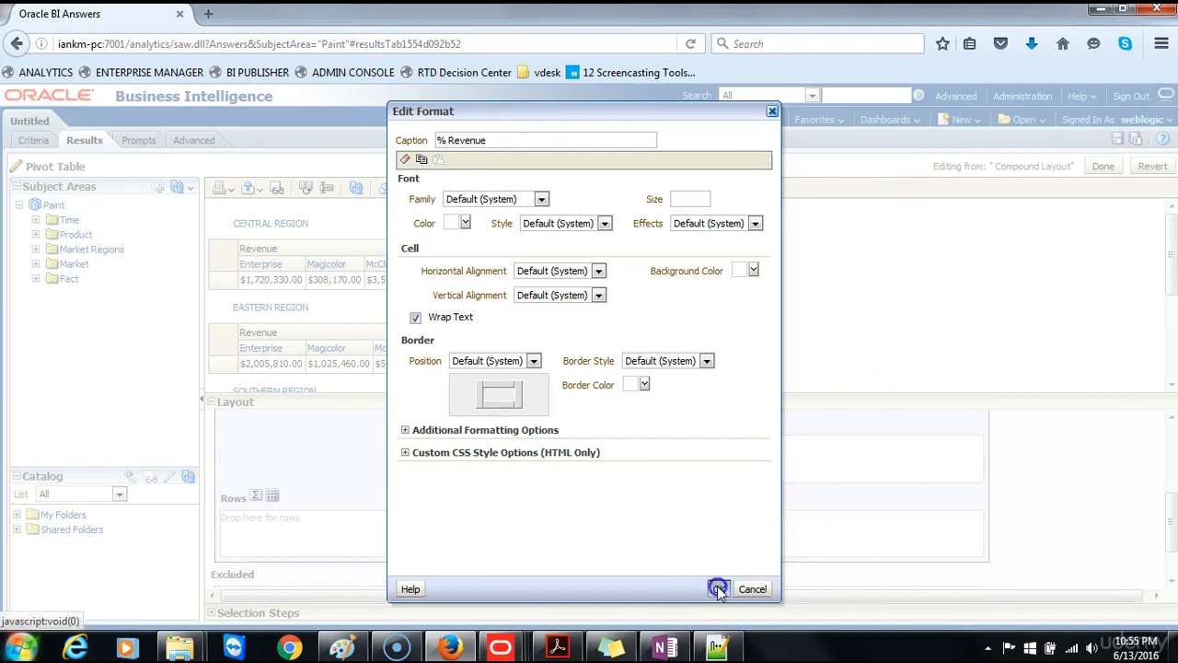
click(718, 589)
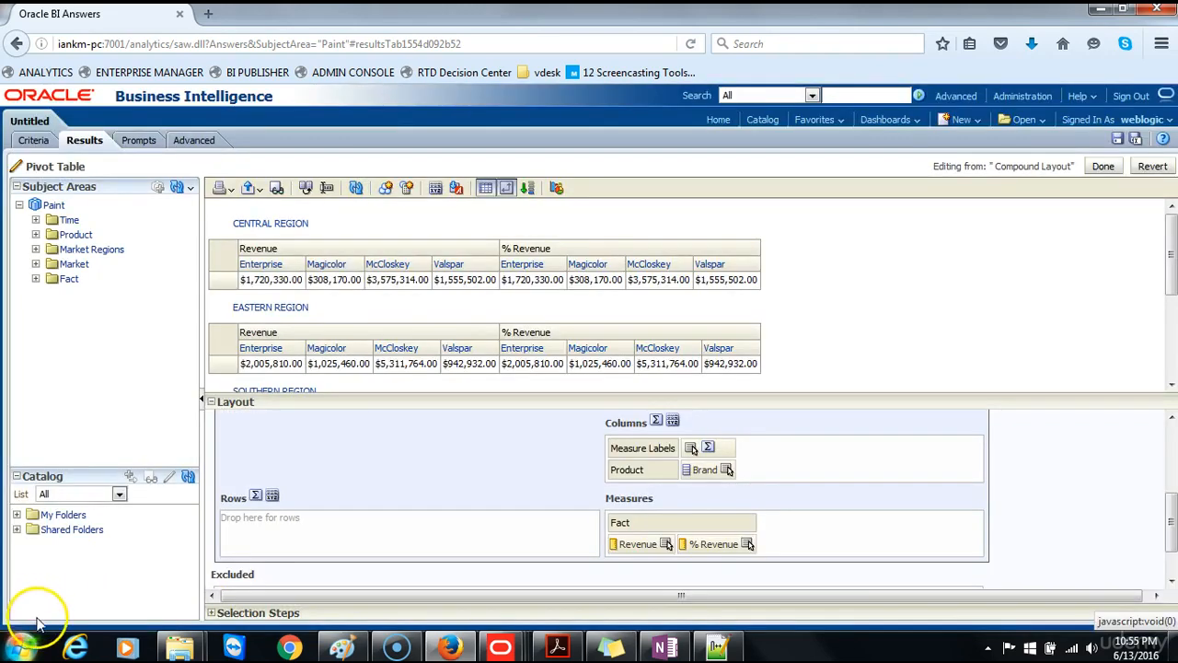
mouse_move(162, 570)
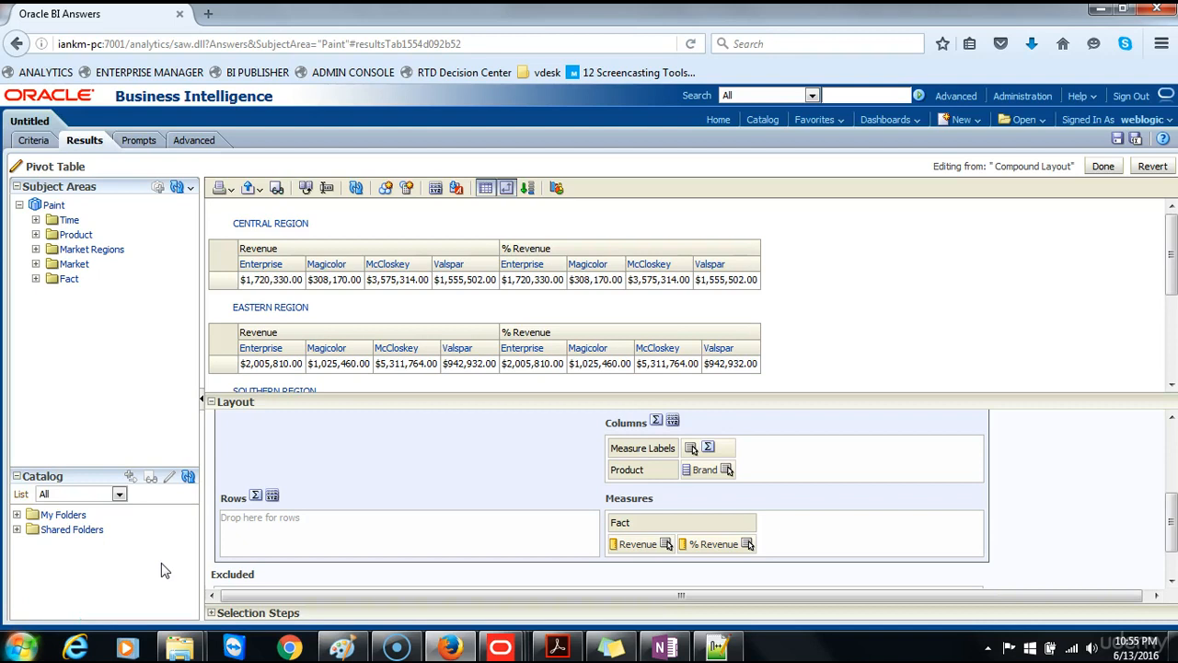
mouse_move(839, 497)
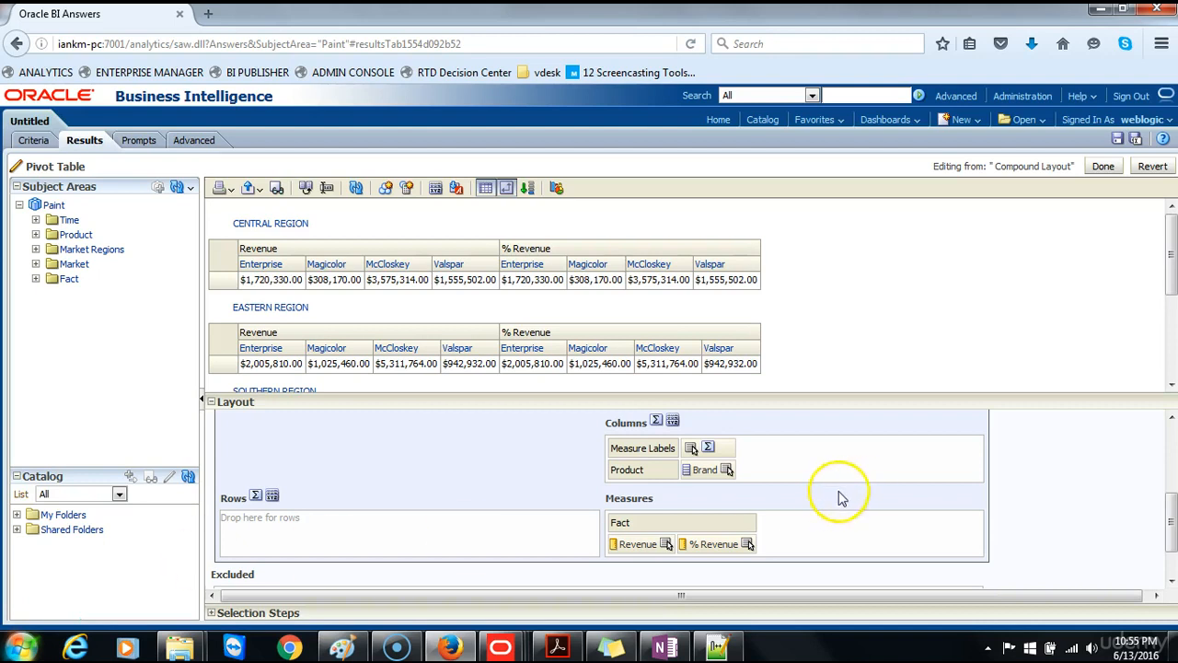
Show the % Revenue measure as Percent of Row Parent
click(749, 545)
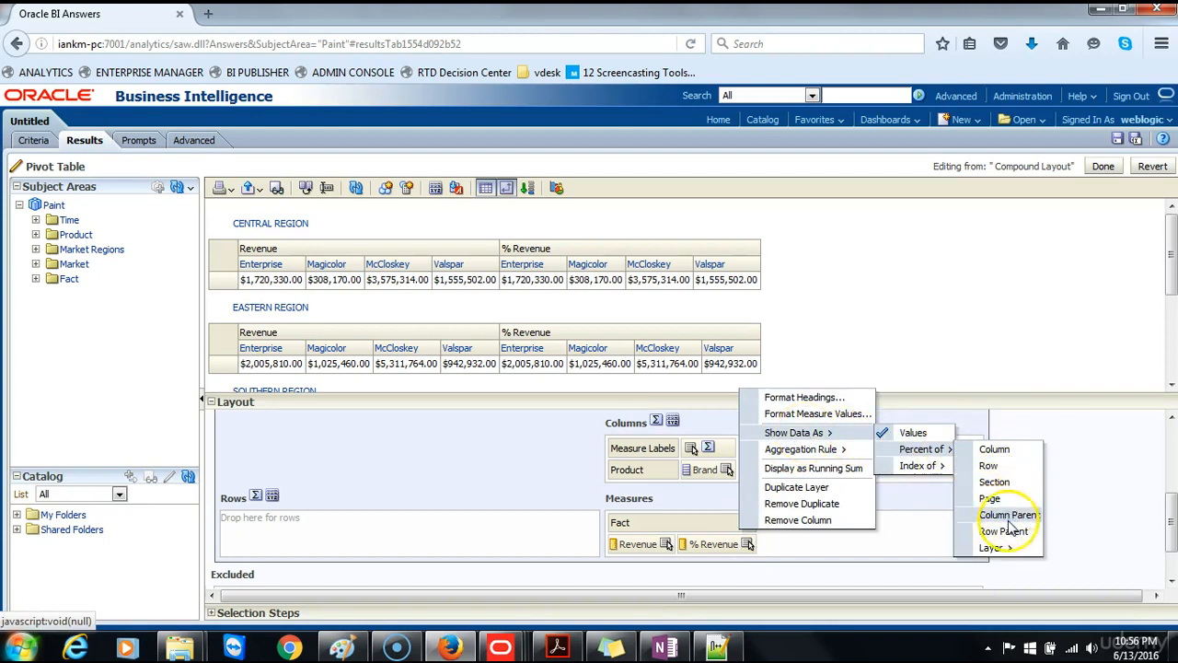
mouse_move(1005, 530)
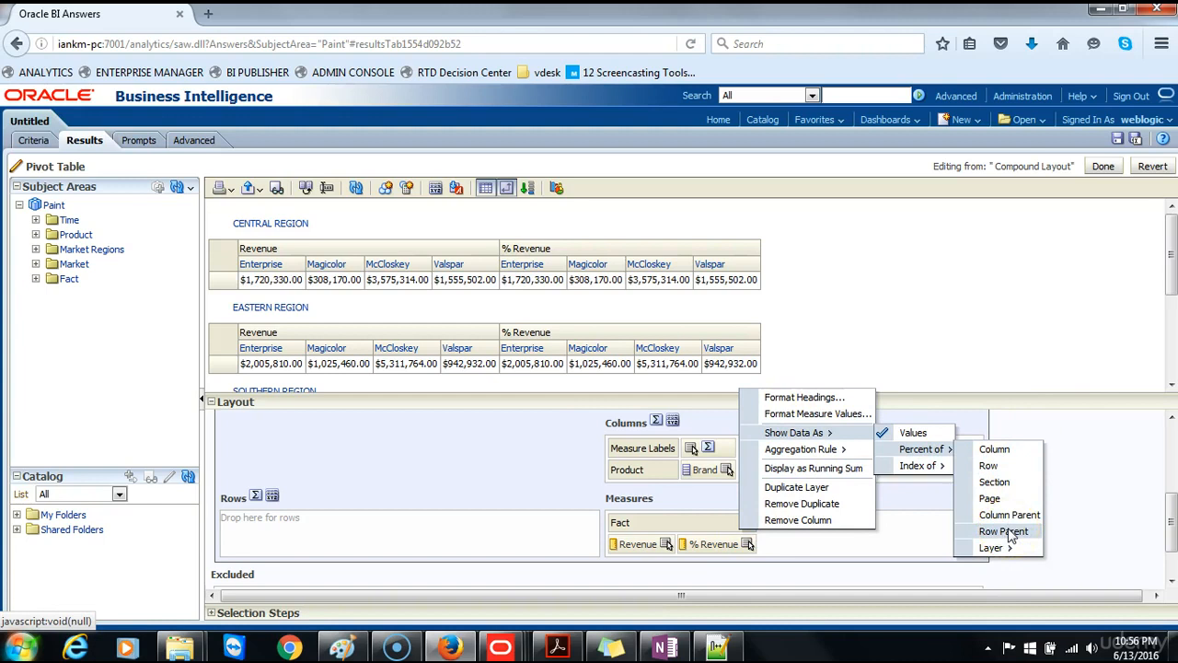
click(1004, 530)
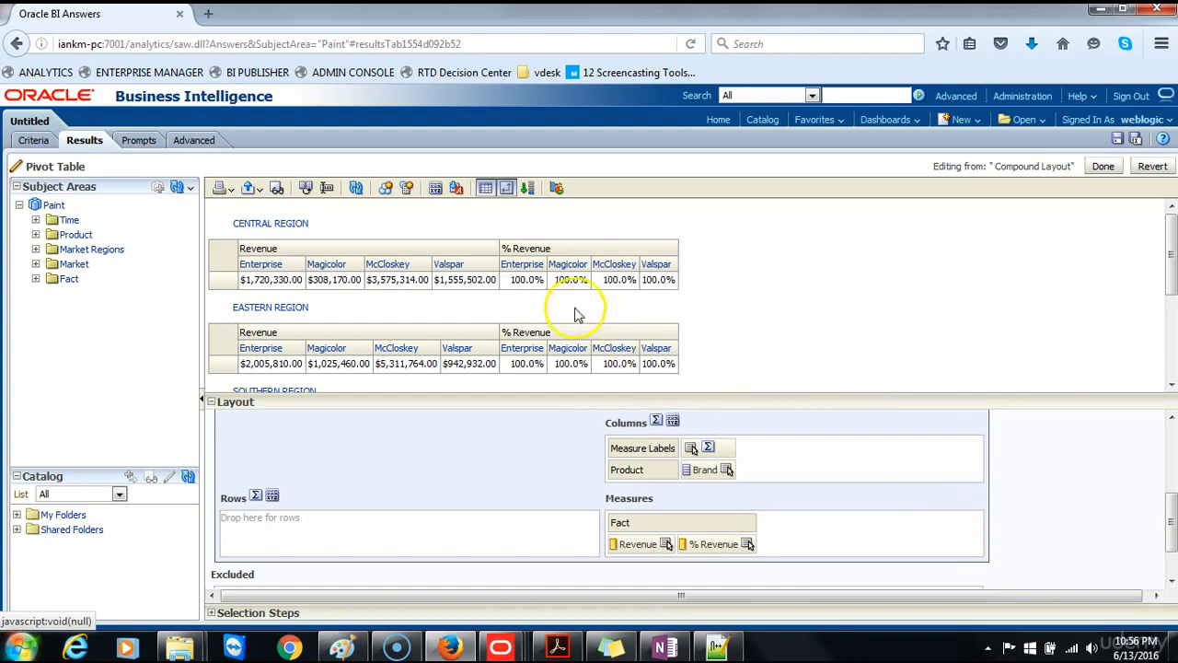
mouse_move(543, 372)
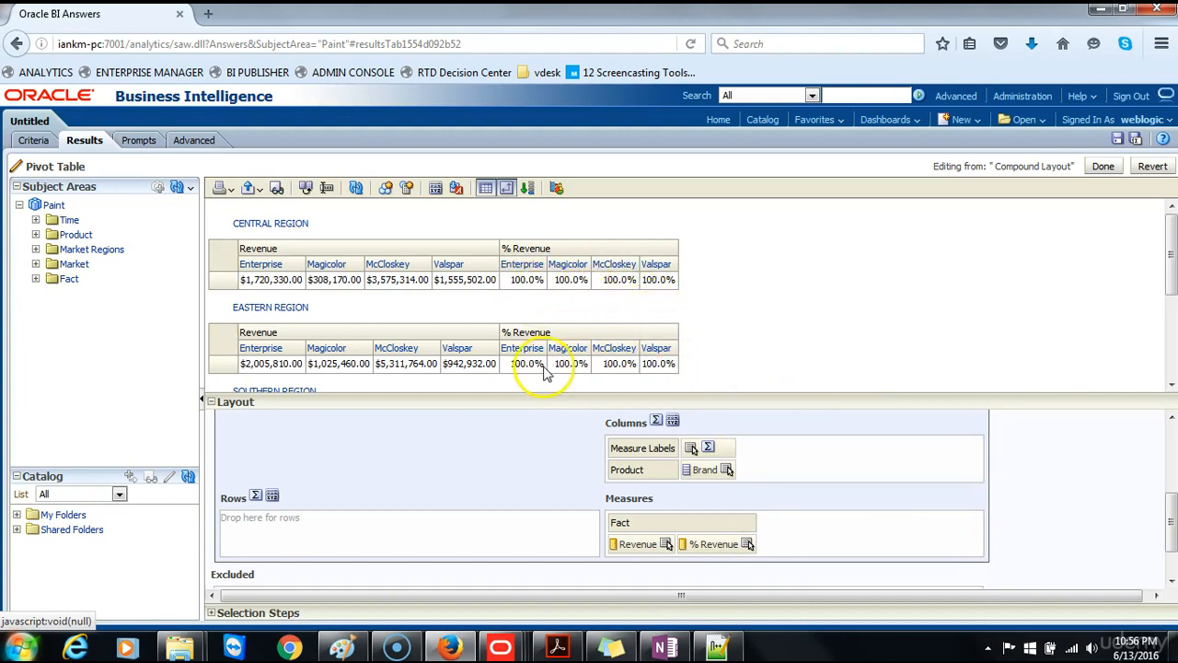
mouse_move(543, 372)
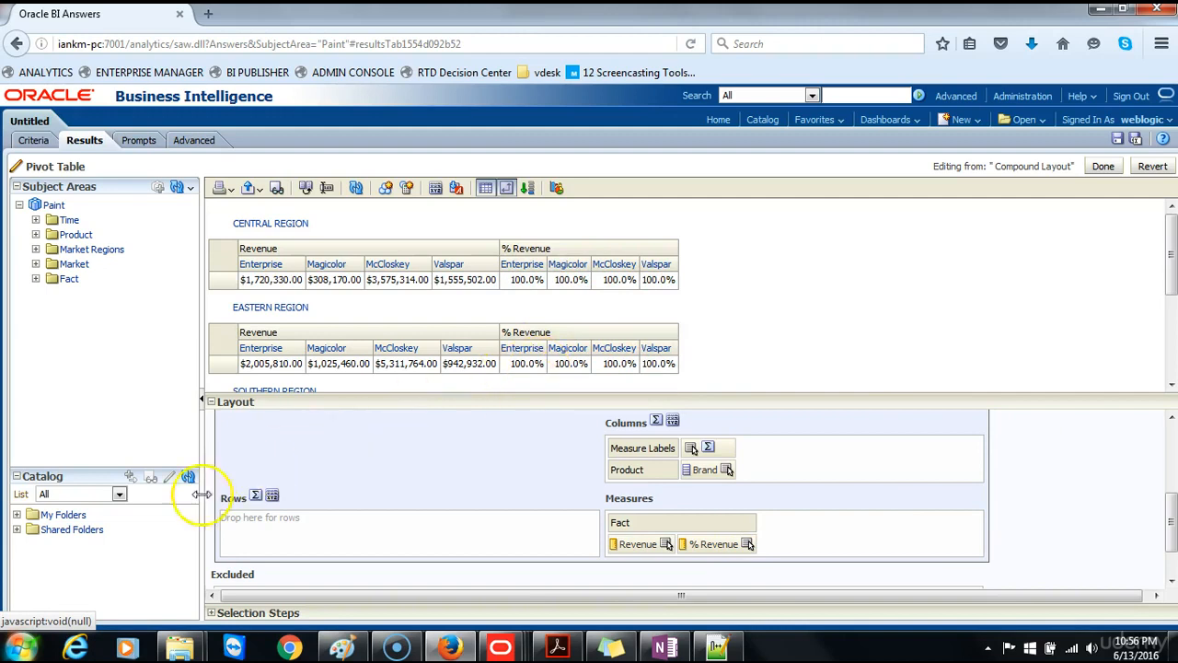
mouse_move(865, 280)
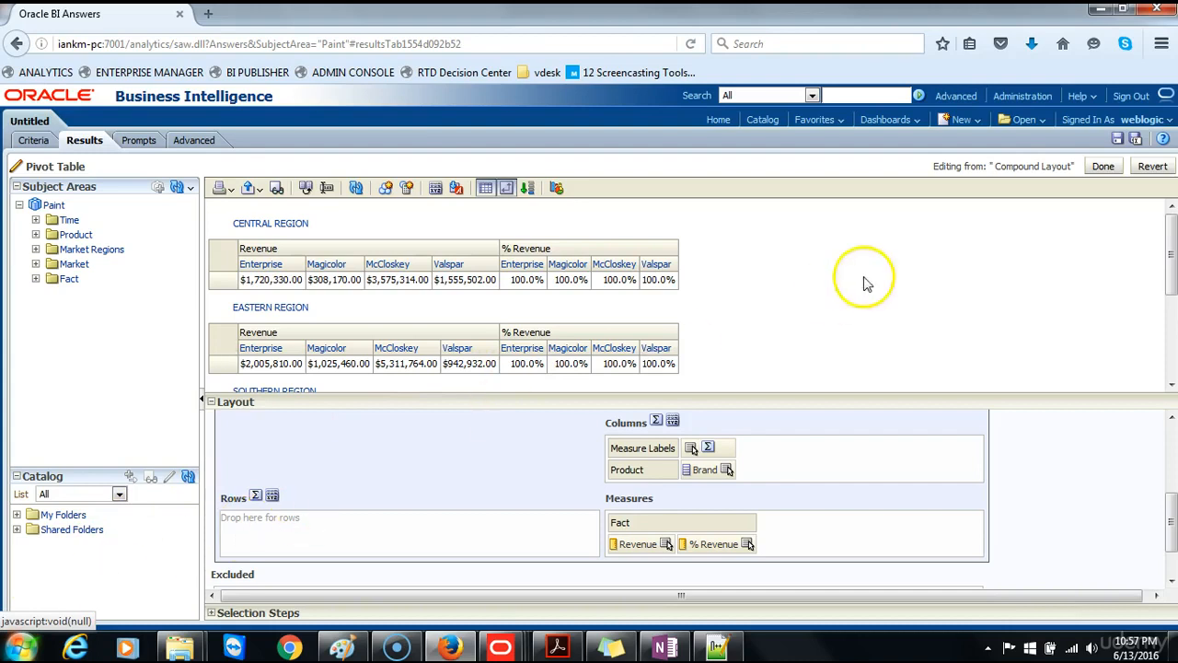
Finish the pivot edit and save the analysis with a 'Pivot table with row parent percentage' description
click(1103, 166)
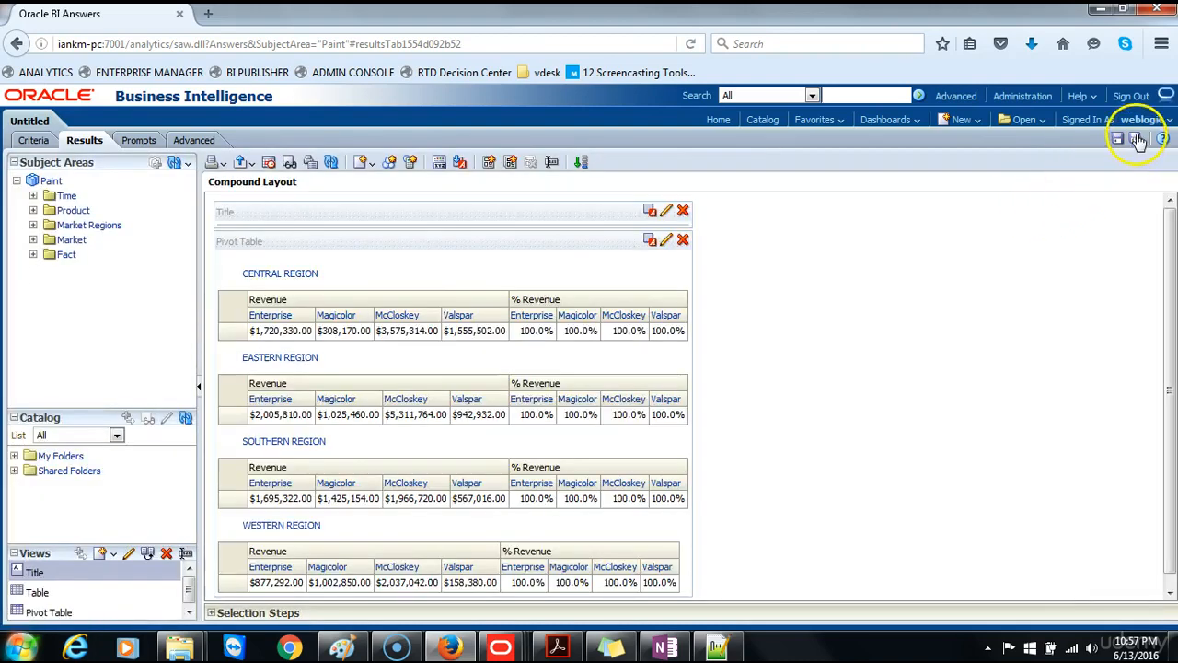
click(1138, 140)
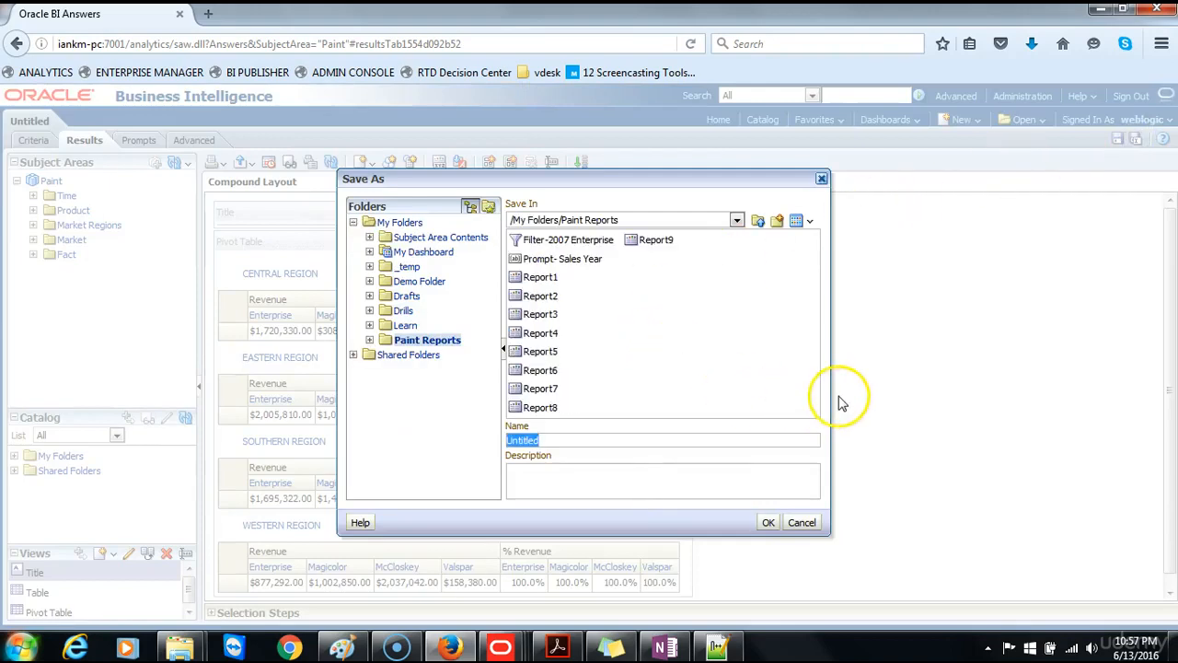
click(541, 407)
text(Report9)
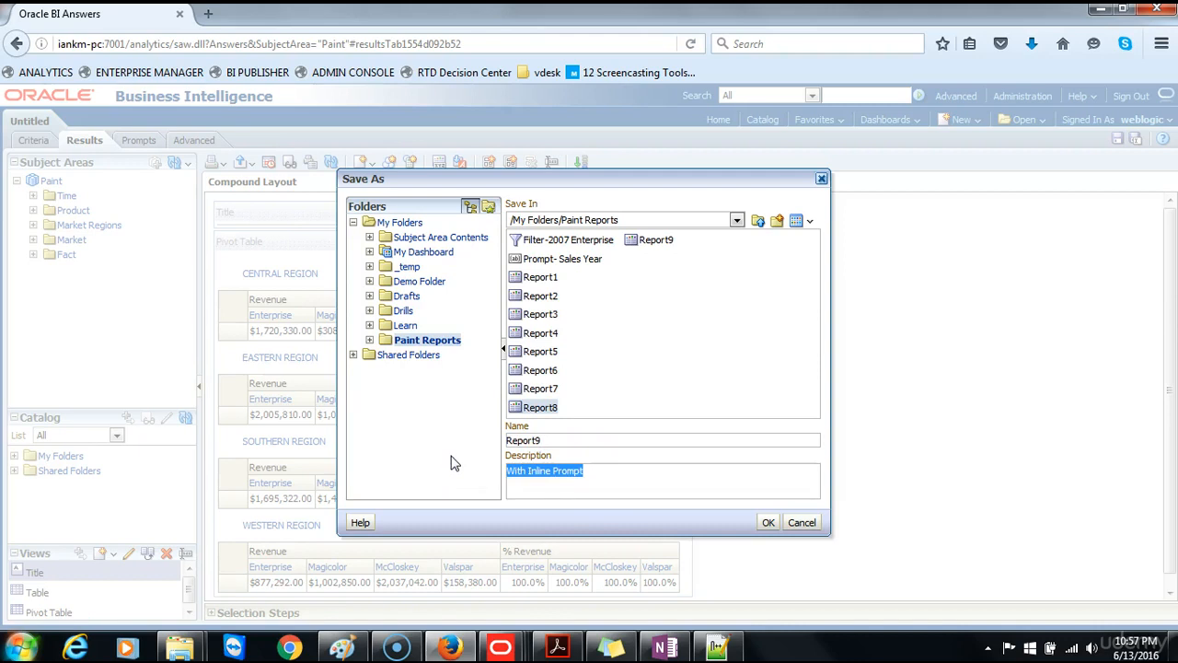
text(Pivot)
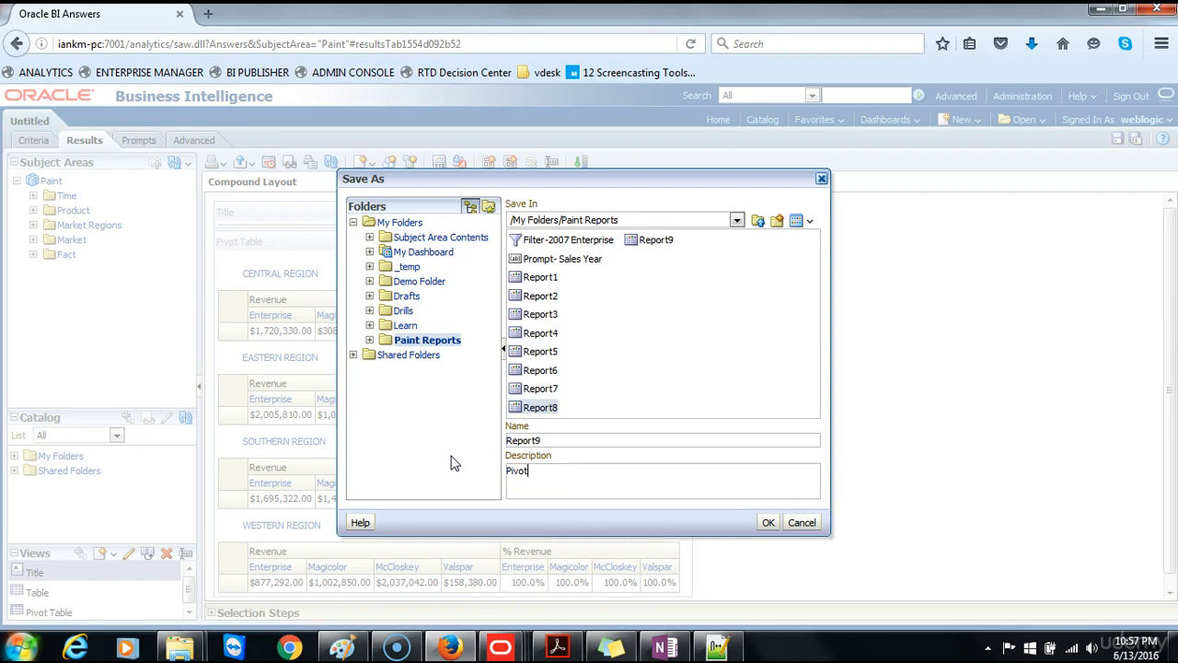
text(table with Row Parent percentage)
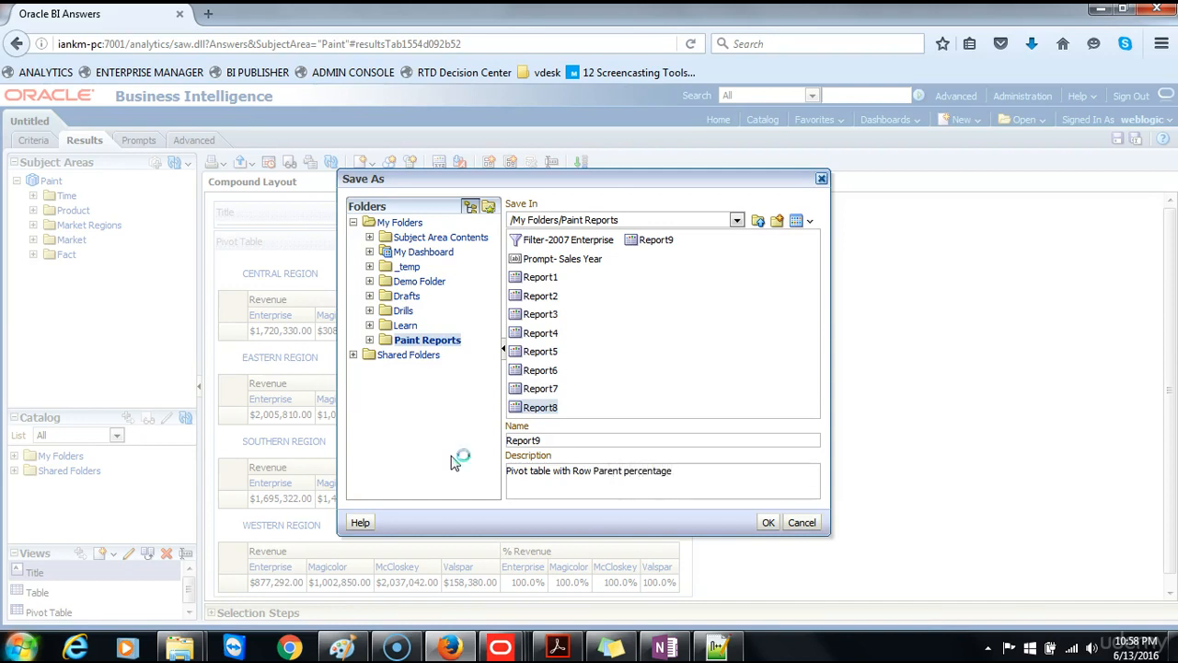
click(768, 523)
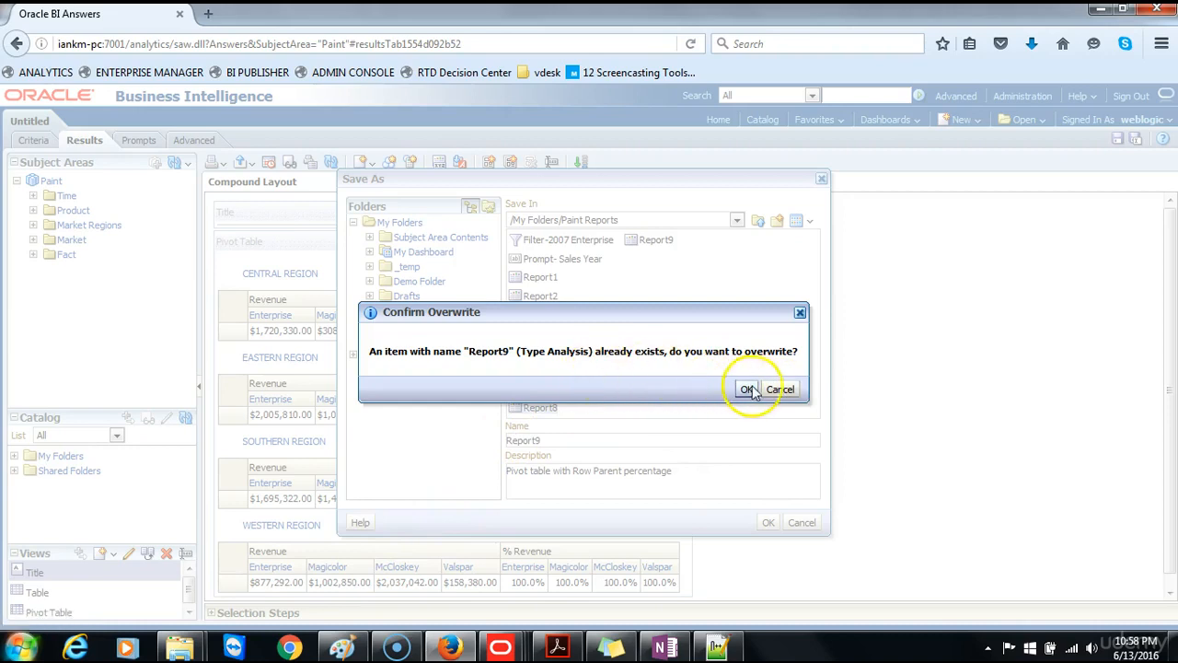
Decline overwriting Report9 and save as Report10 in Paint Reports instead
click(747, 388)
text(10)
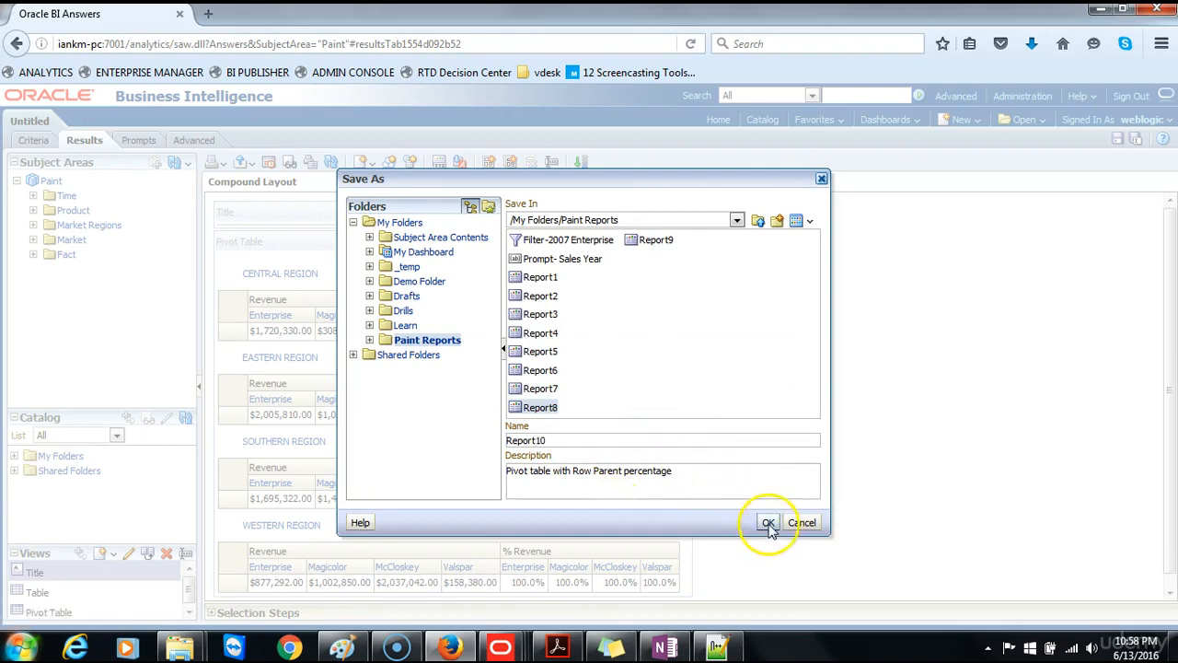
click(769, 523)
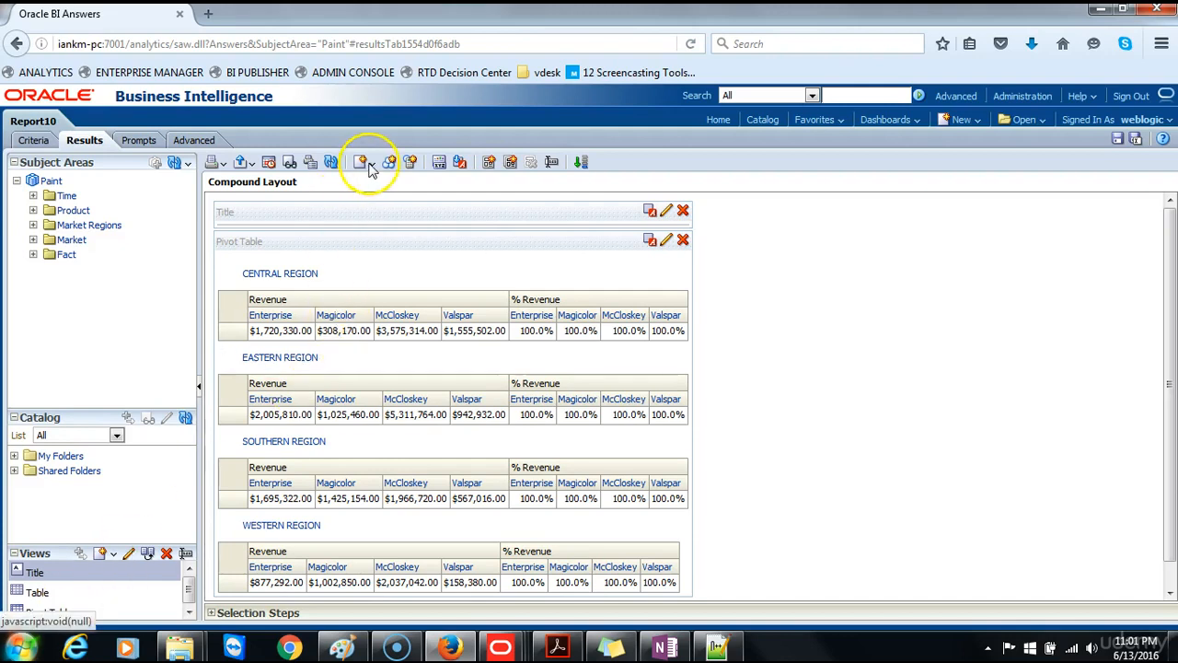
Add a Default (Dial) gauge view of Revenue below the pivot tables and start editing it
click(371, 162)
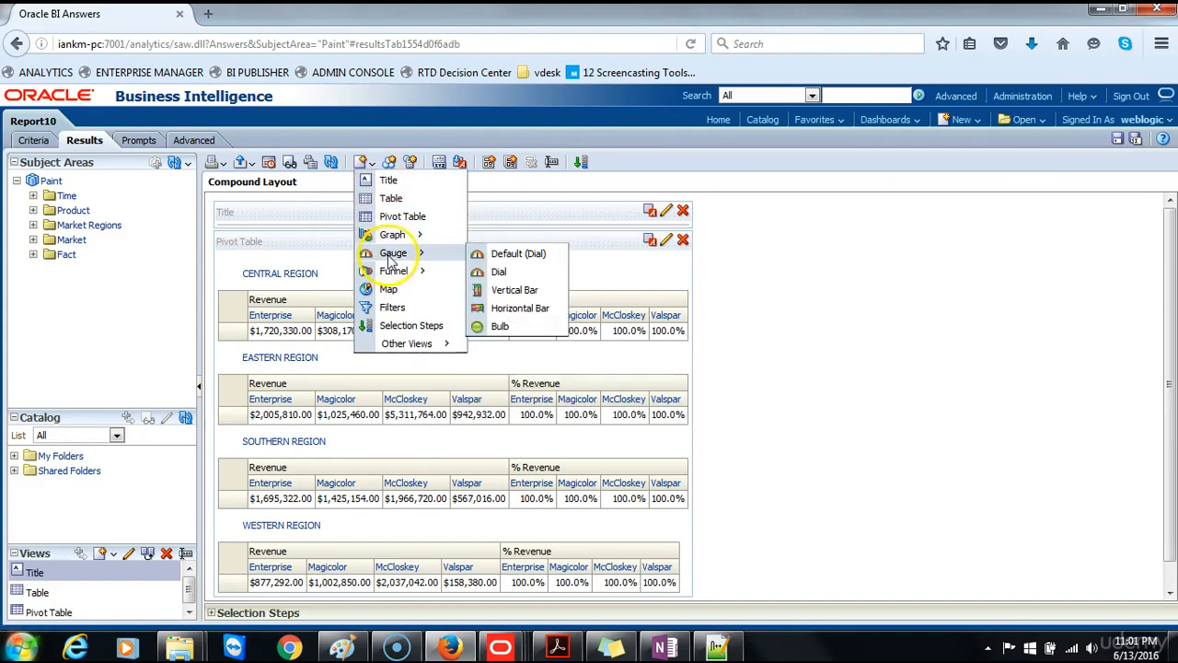
click(519, 254)
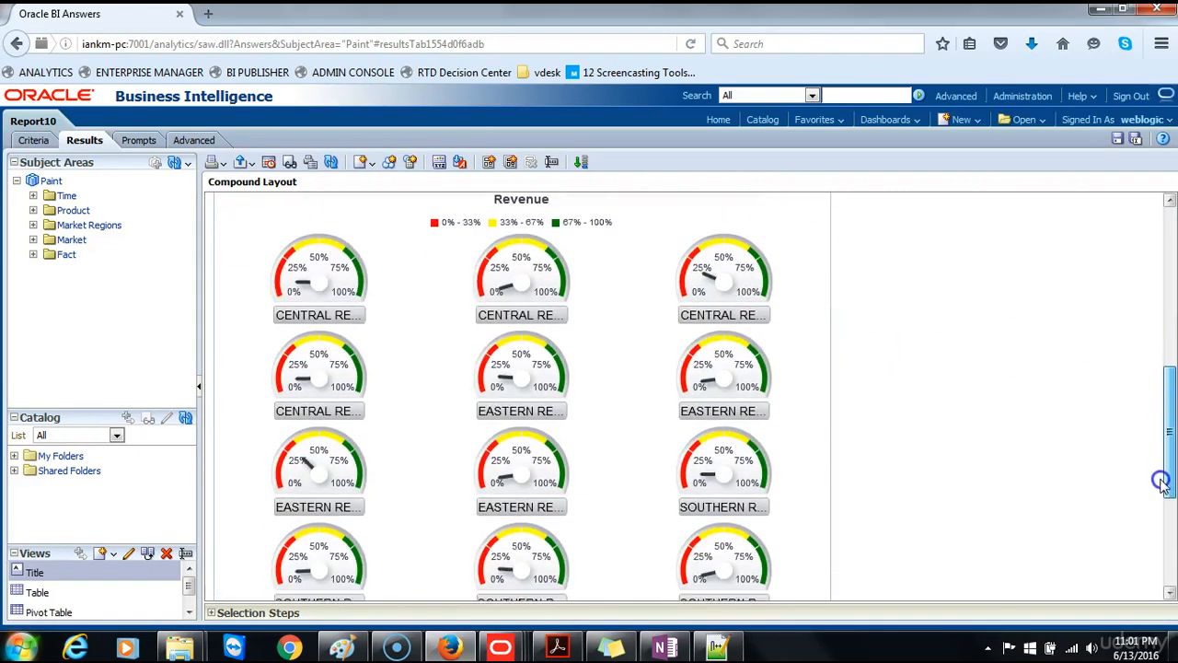
scroll(down, 3)
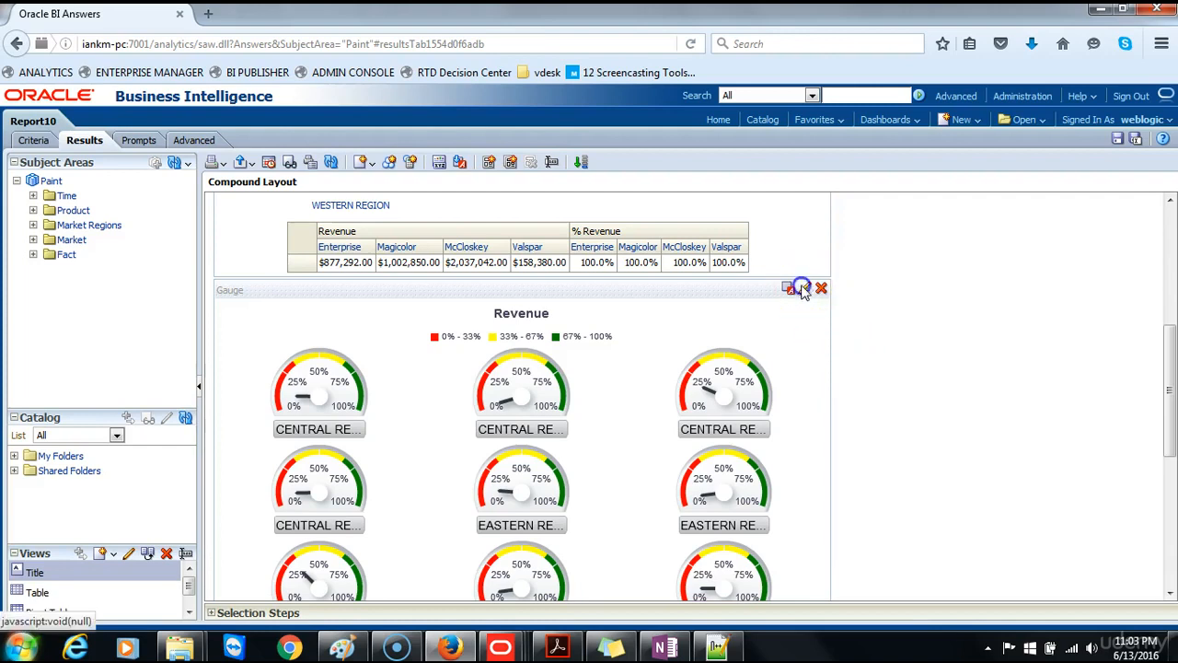
click(788, 287)
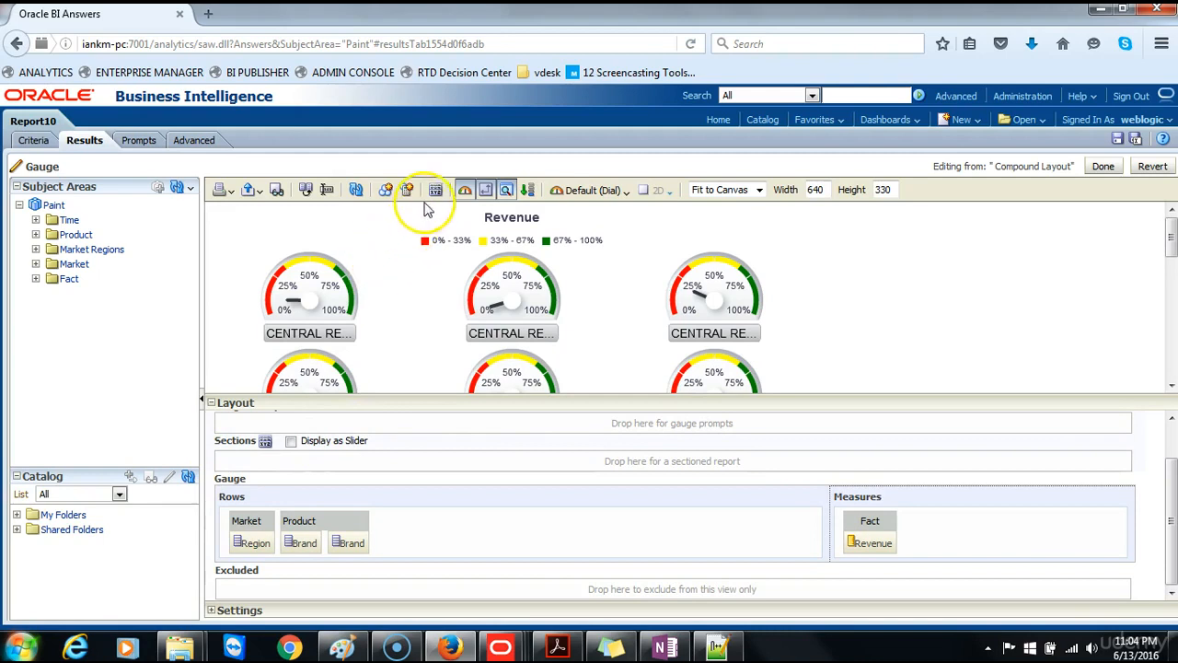
Apply Gauge Properties so the dials show 17%, 33%, 67% and 83% tick labels
click(435, 189)
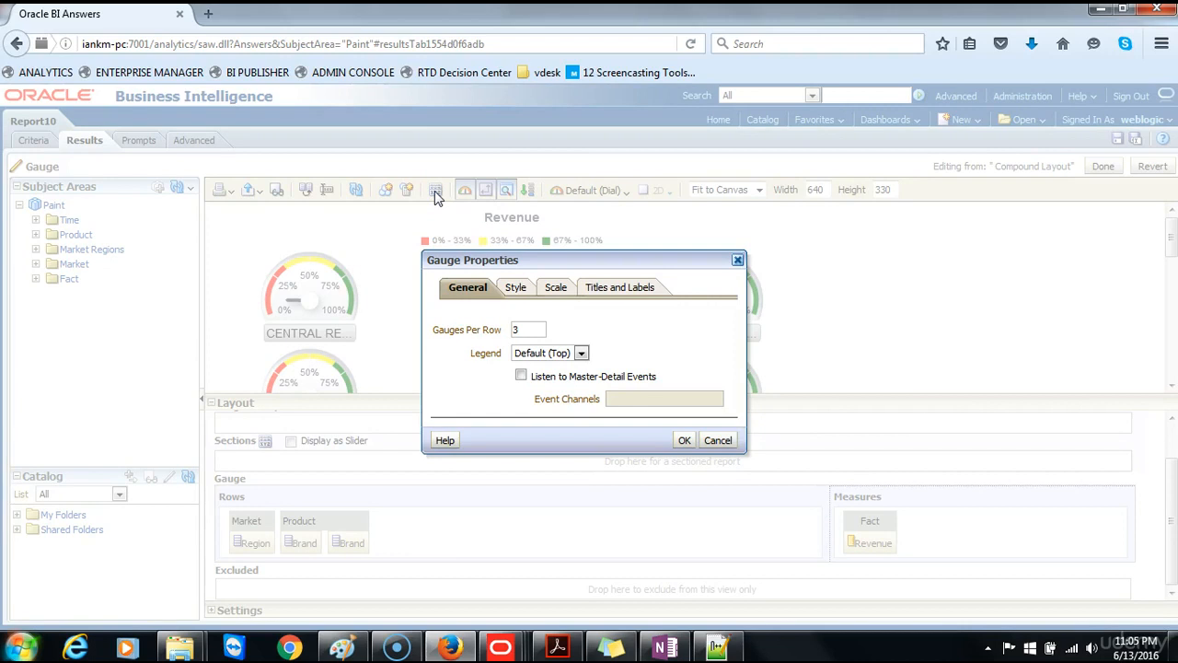
click(619, 287)
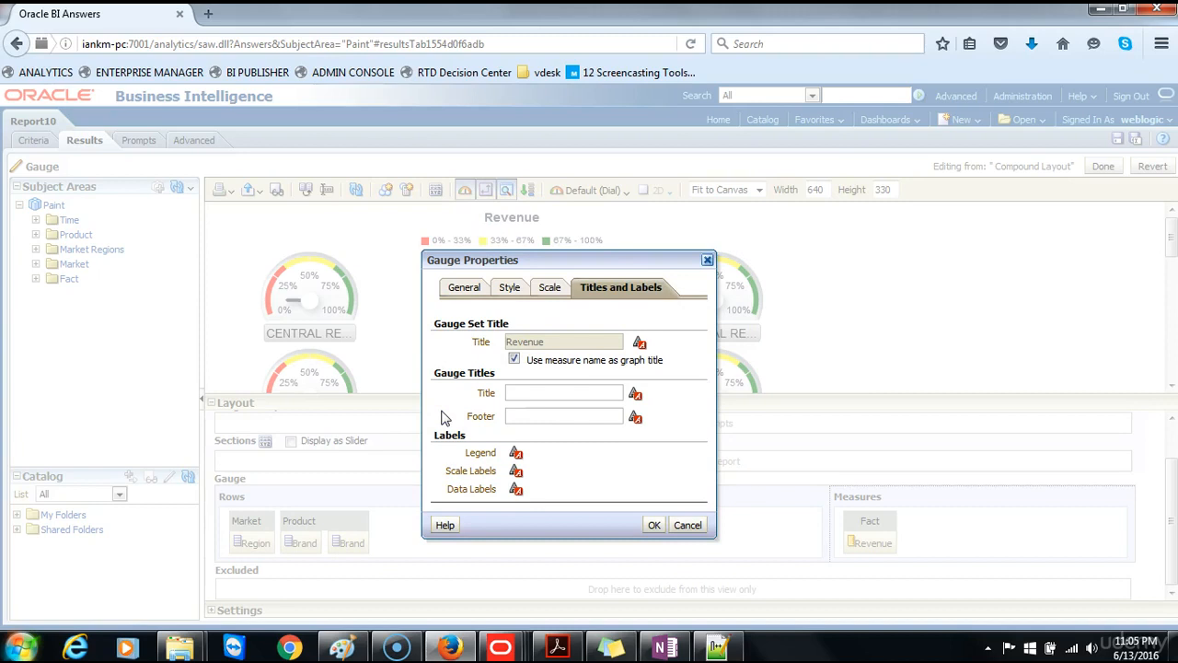
click(653, 524)
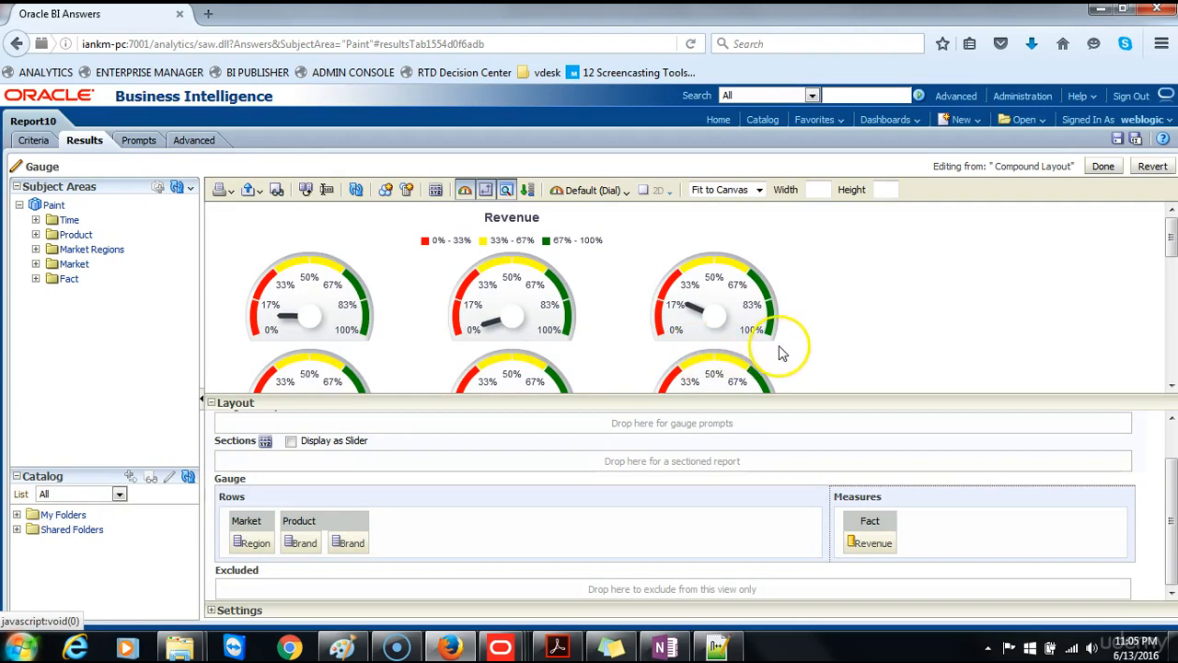
mouse_move(635, 397)
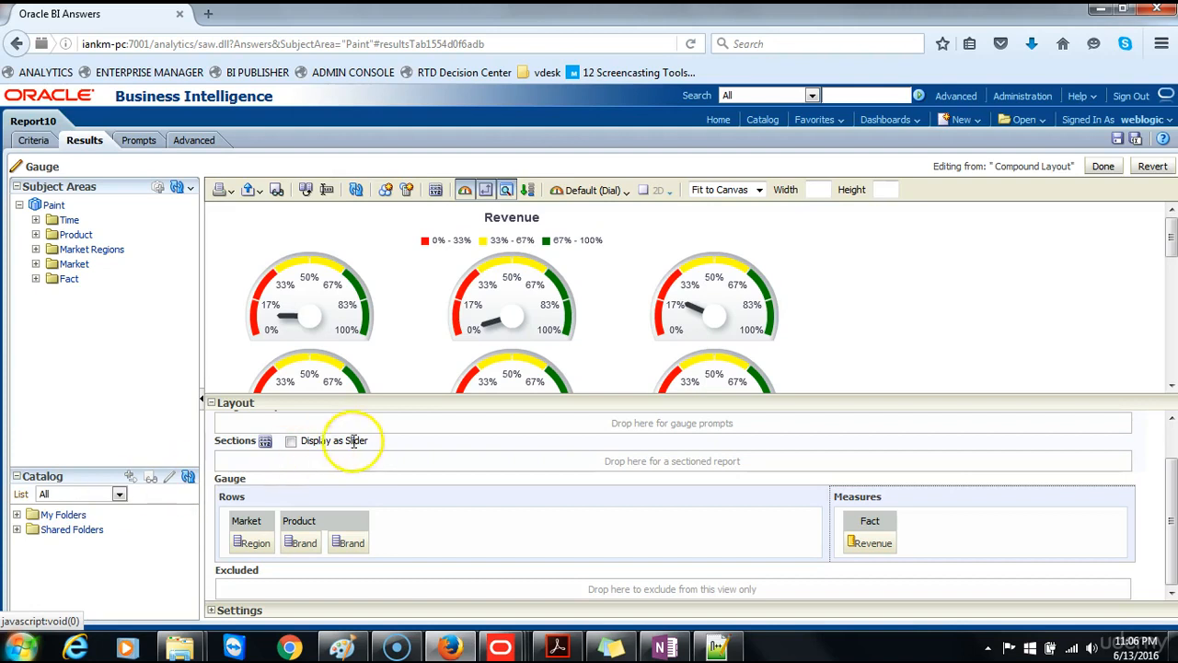
Make the gauges Medium, show Region sections as a slider, and step it across regions
click(759, 190)
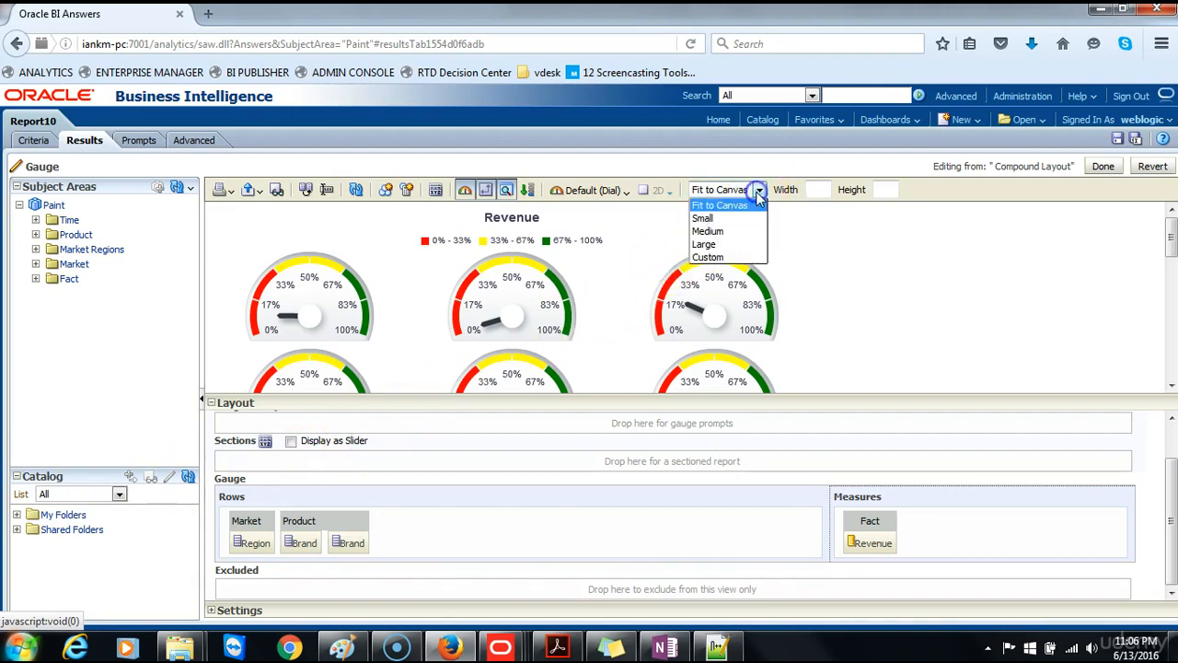
click(707, 231)
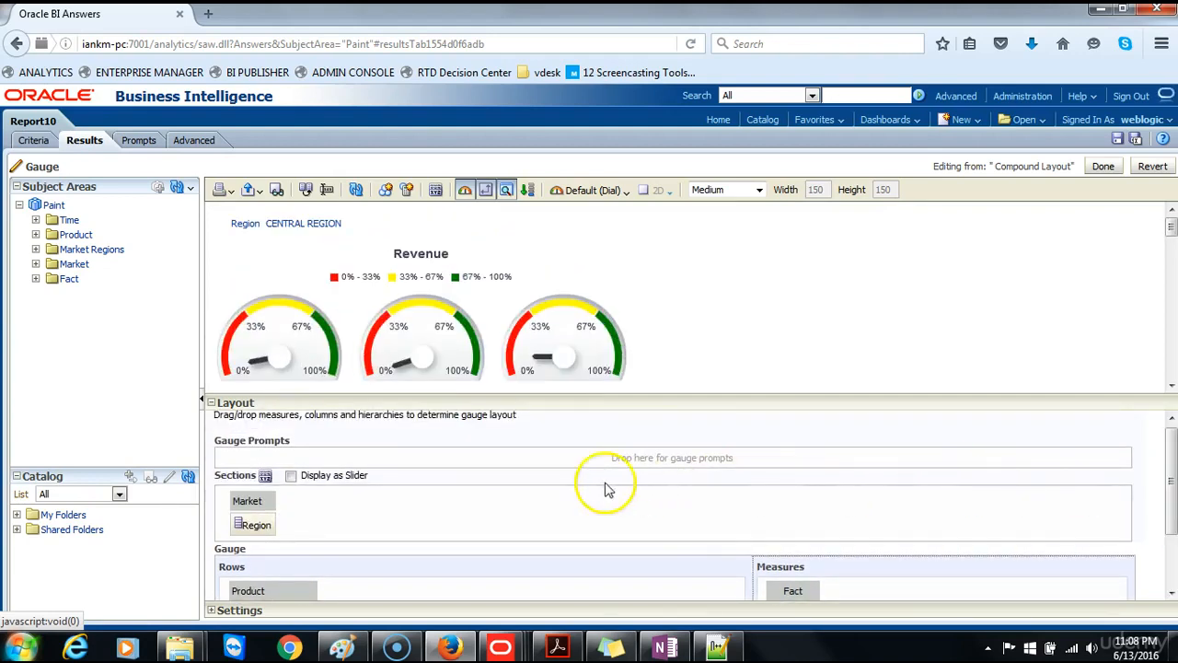
click(291, 475)
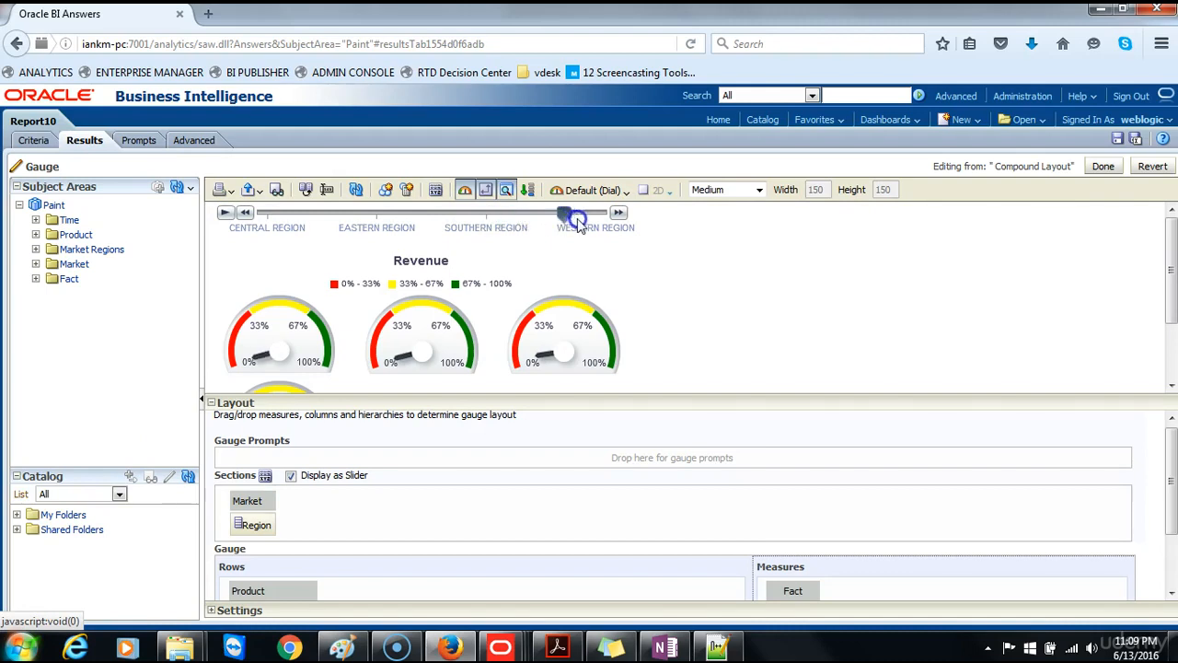
drag(567, 217, 482, 217)
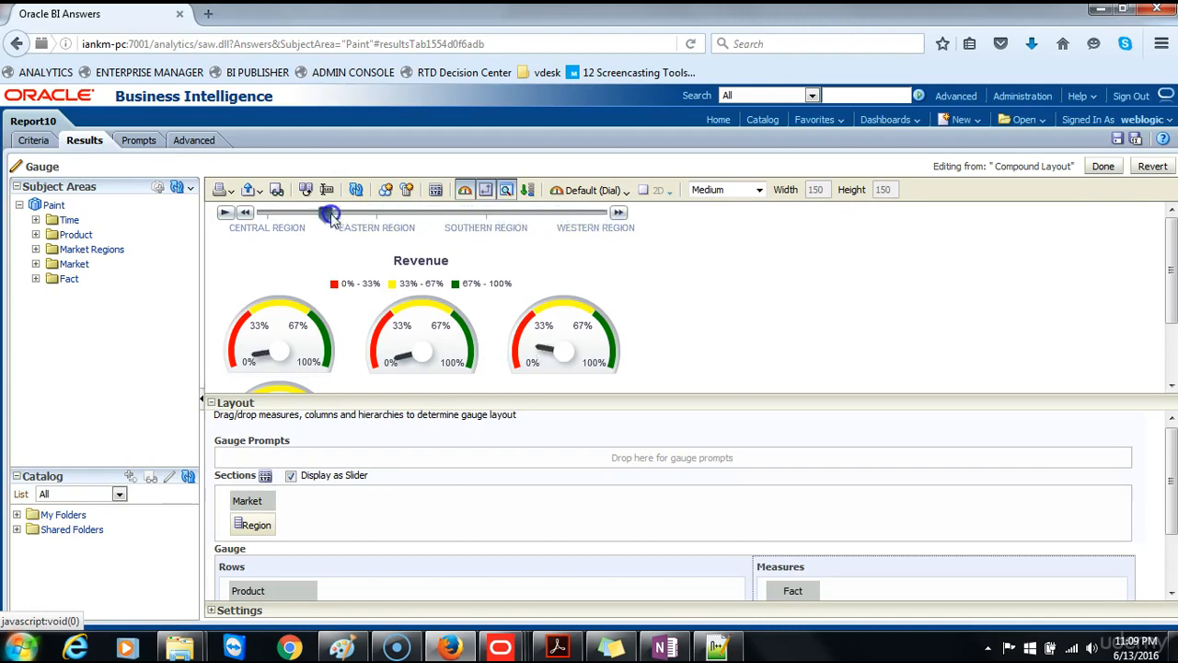
drag(331, 214, 267, 214)
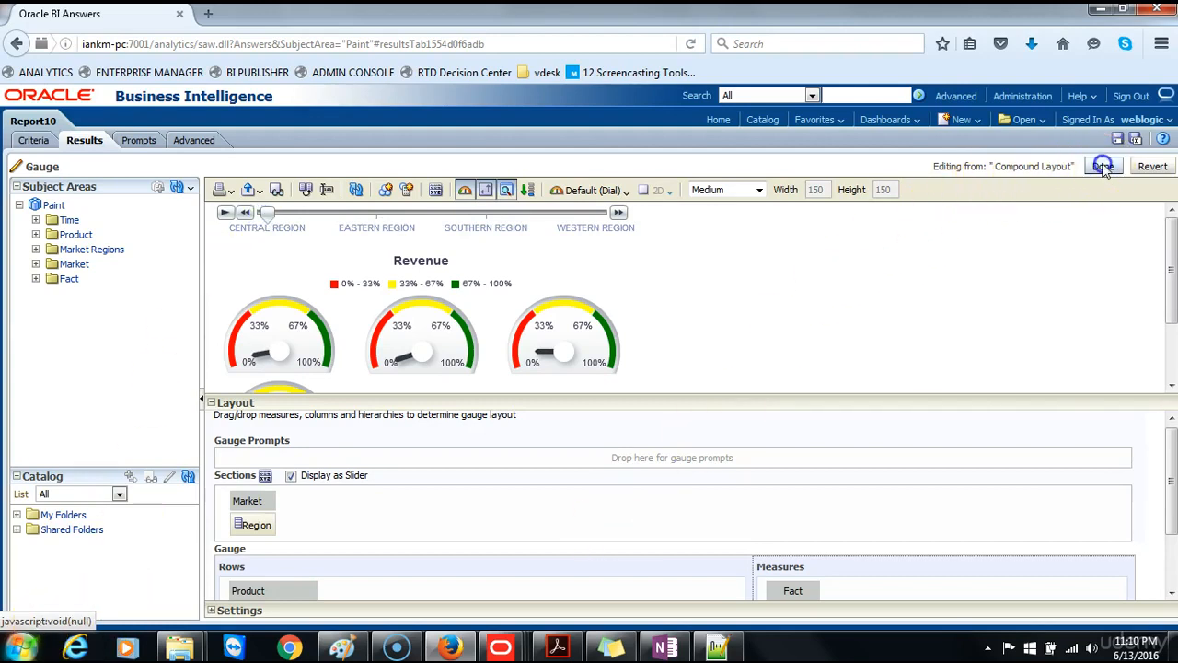
Finish the gauge edit, review it under the pivot table, and save Report10
click(1101, 166)
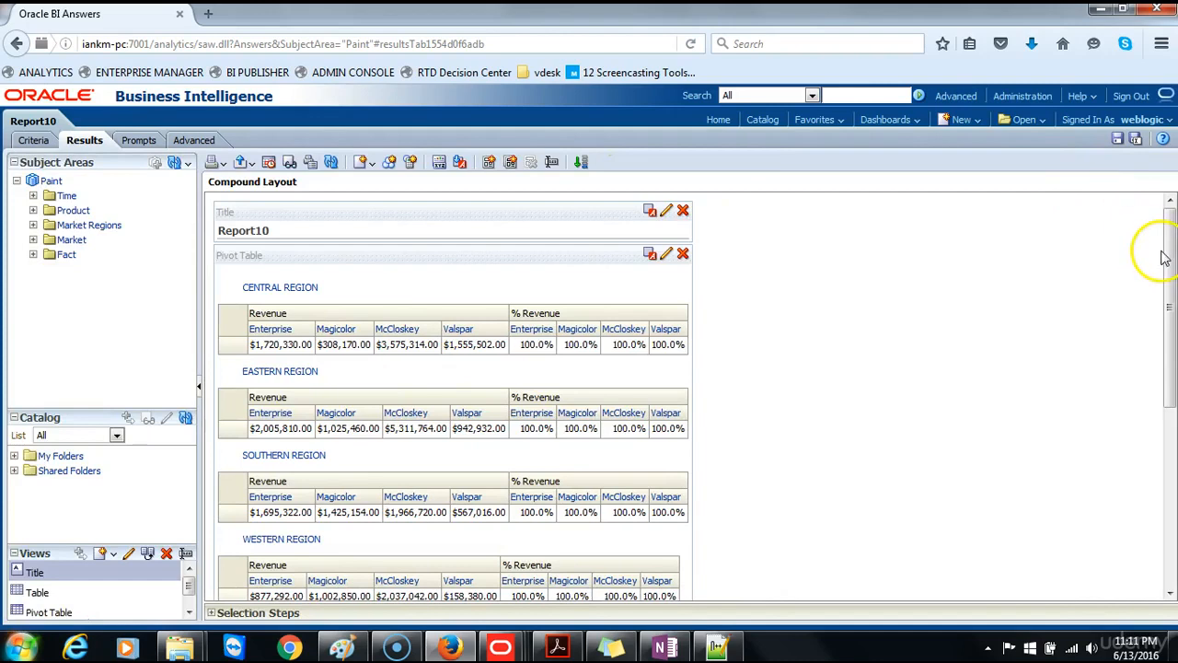
scroll(down, 3)
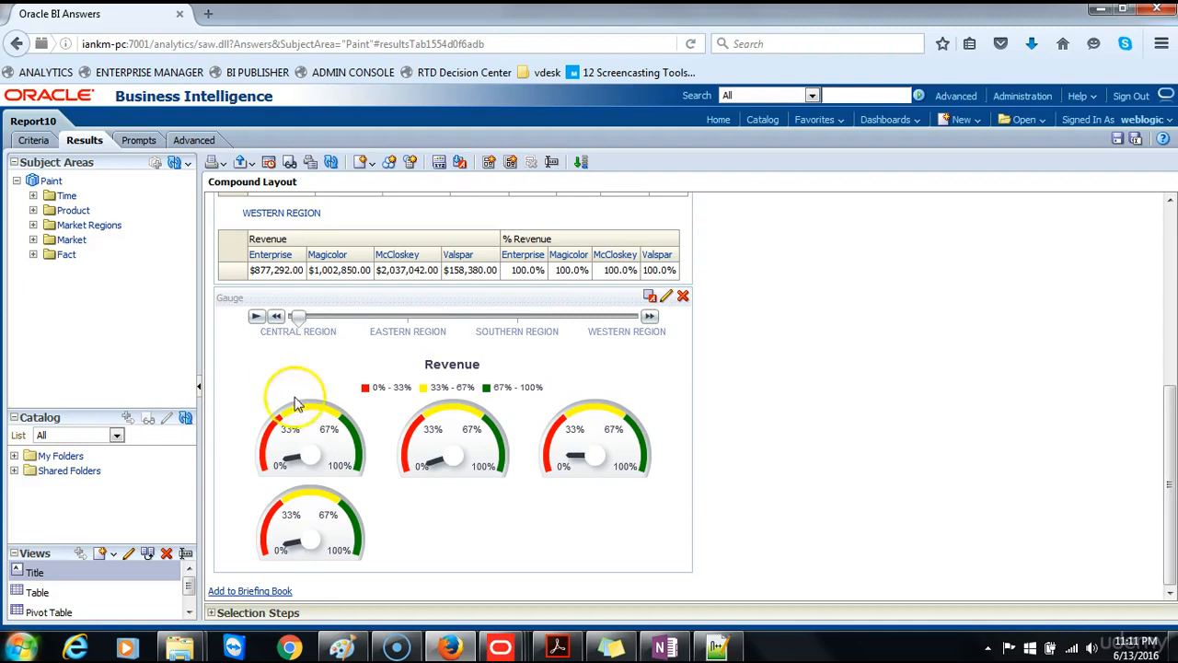
mouse_move(359, 442)
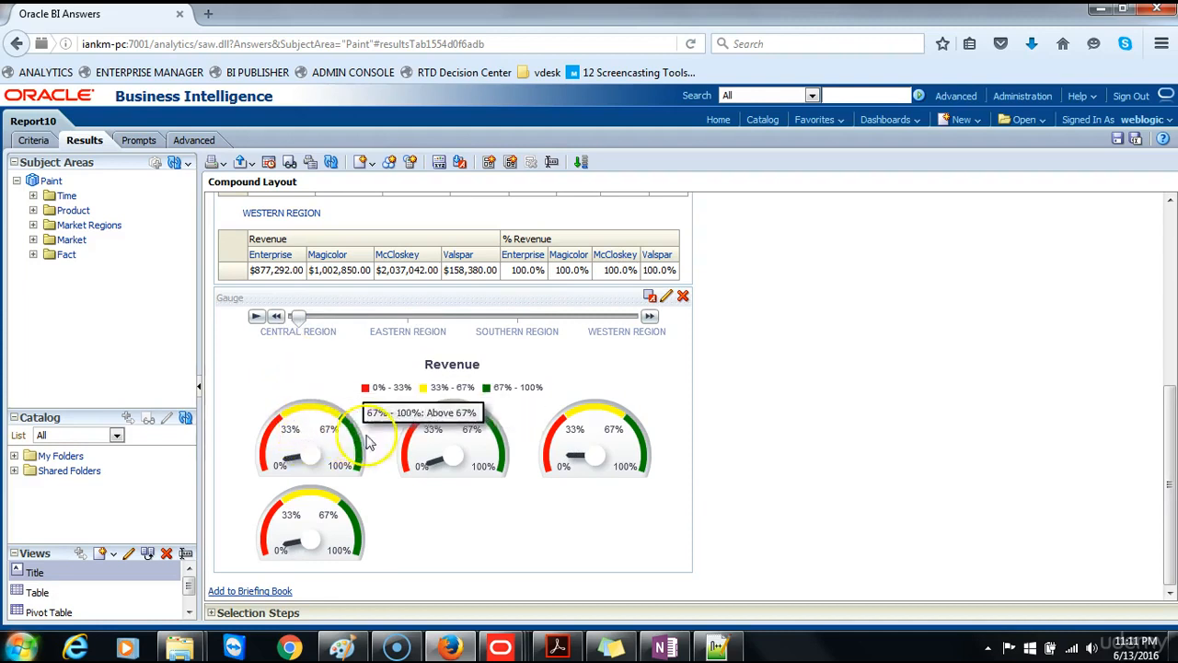
mouse_move(654, 438)
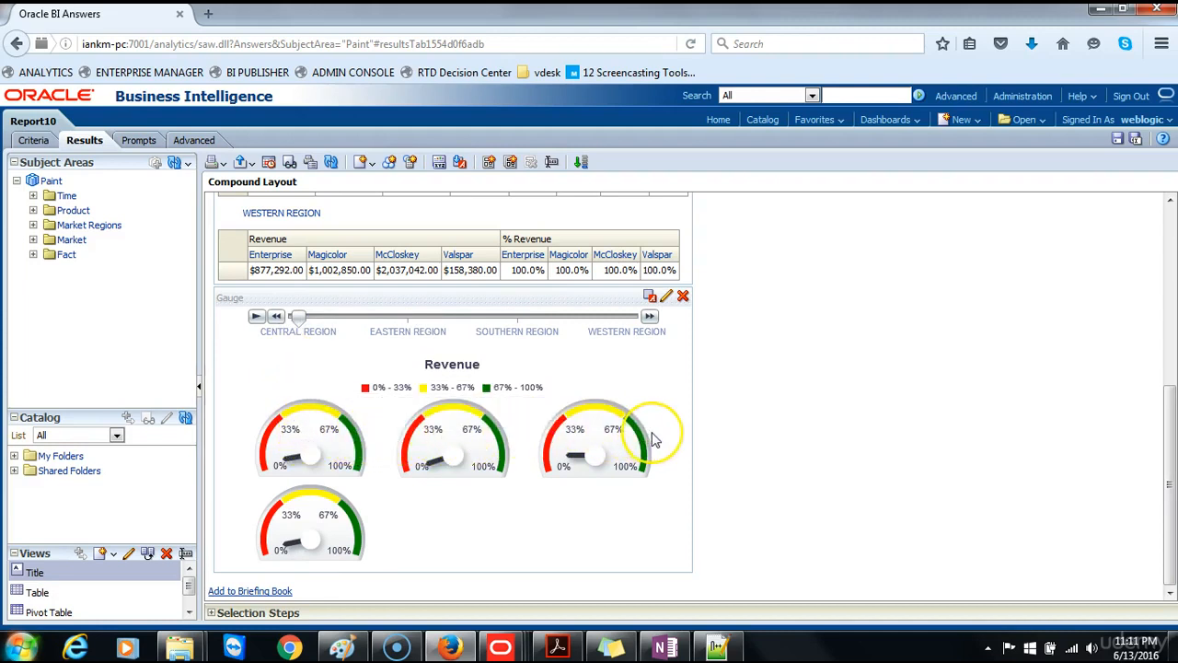
mouse_move(654, 438)
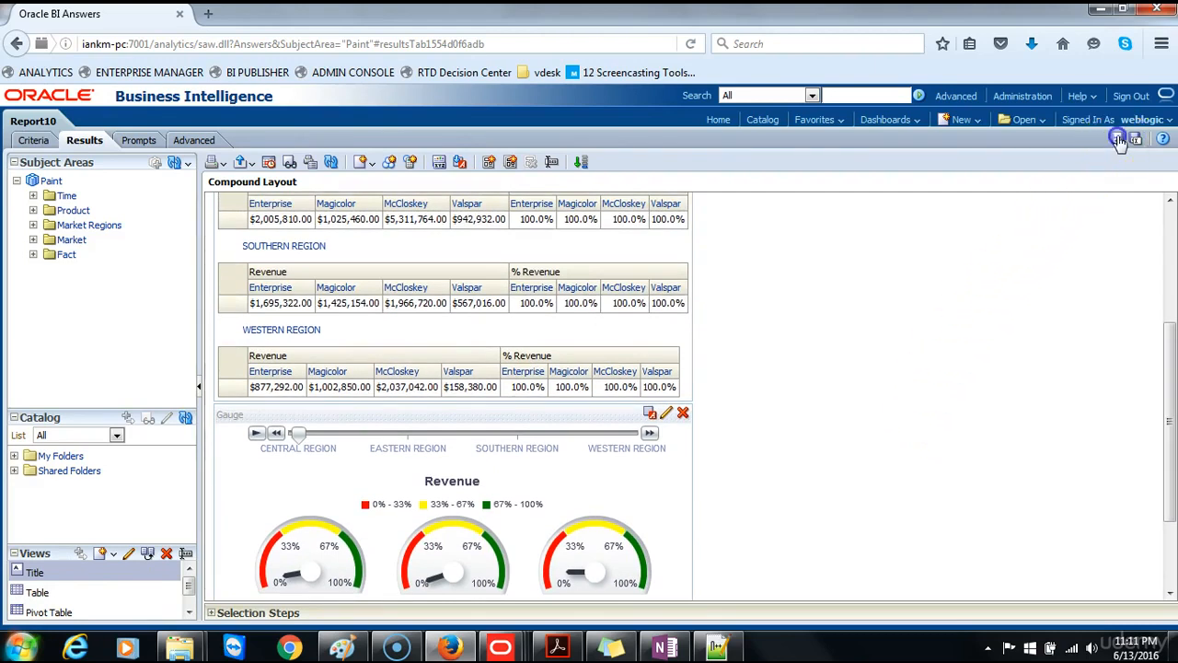
click(1116, 140)
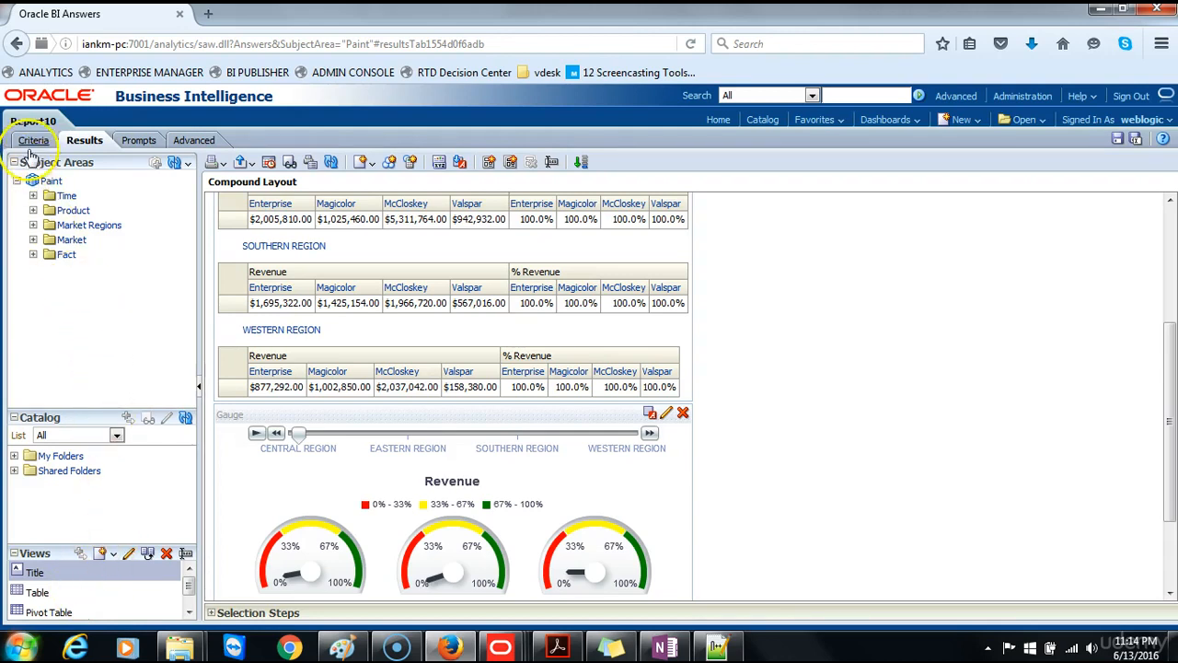
Return to the analysis criteria and bring up the Region column's options menu
click(34, 139)
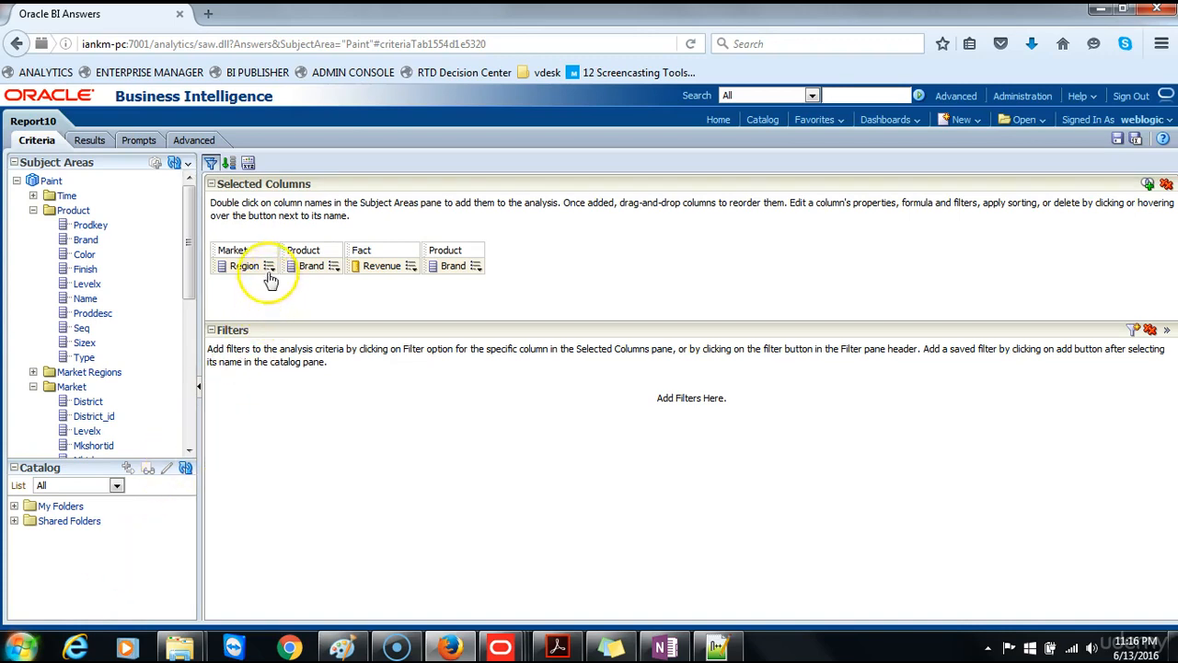
click(268, 265)
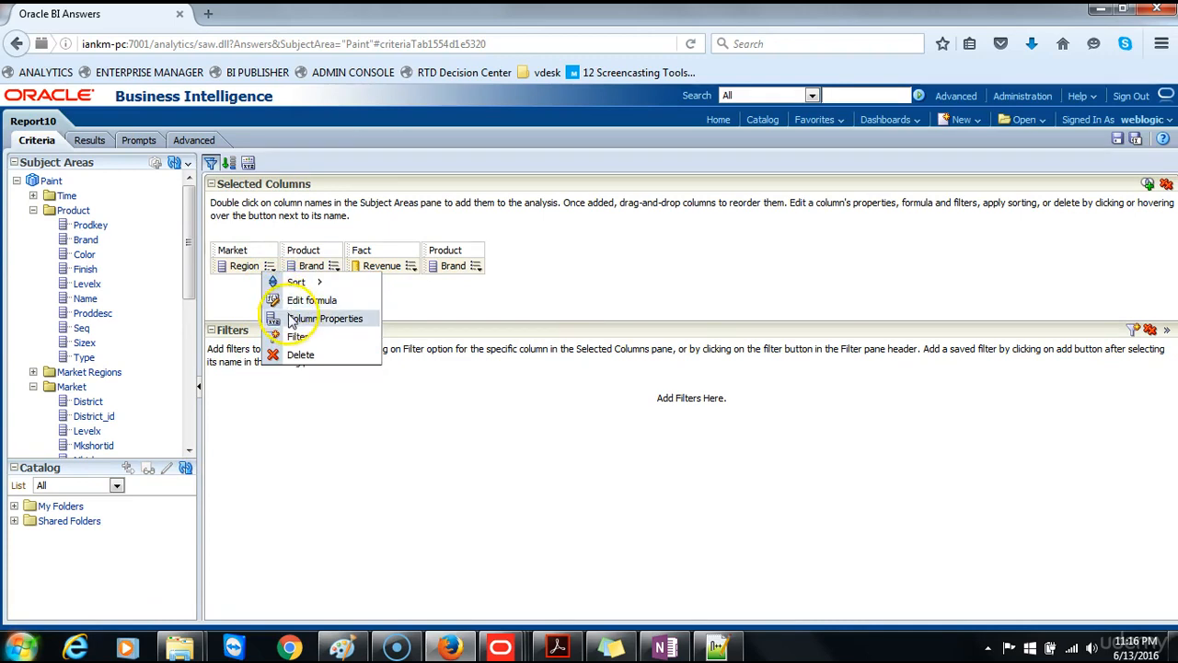
Set Region's Value Primary Interaction to Send Master-Detail Events on channel 'region' and confirm
click(326, 316)
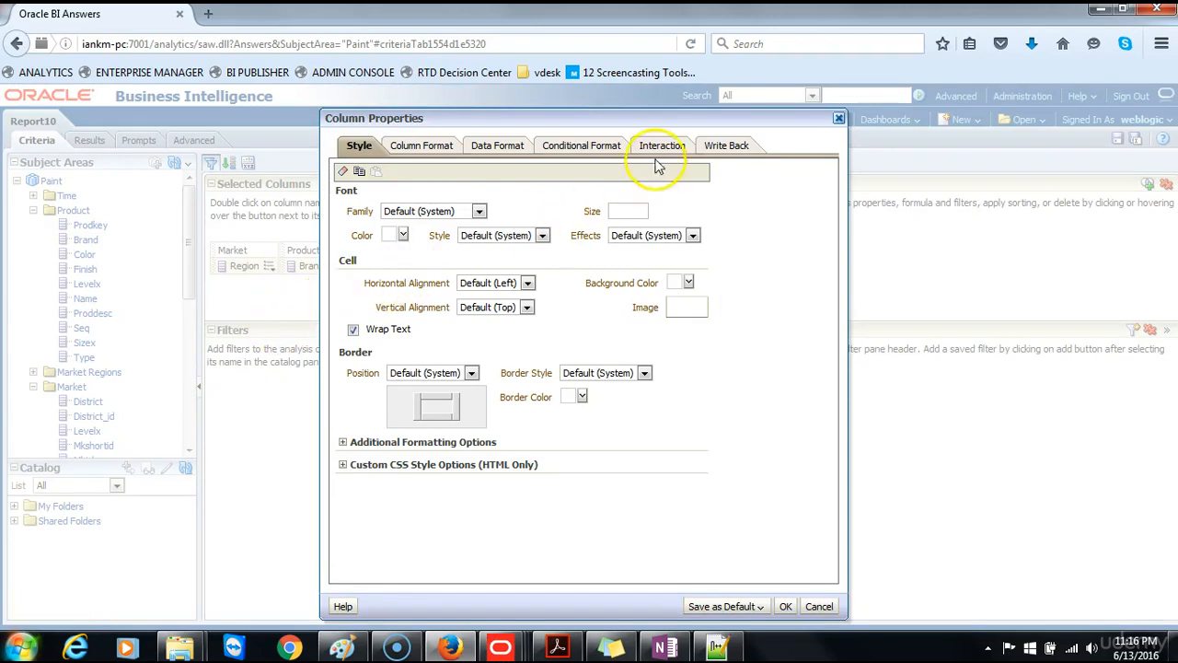
click(661, 143)
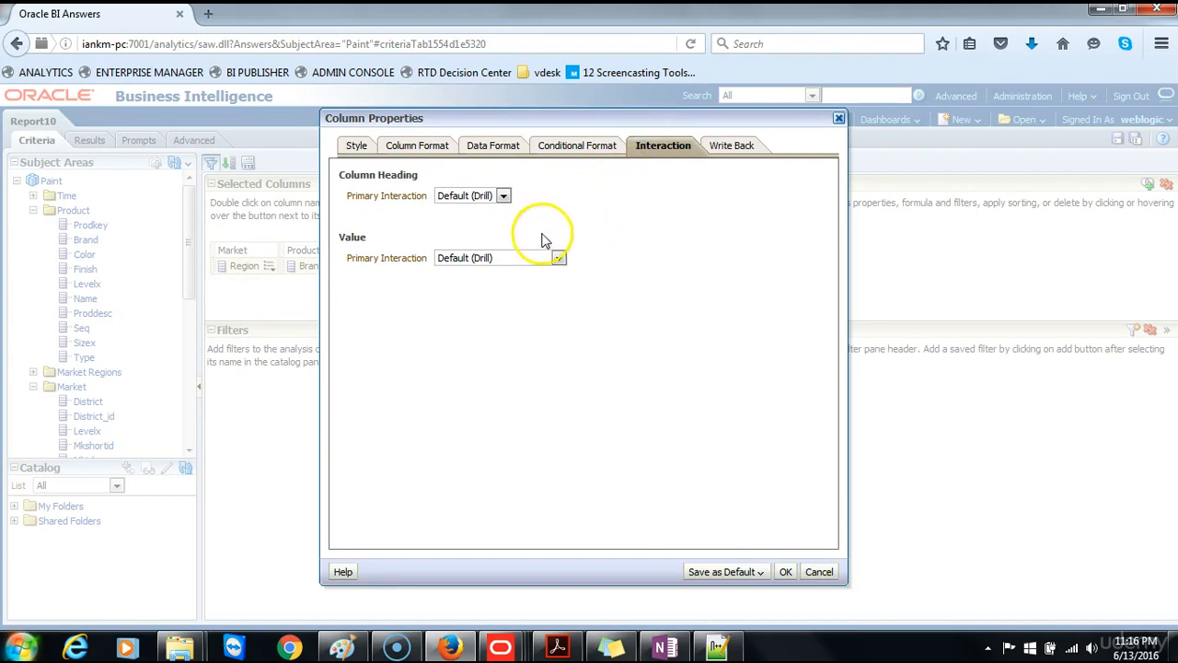
mouse_move(52, 615)
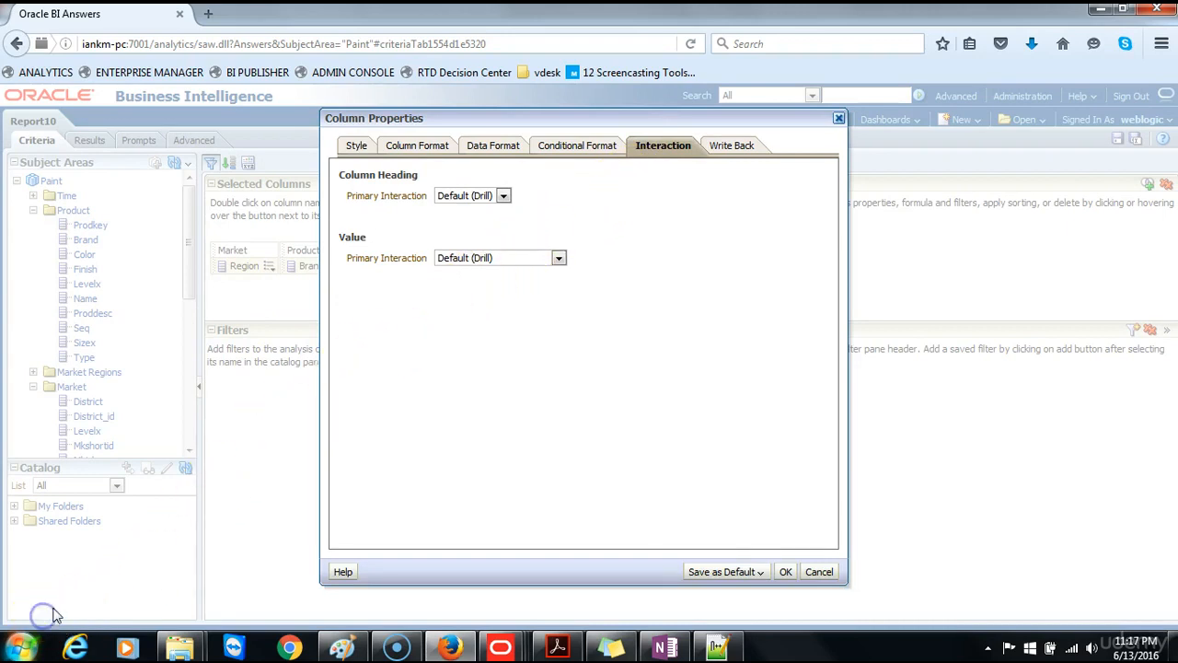
mouse_move(203, 571)
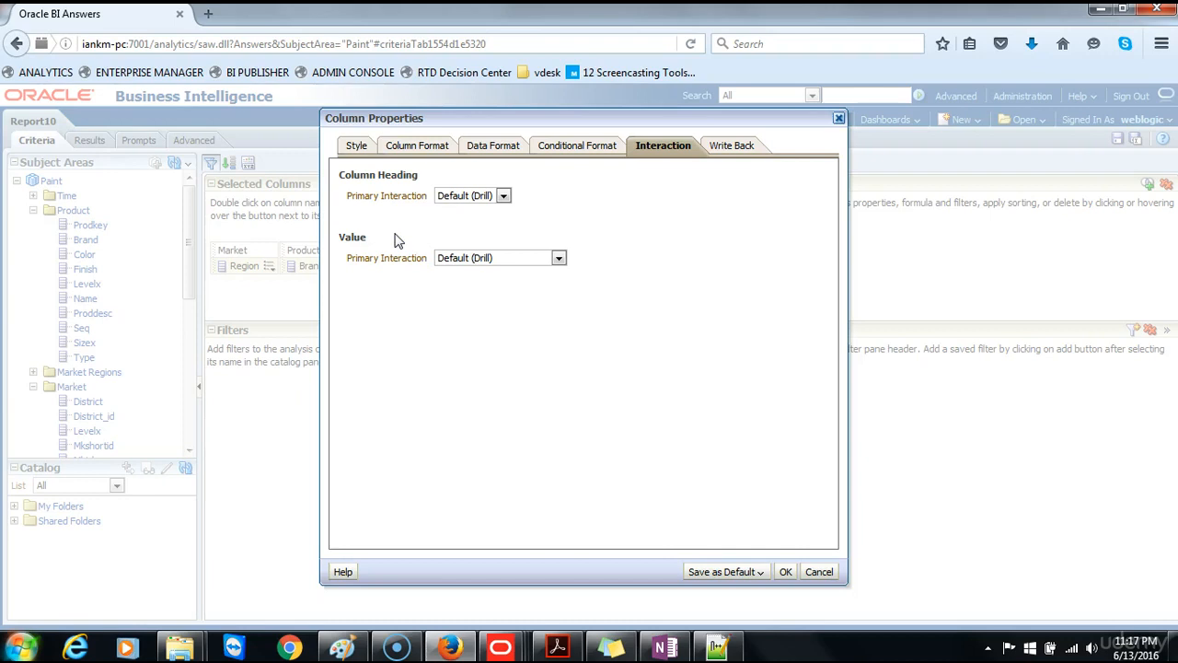
click(559, 258)
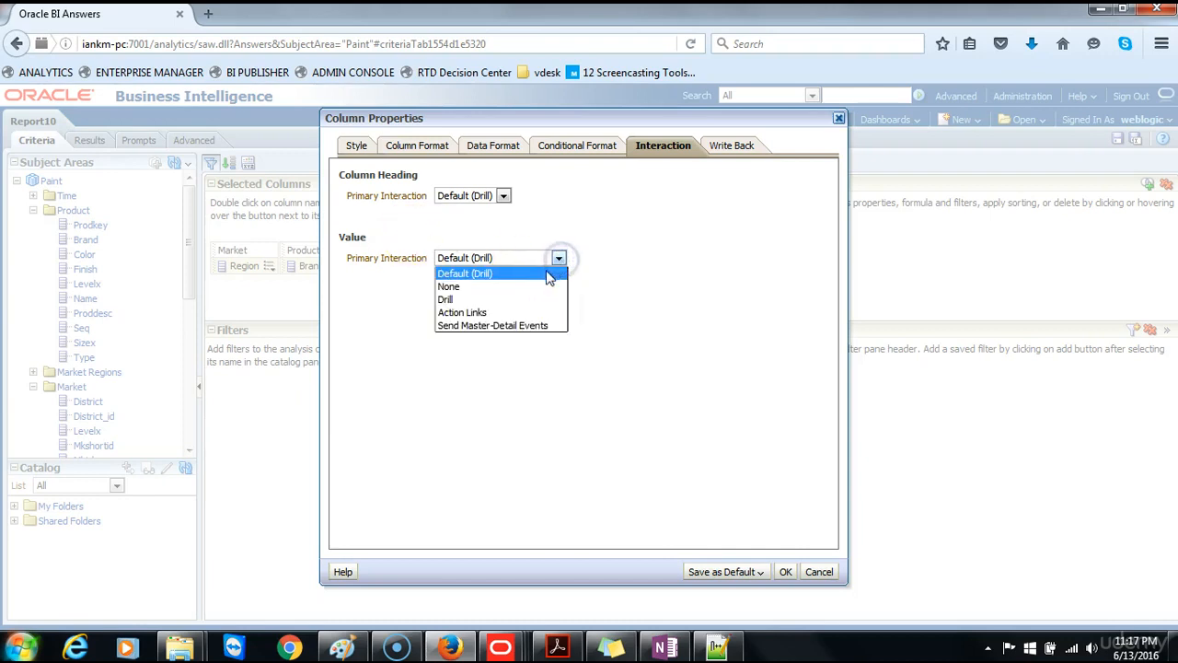
click(493, 324)
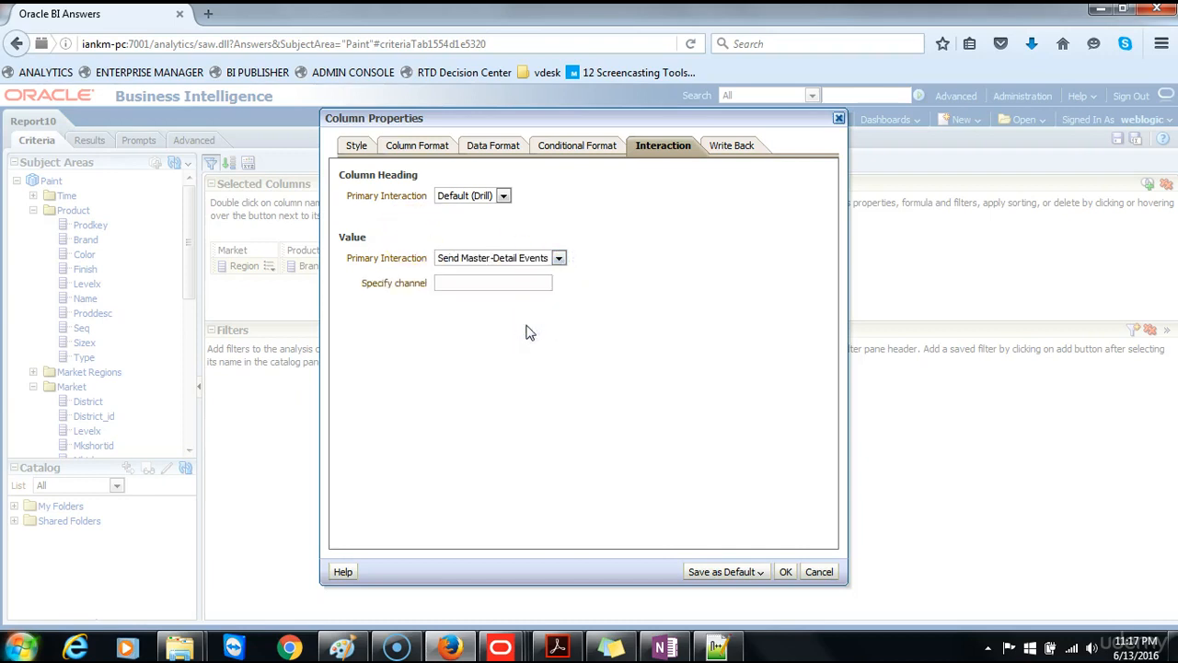
mouse_move(96, 578)
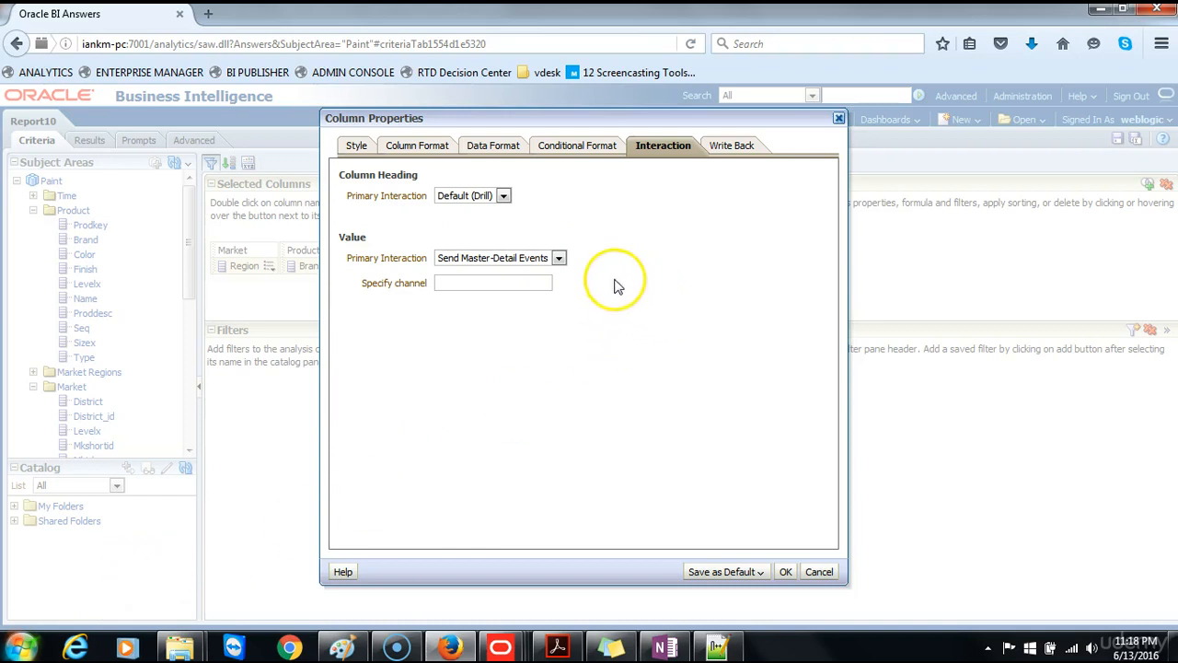
mouse_move(593, 285)
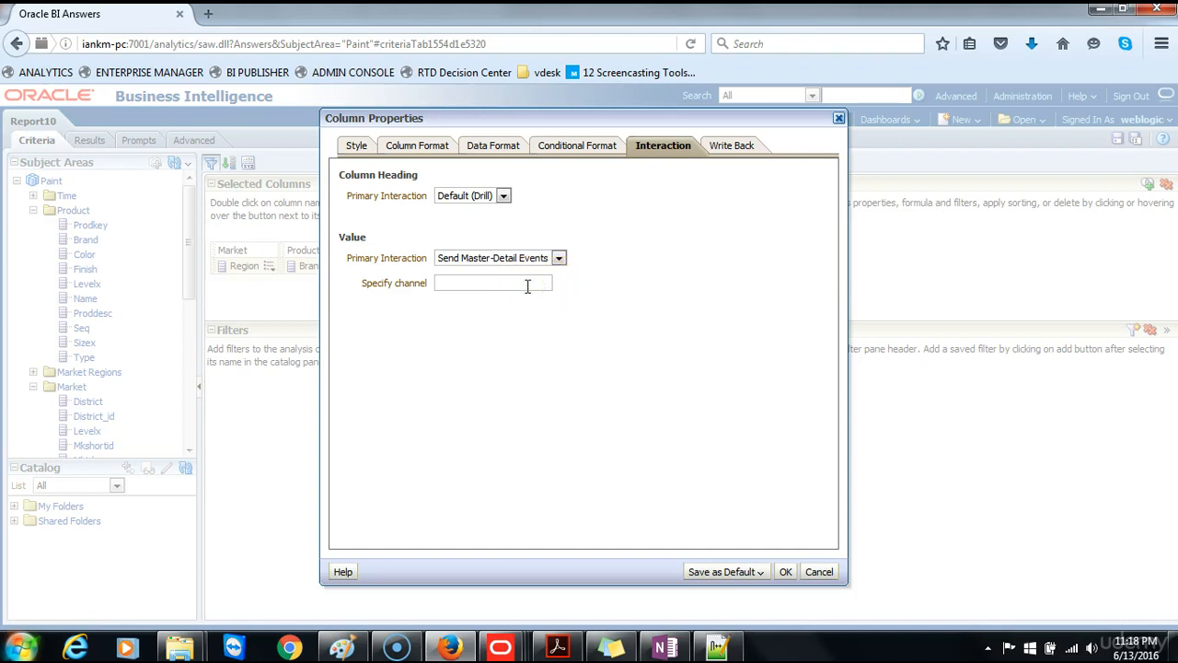
text(region)
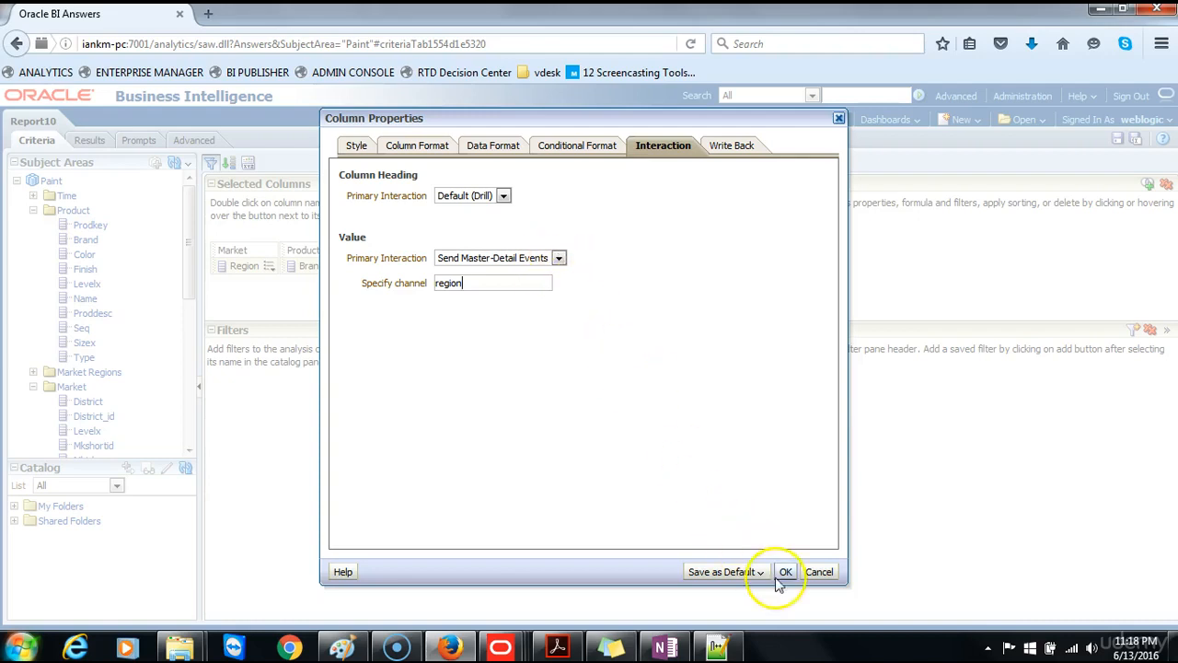
click(784, 571)
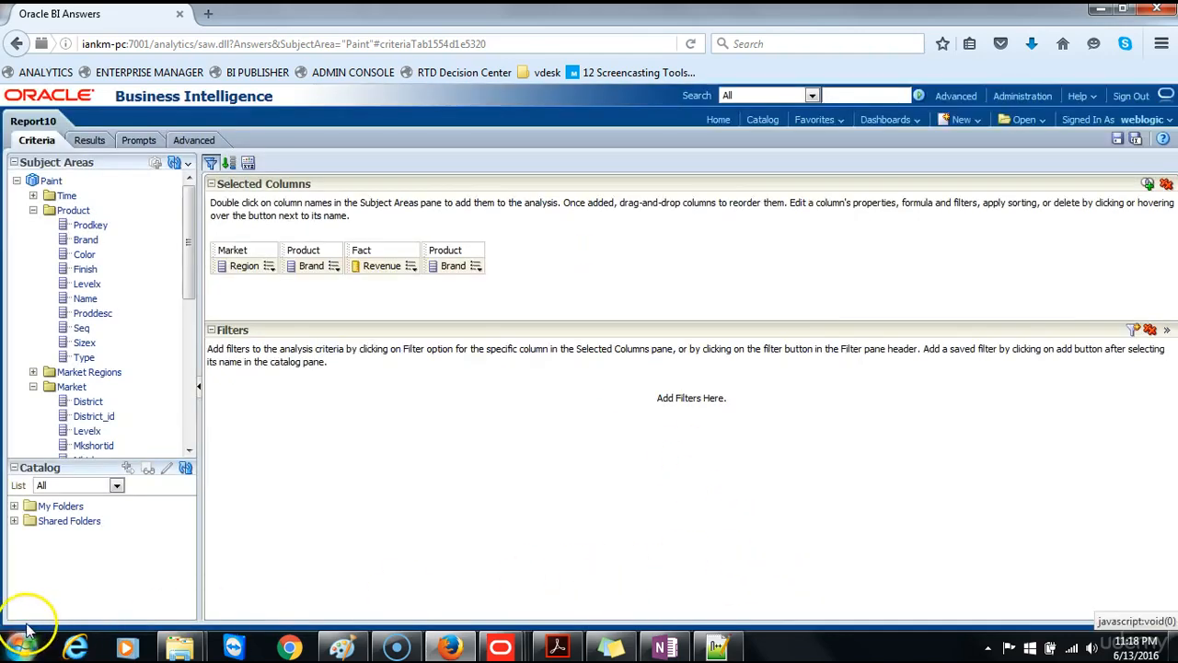
Add a second Default (Dial) gauge view of Revenue to the analysis results
click(1117, 140)
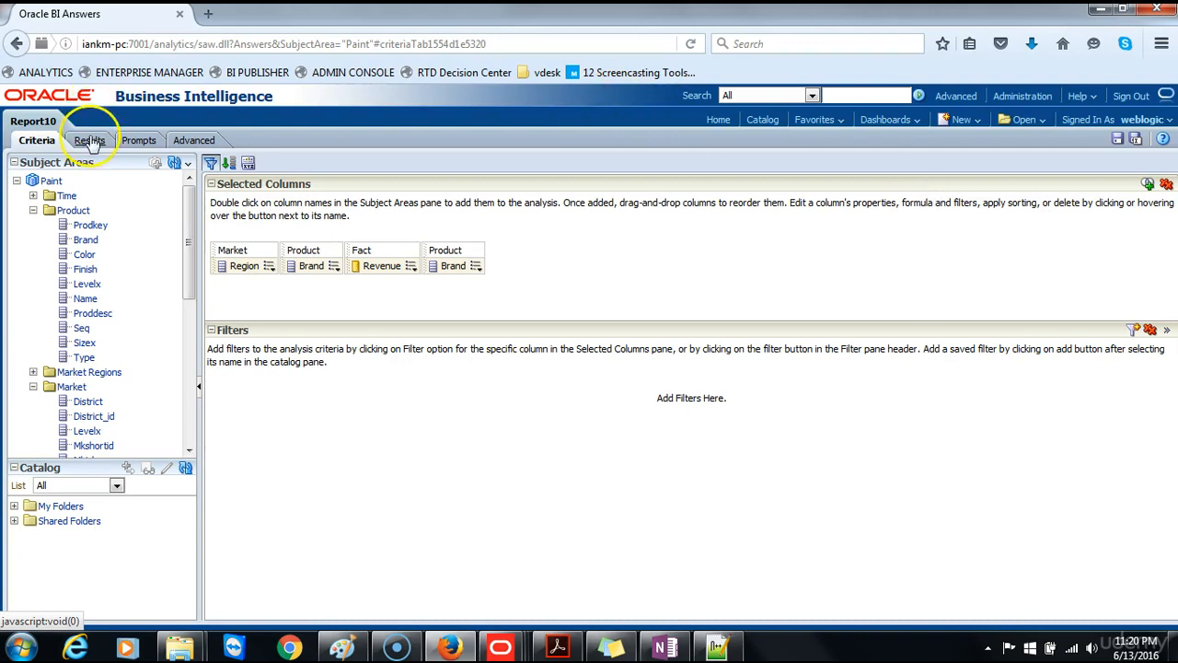
click(84, 140)
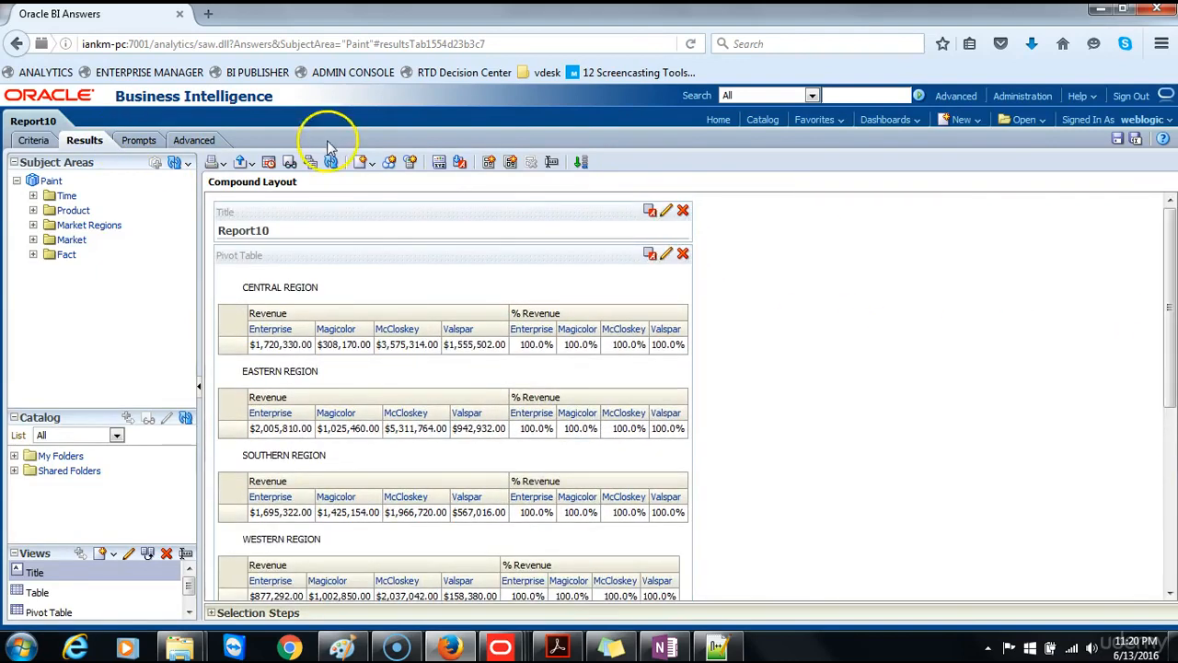
click(357, 162)
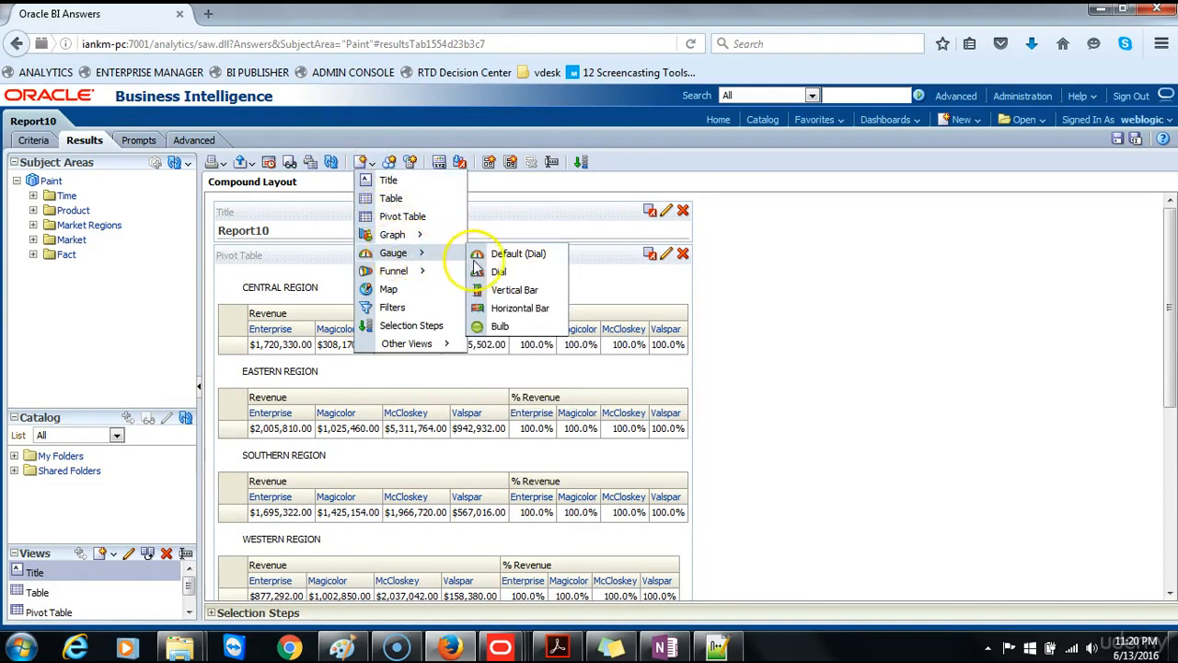
click(519, 254)
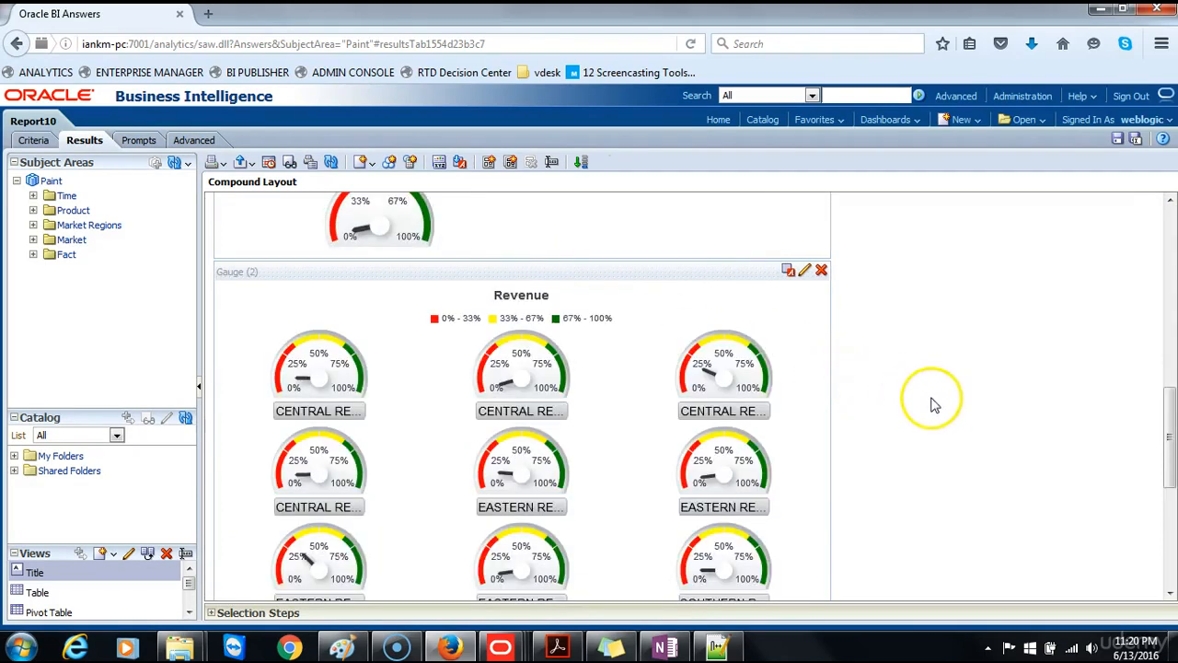
mouse_move(287, 272)
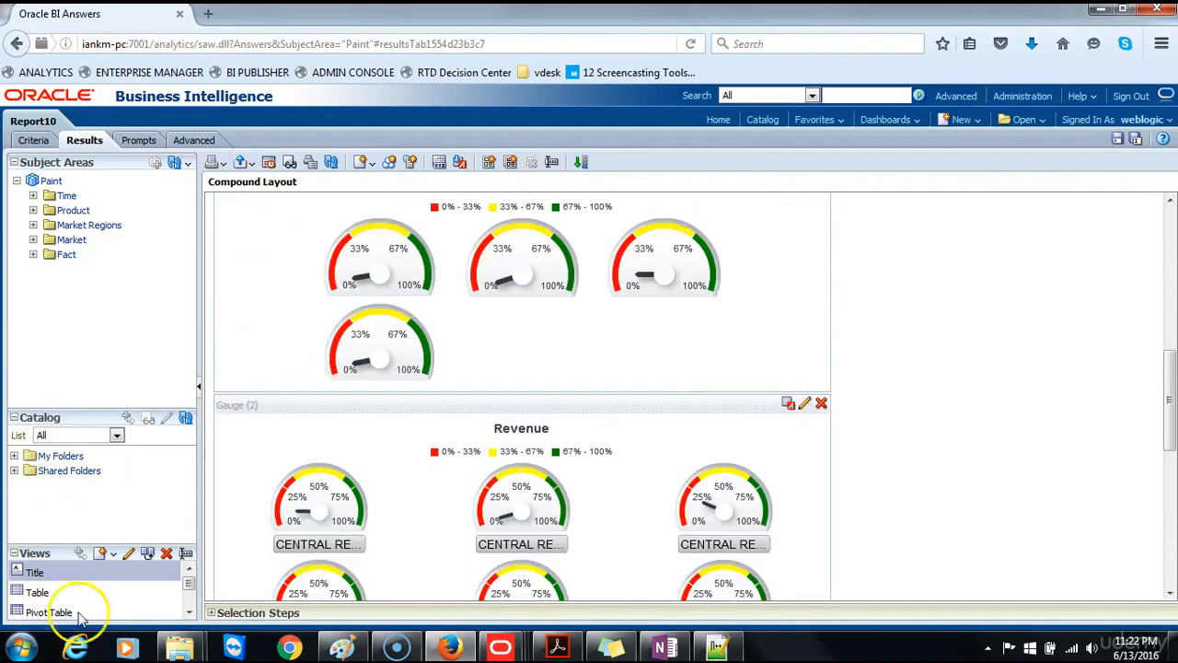
Make Gauge (2) listen to master-detail events on event channel 'region'
click(803, 403)
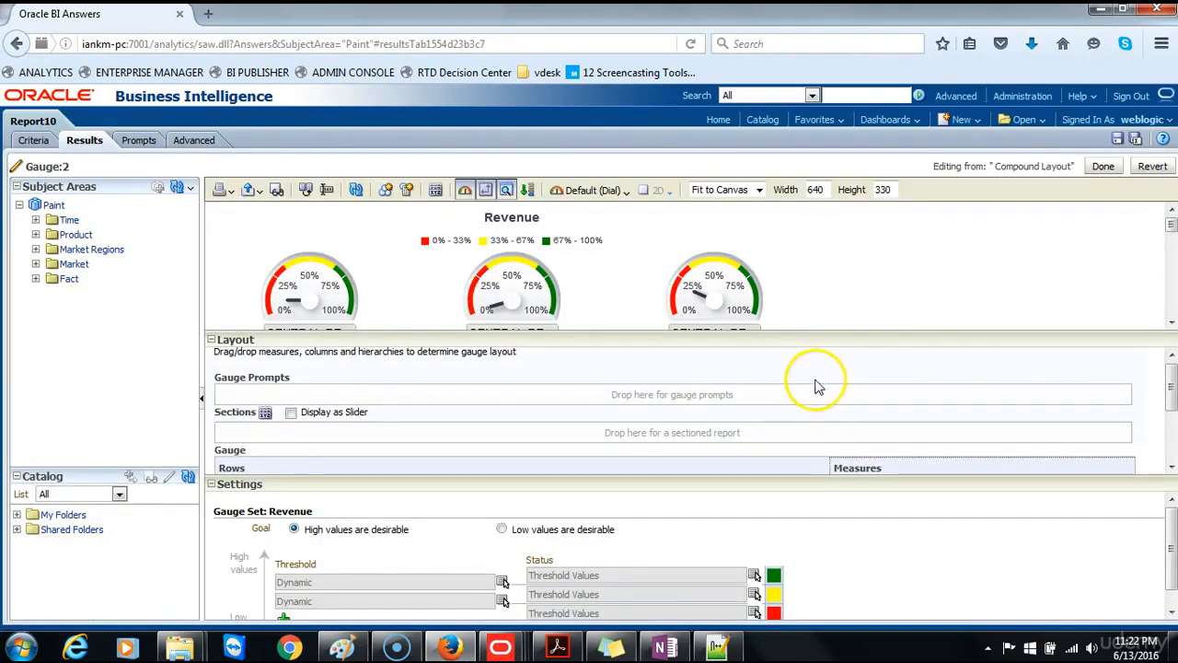
mouse_move(906, 396)
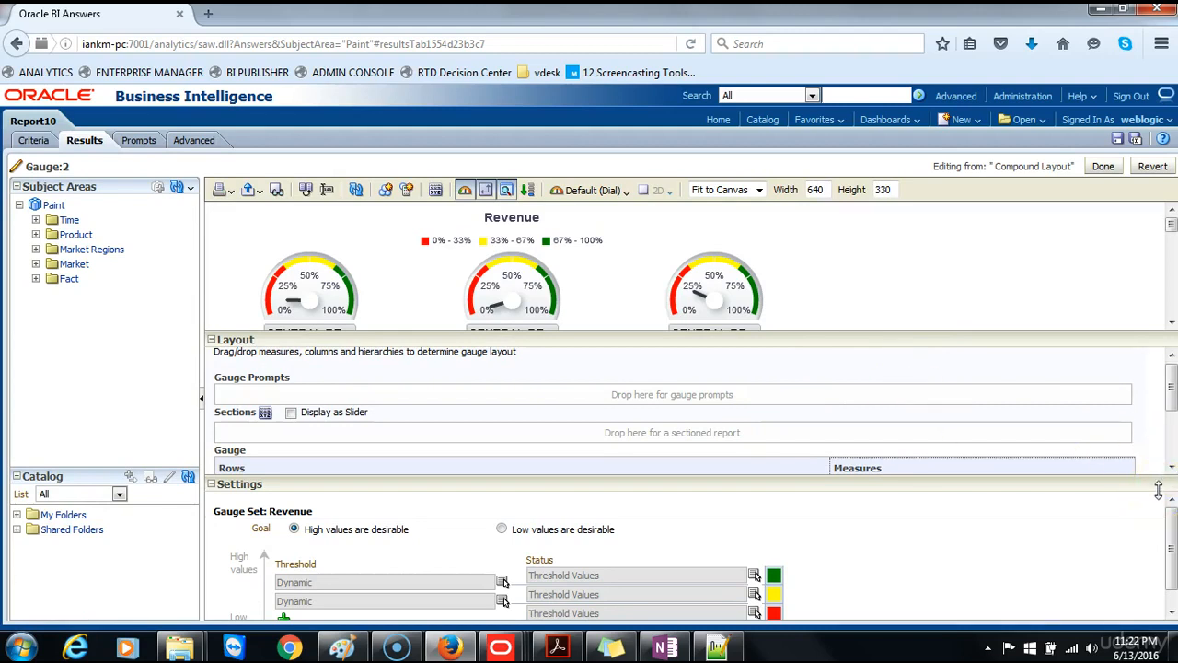
mouse_move(436, 195)
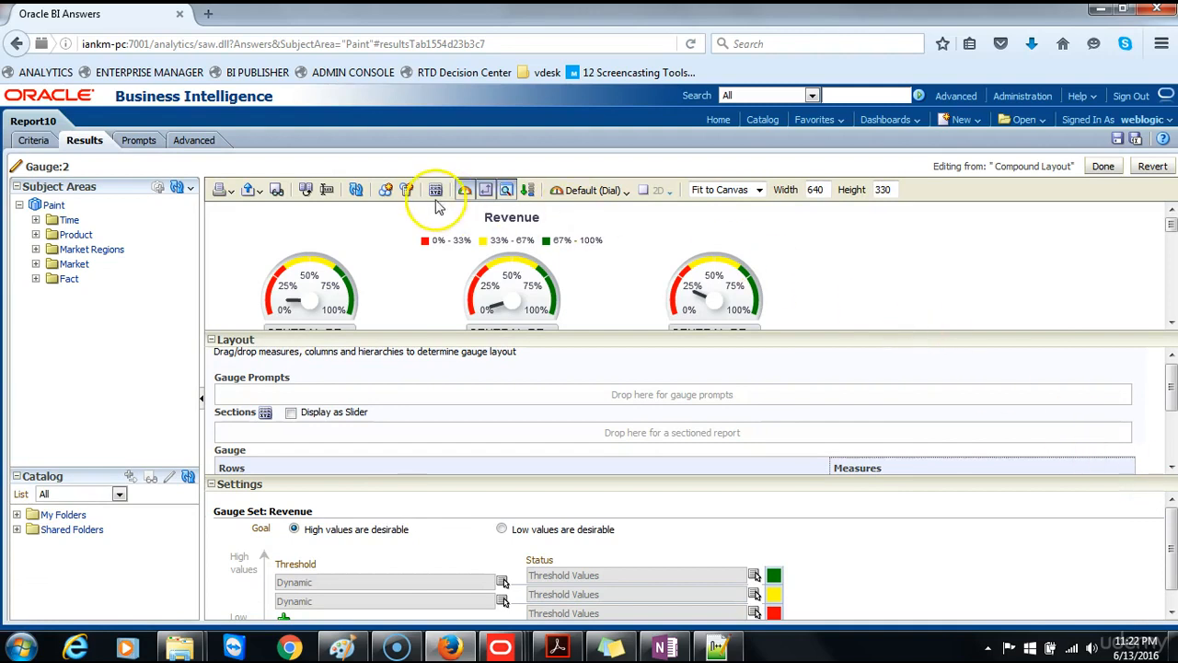
click(435, 190)
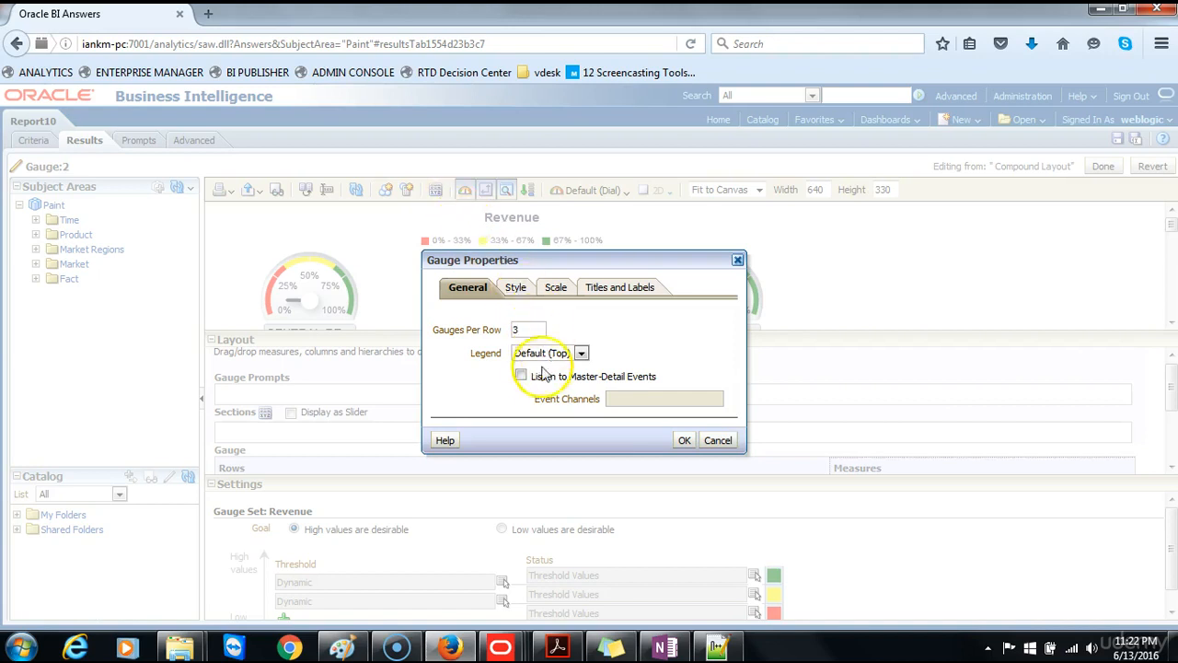
click(521, 376)
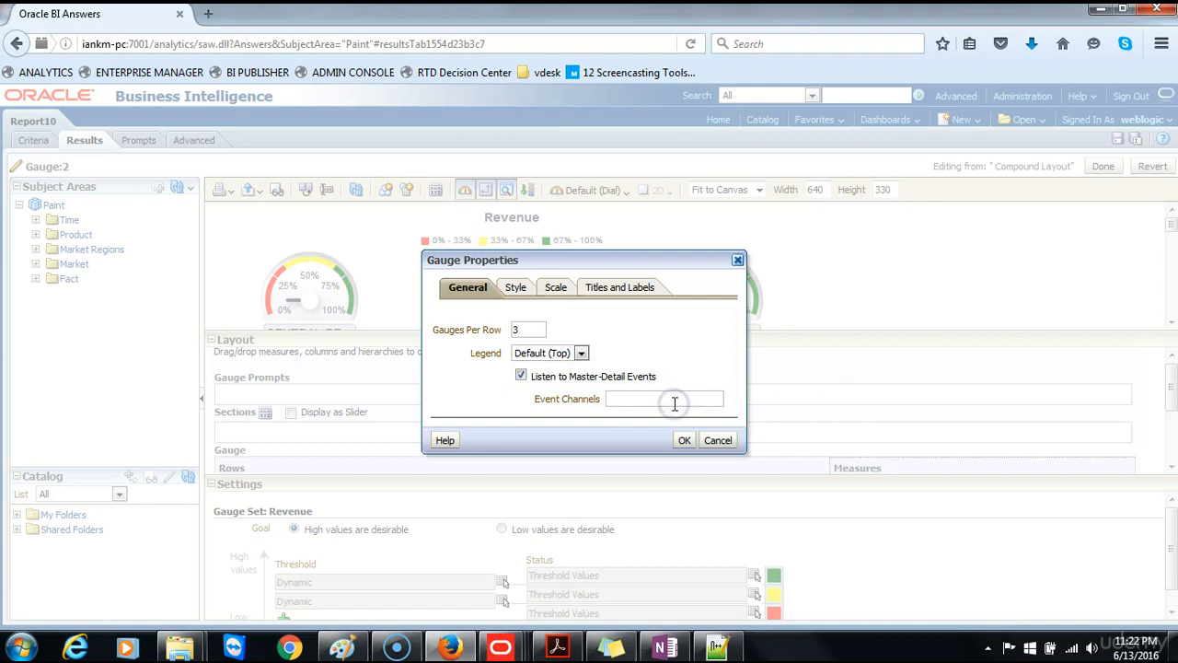
text(region)
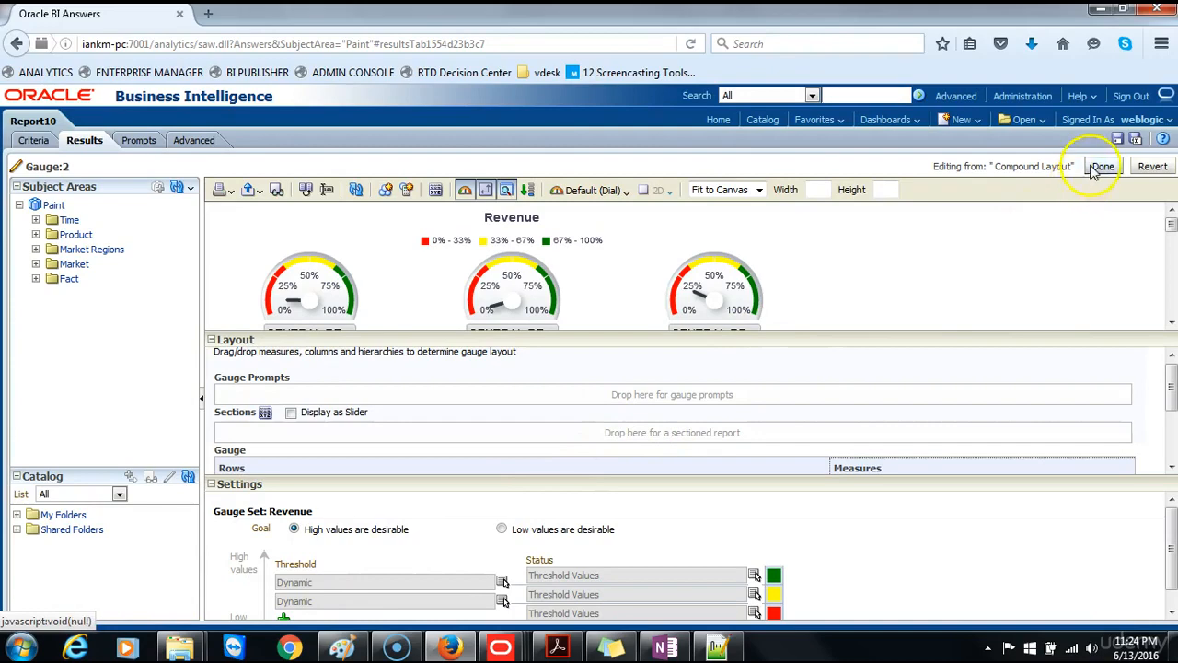
Save the analysis as Report11 in Paint Reports with a 'Liste...' description about listening to master events
click(1101, 166)
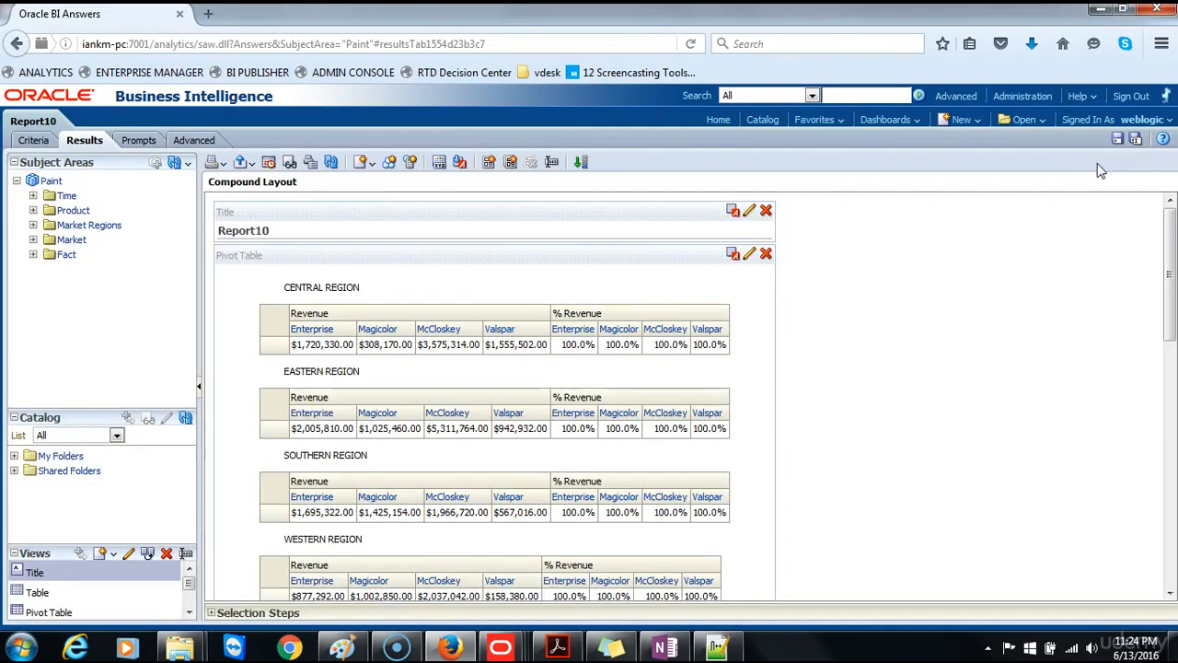
scroll(down, 3)
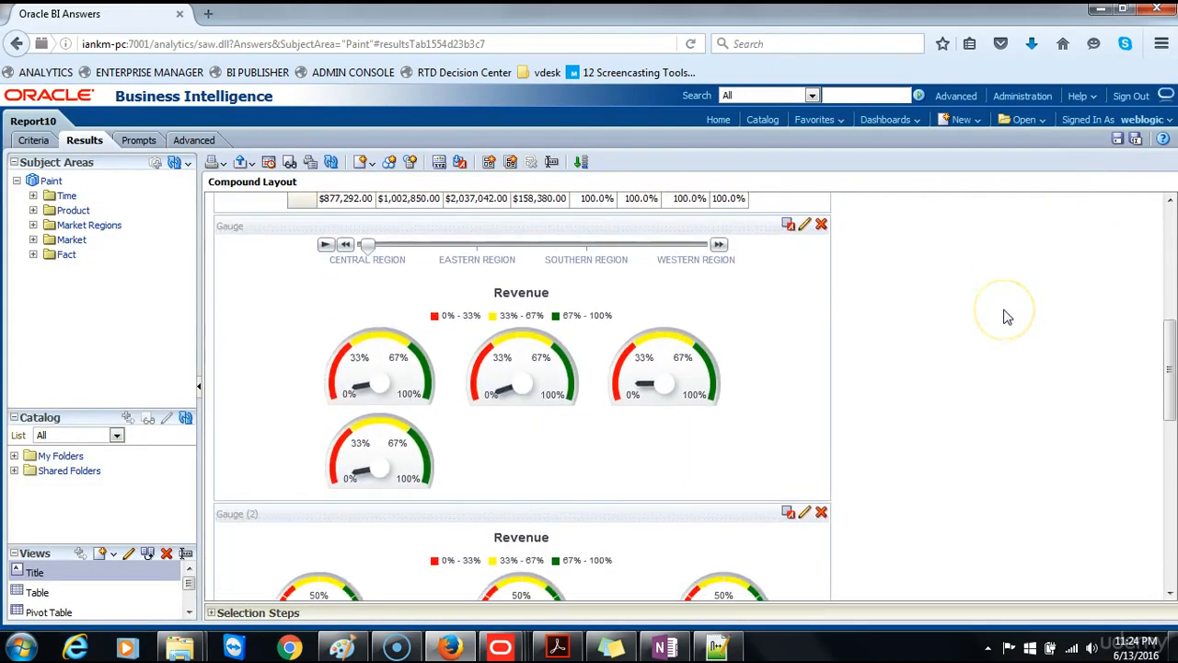
click(1139, 140)
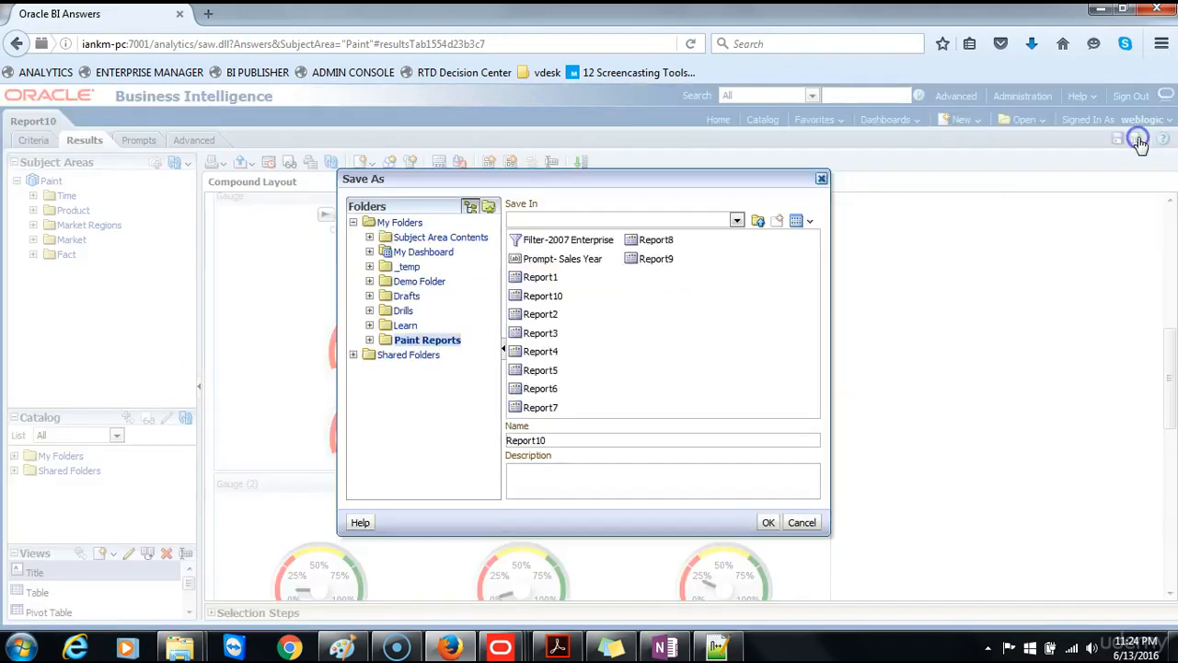
click(427, 338)
text(1)
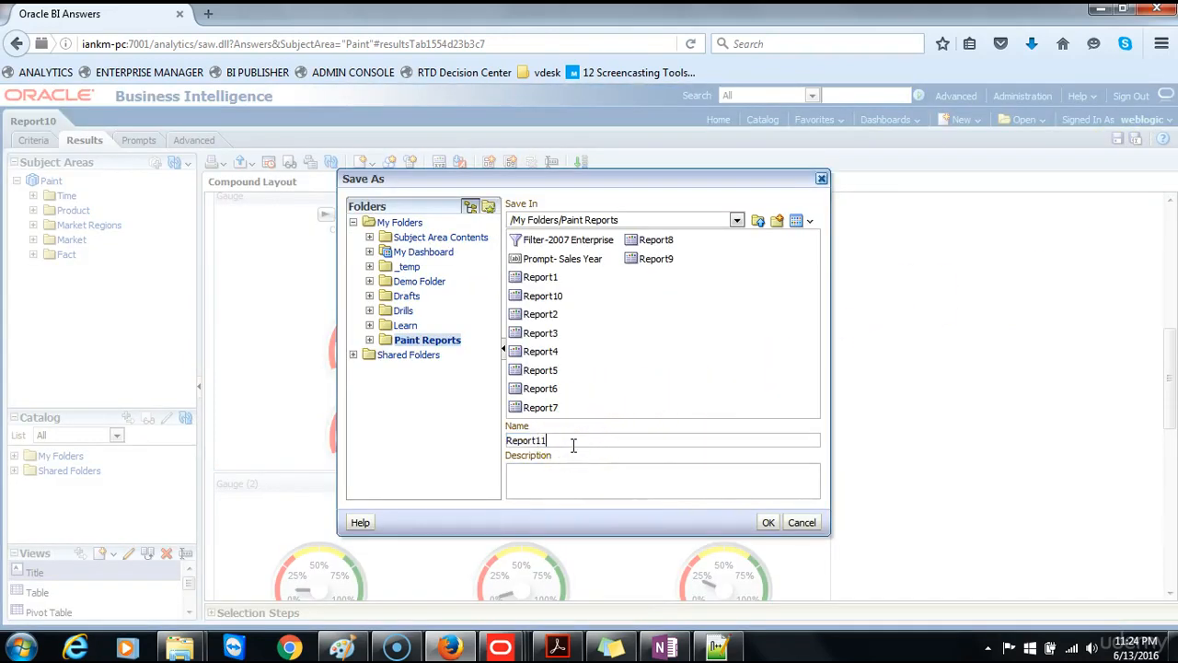
click(560, 480)
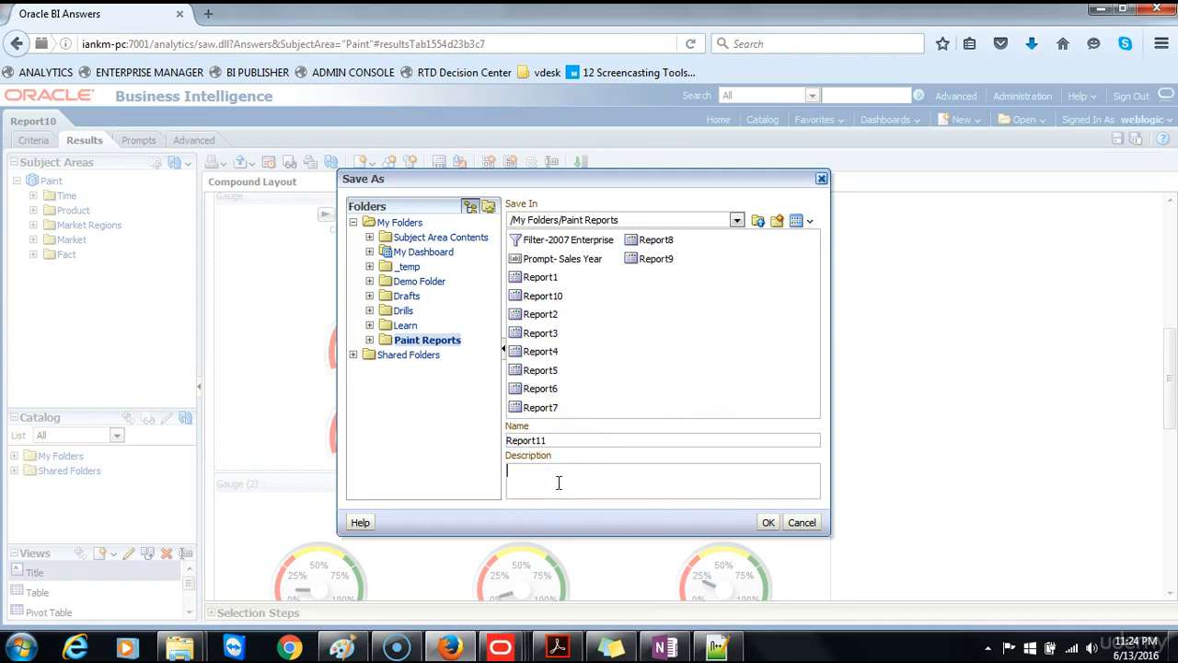
text(Listening to master events)
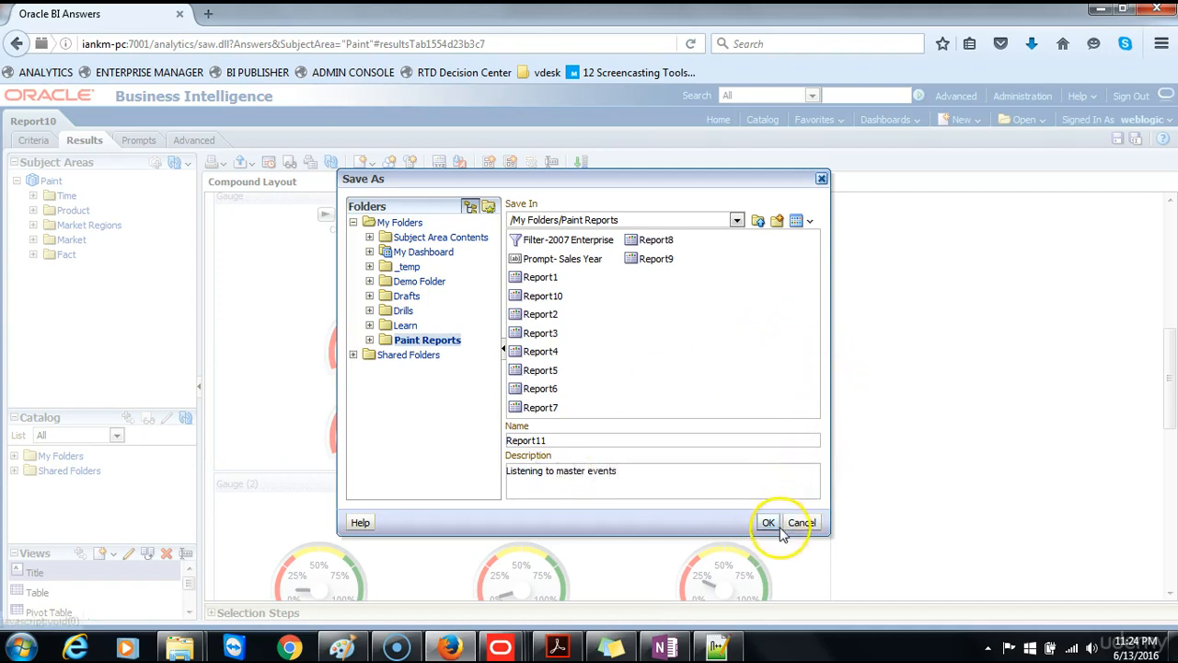
click(767, 523)
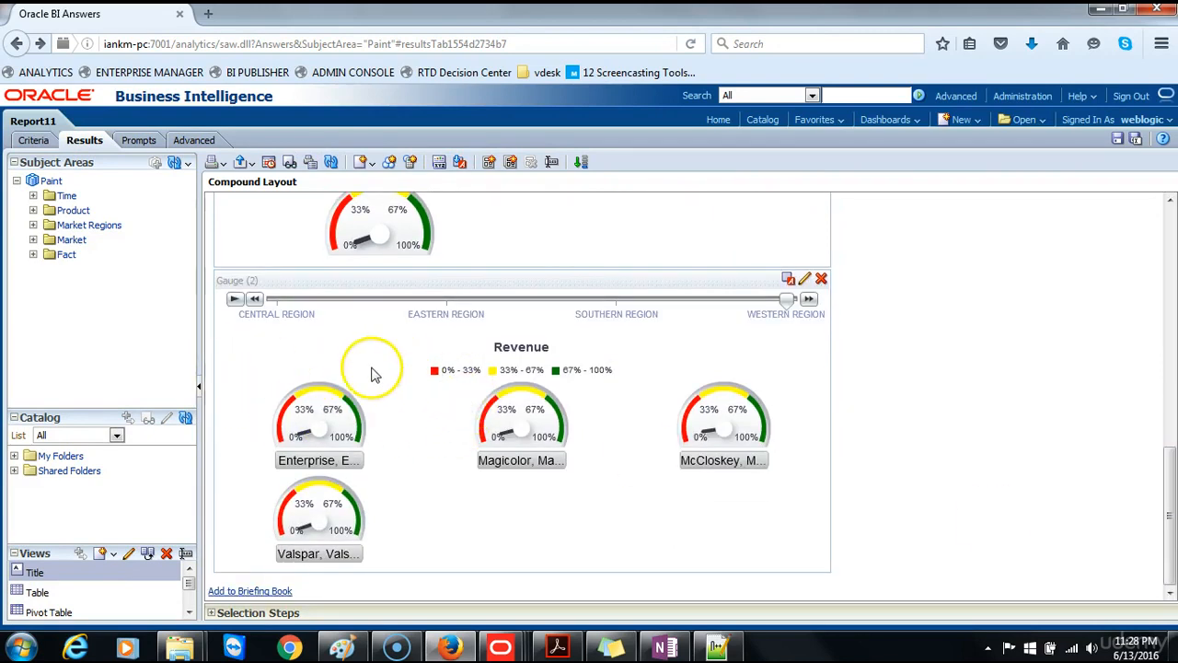
mouse_move(1156, 549)
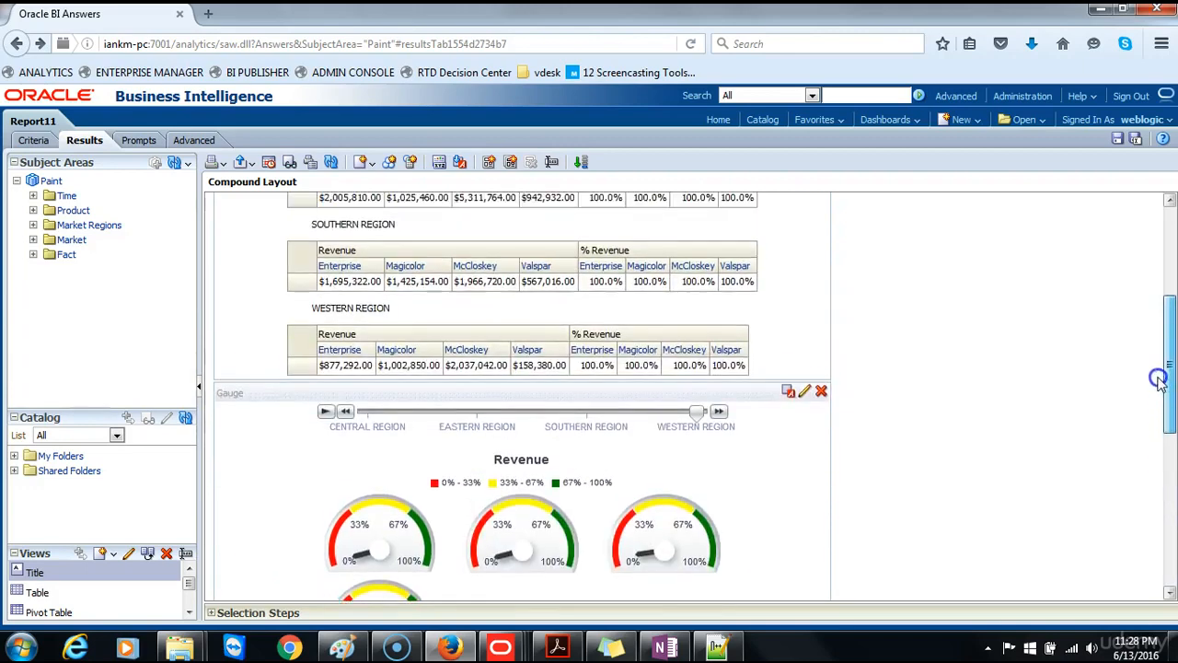
Drag Gauge (2) beside the pivot table so it shows Central Region revenue dials
scroll(down, 3)
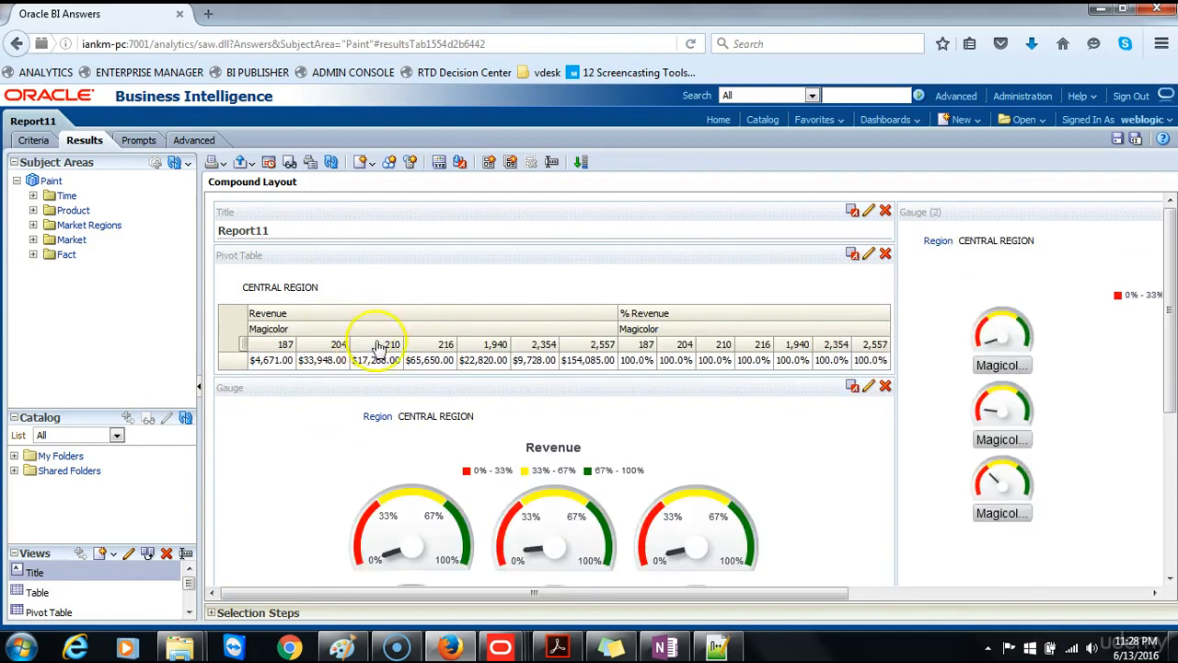
drag(533, 593, 746, 593)
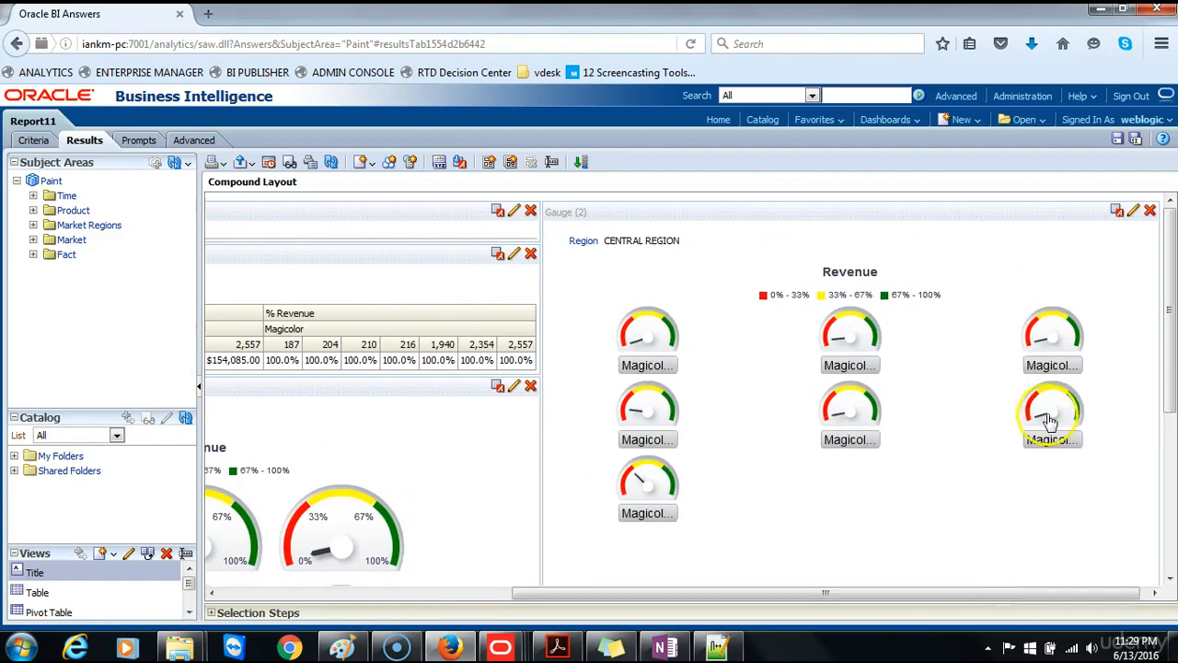
mouse_move(880, 486)
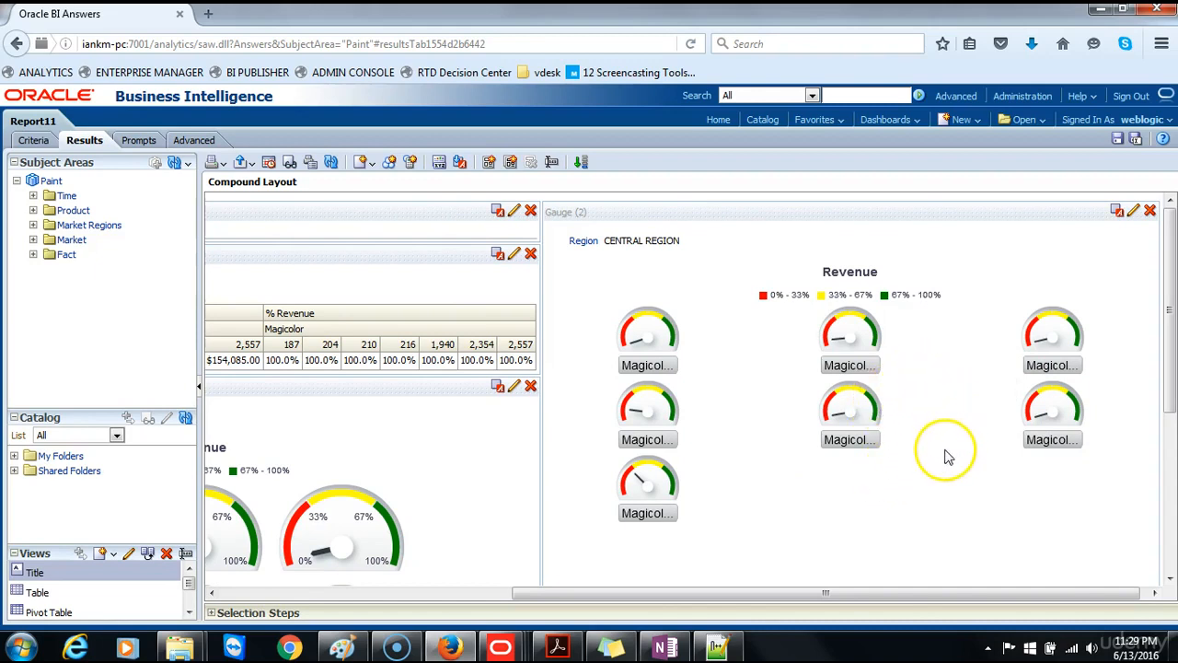
mouse_move(512, 587)
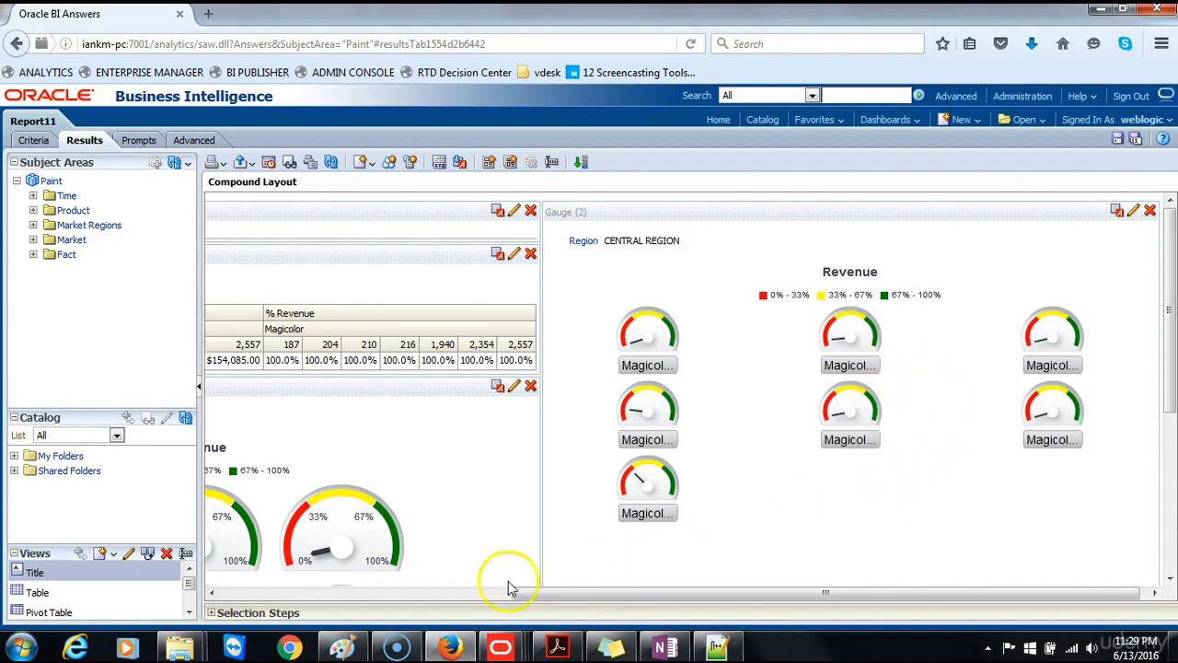